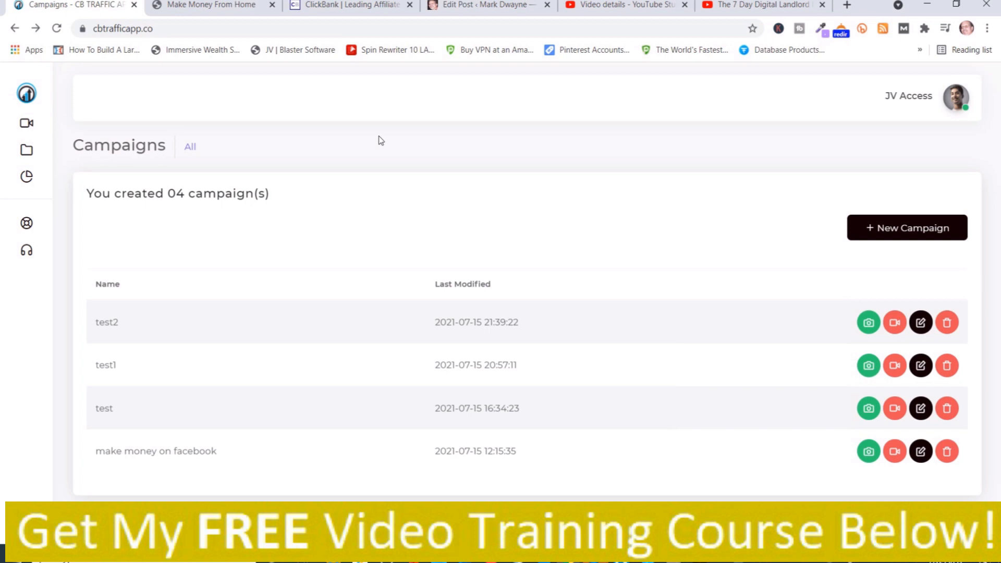
mouse_move(448, 154)
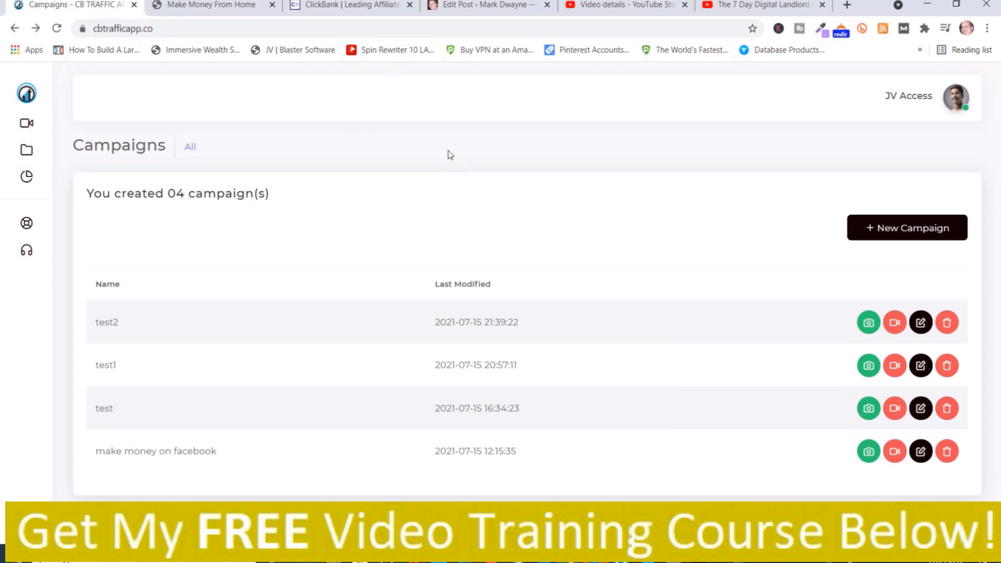
mouse_move(391, 160)
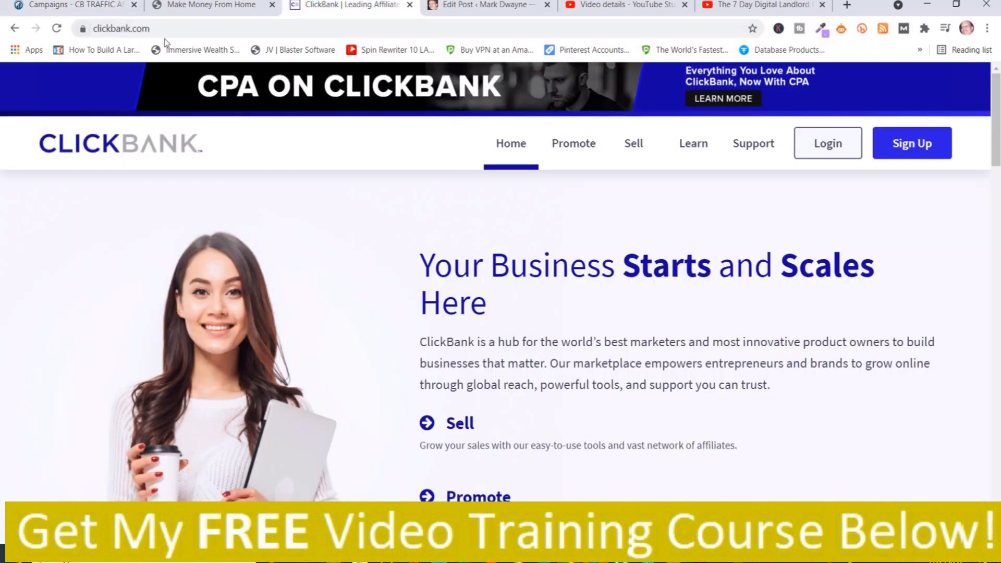
mouse_move(277, 58)
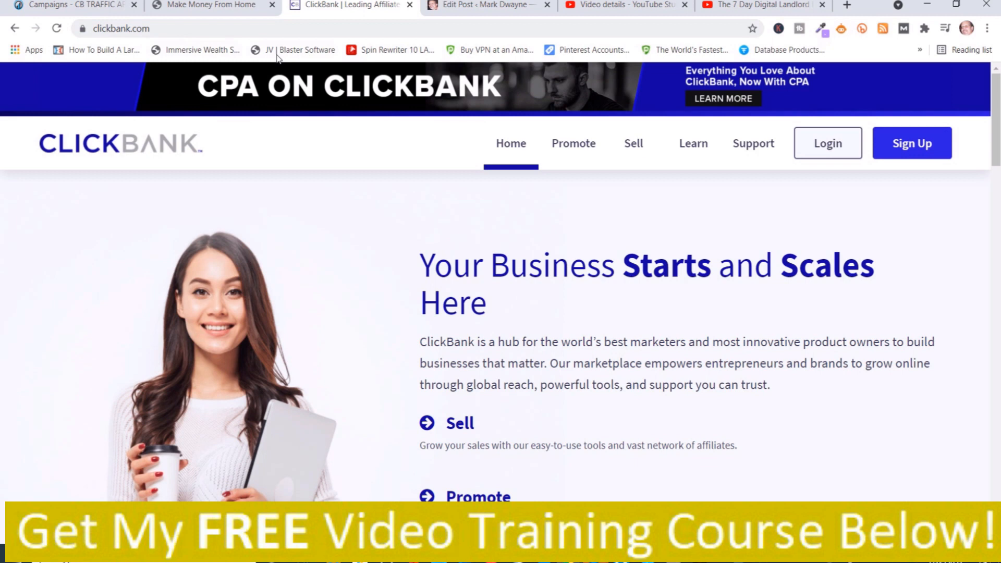
mouse_move(911, 143)
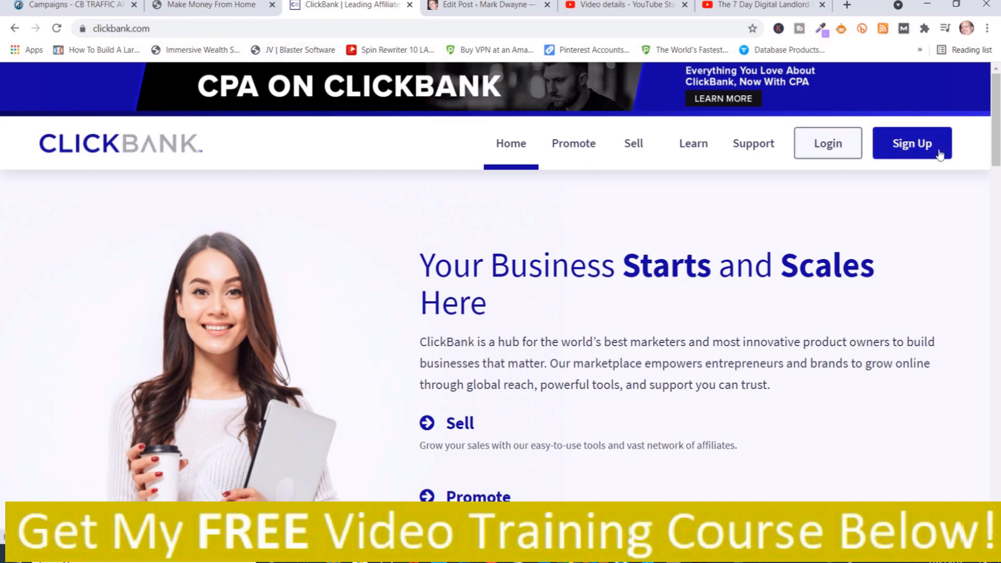
mouse_move(916, 154)
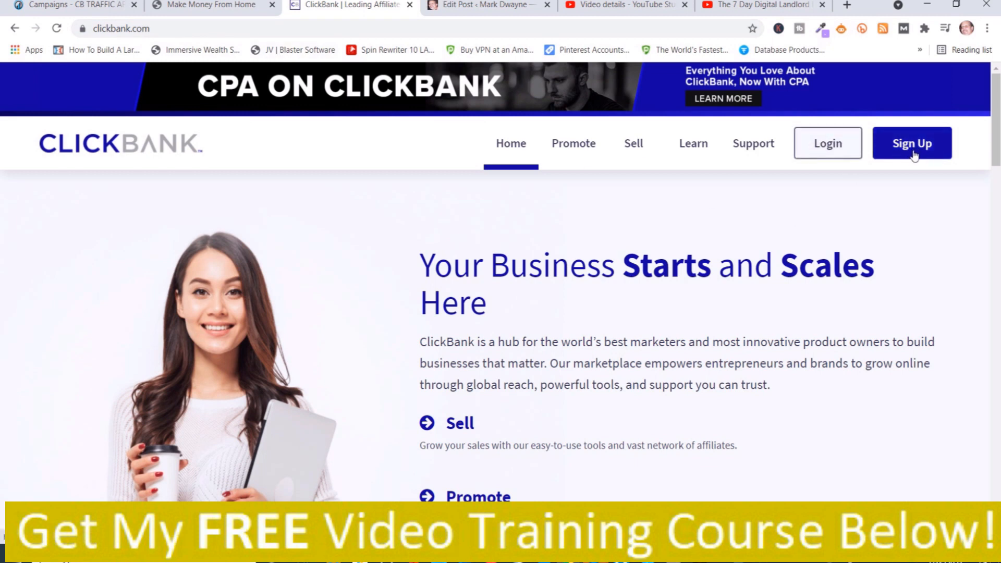
mouse_move(722, 248)
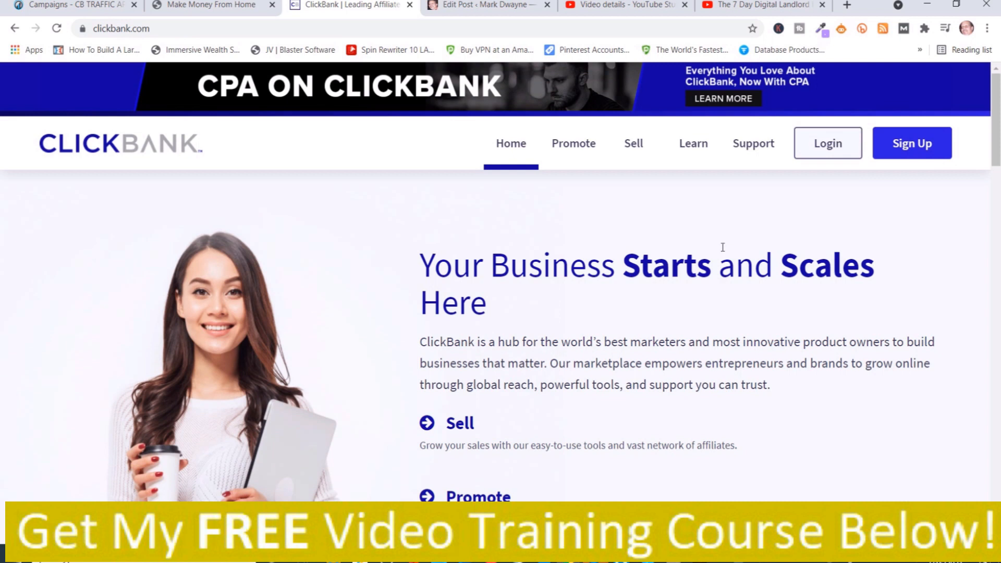
mouse_move(393, 222)
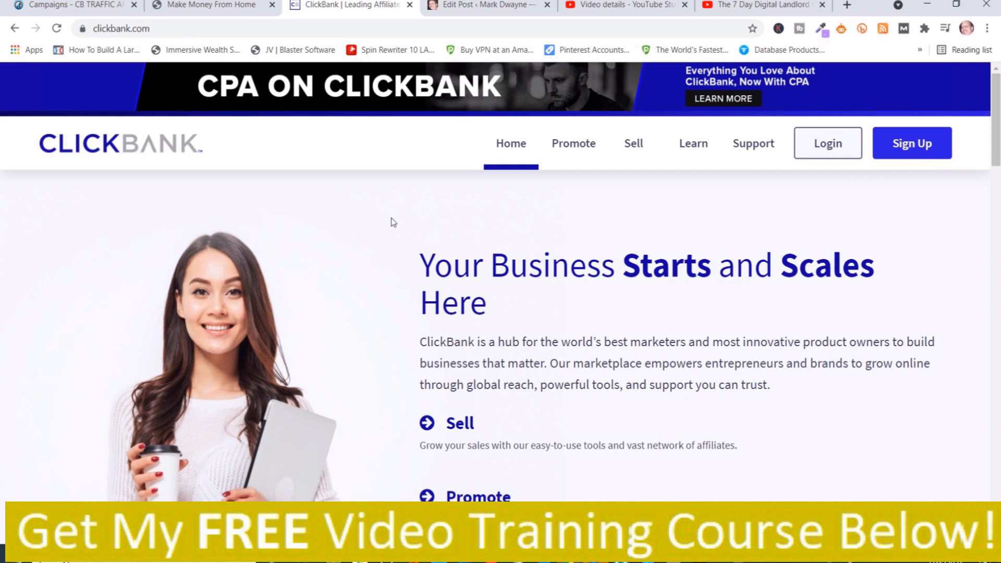
mouse_move(383, 249)
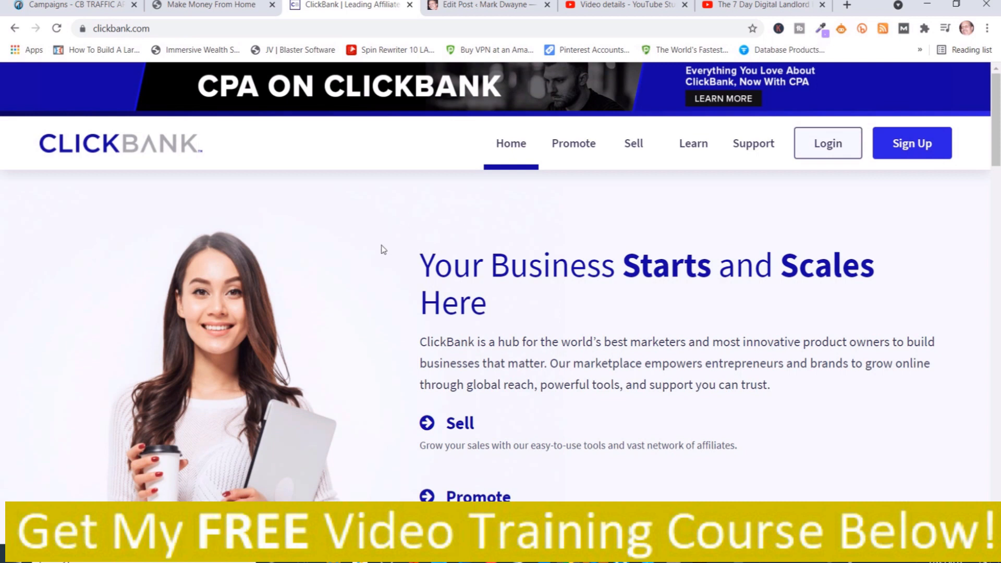
mouse_move(369, 235)
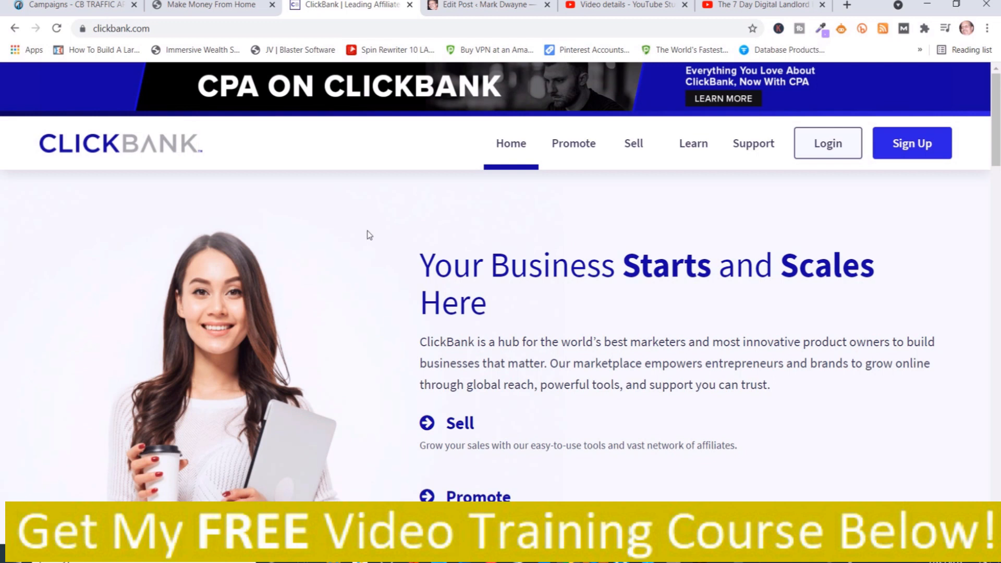
mouse_move(334, 236)
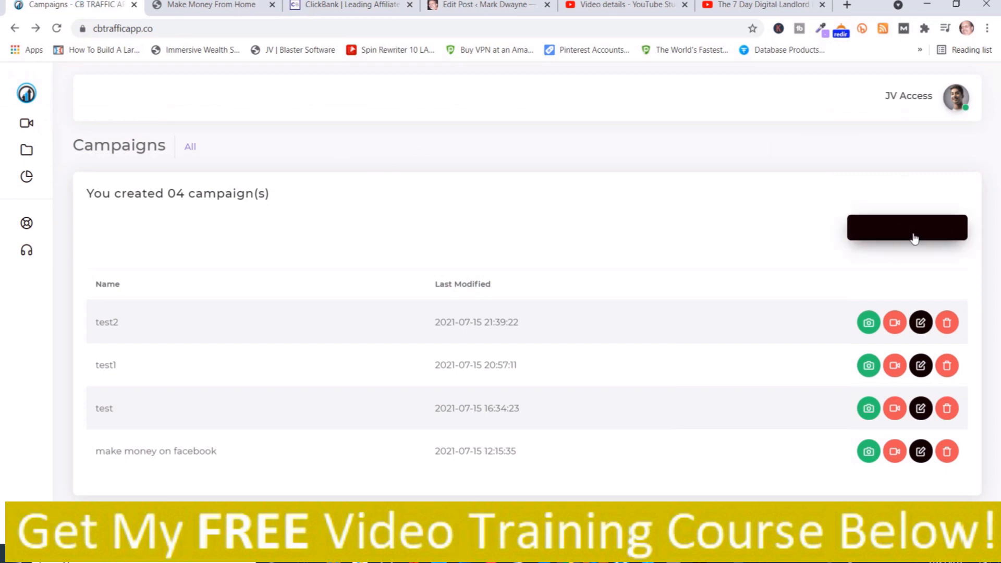
mouse_move(911, 235)
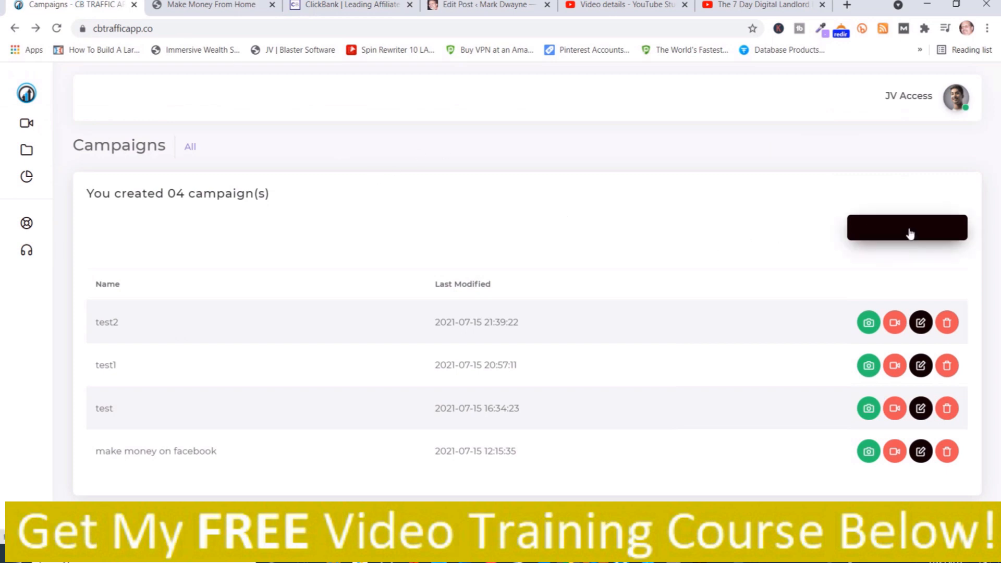
- Start a new campaign named 'The 7 Day Digital Landlord' from the name suggestions
left_click(906, 228)
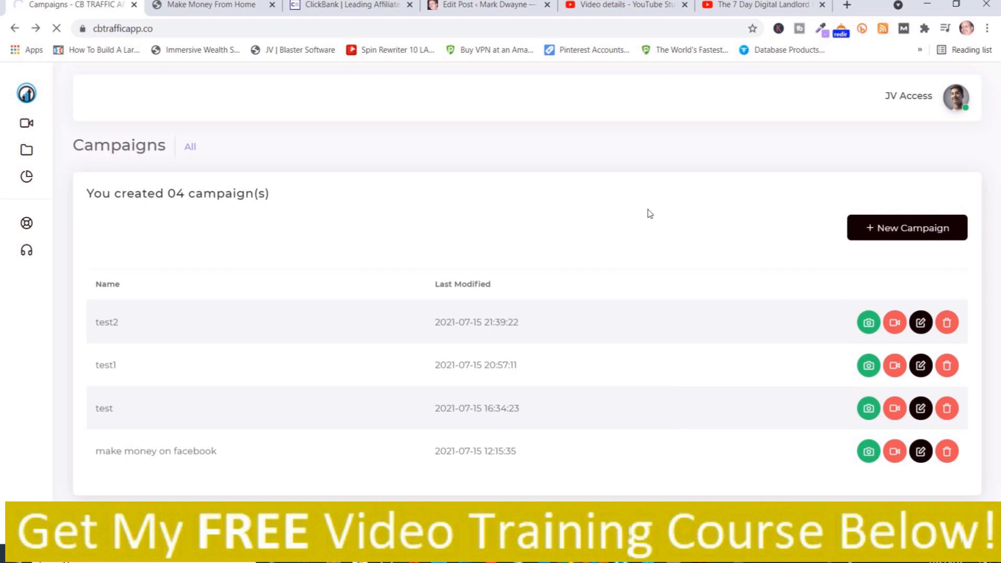
left_click(906, 228)
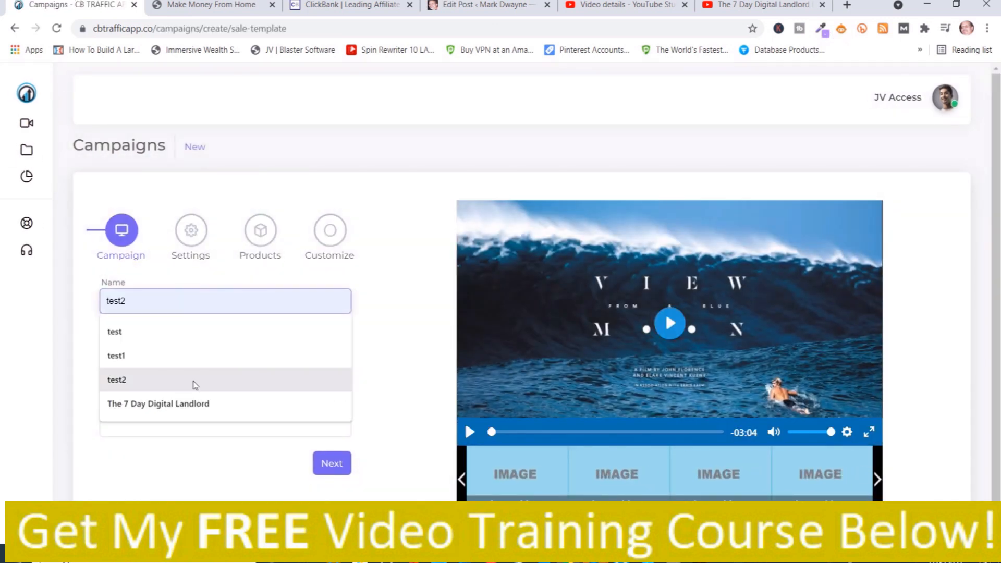
left_click(157, 404)
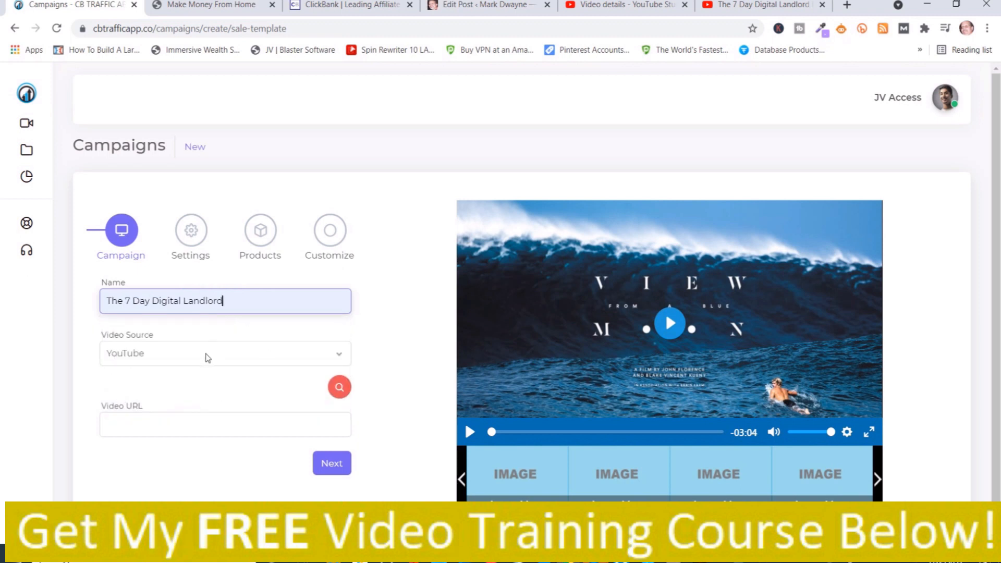
- Set the video source to YouTube and switch to the review video's page
left_click(223, 354)
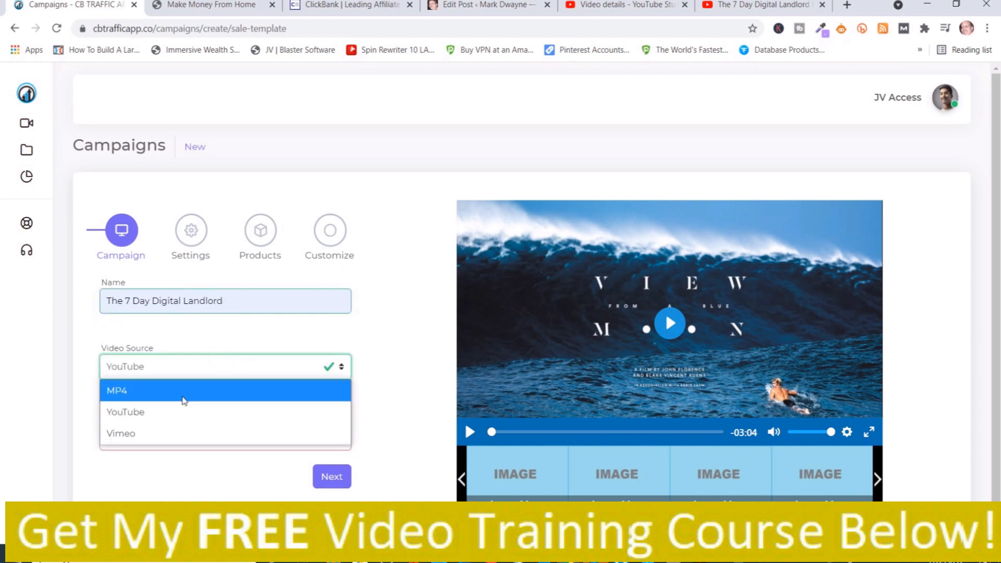
mouse_move(158, 412)
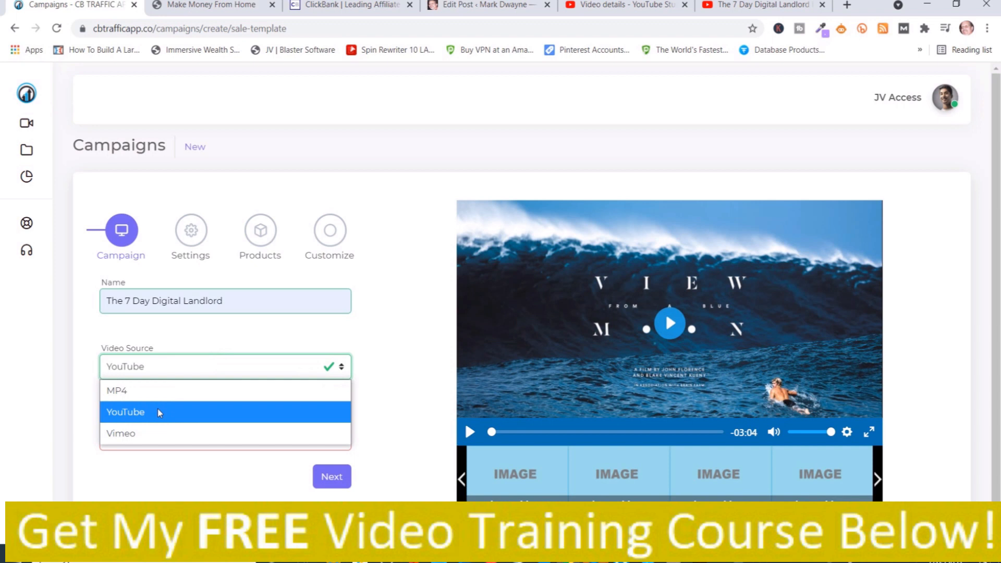
mouse_move(152, 440)
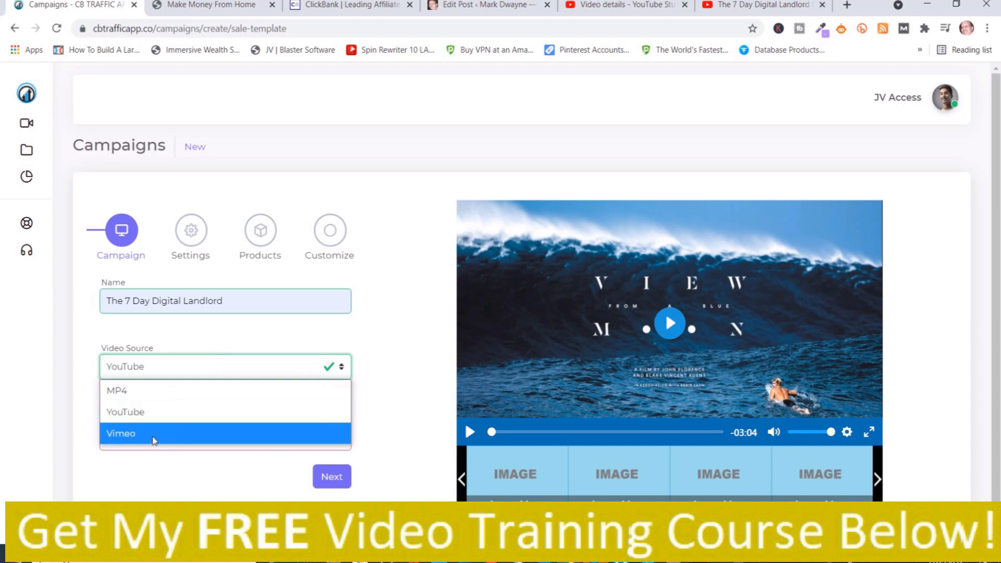
left_click(125, 412)
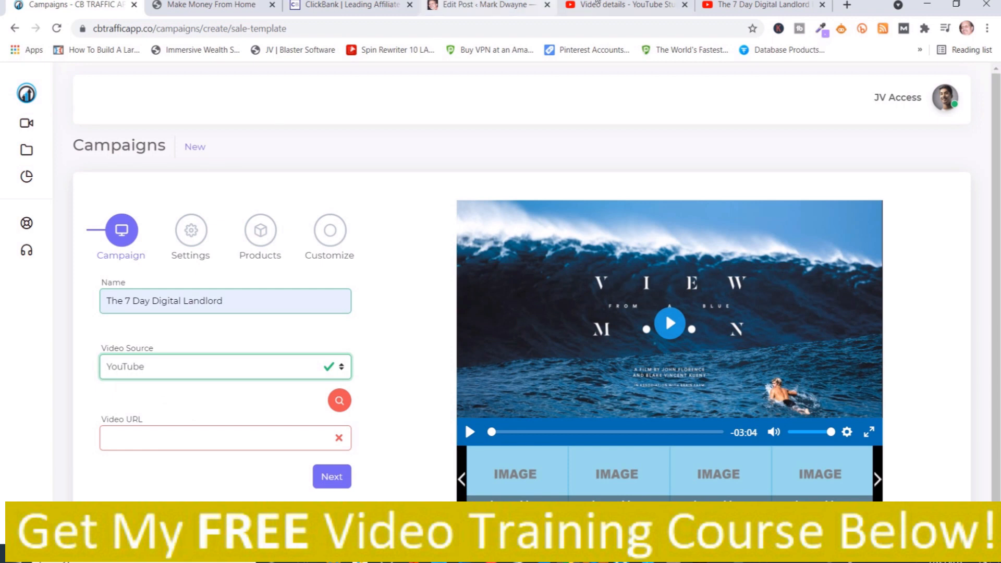
left_click(622, 5)
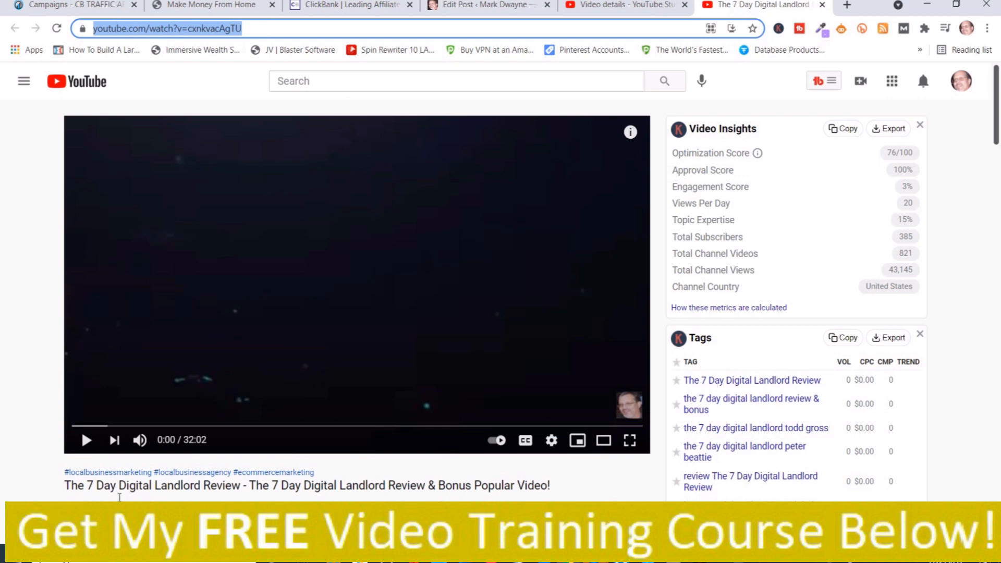
mouse_move(240, 496)
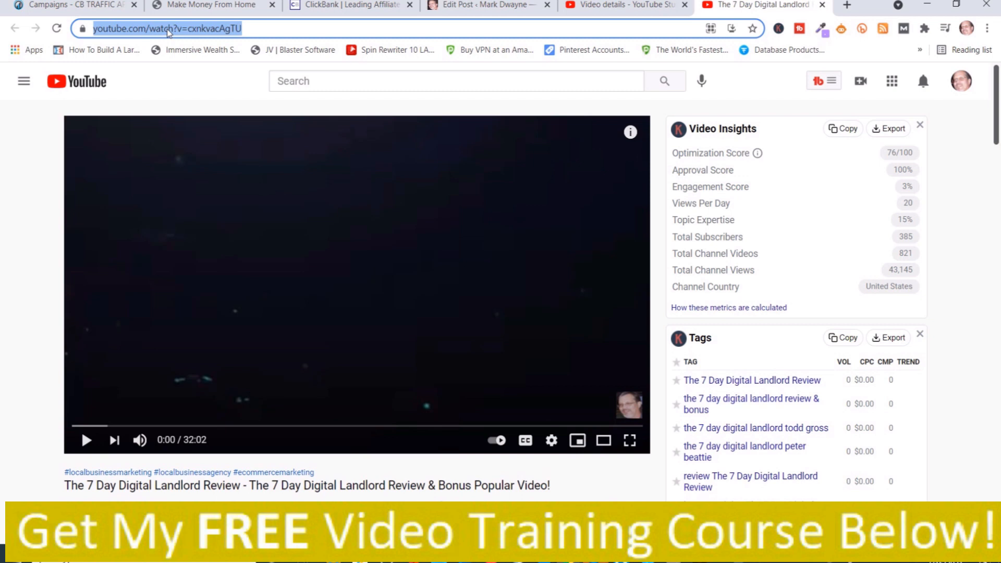
- Copy the review video's web address from the YouTube address bar
right_click(166, 28)
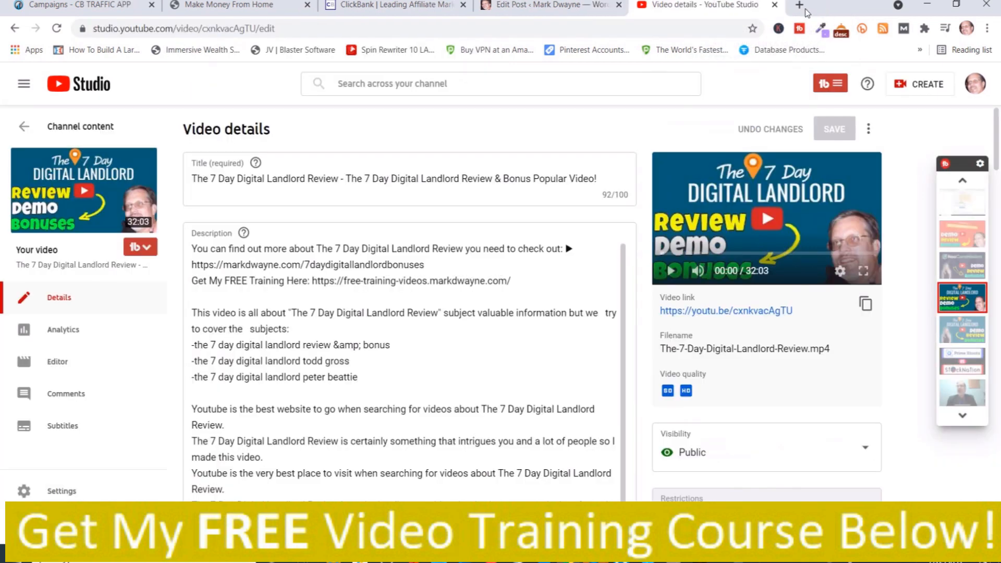
mouse_move(76, 5)
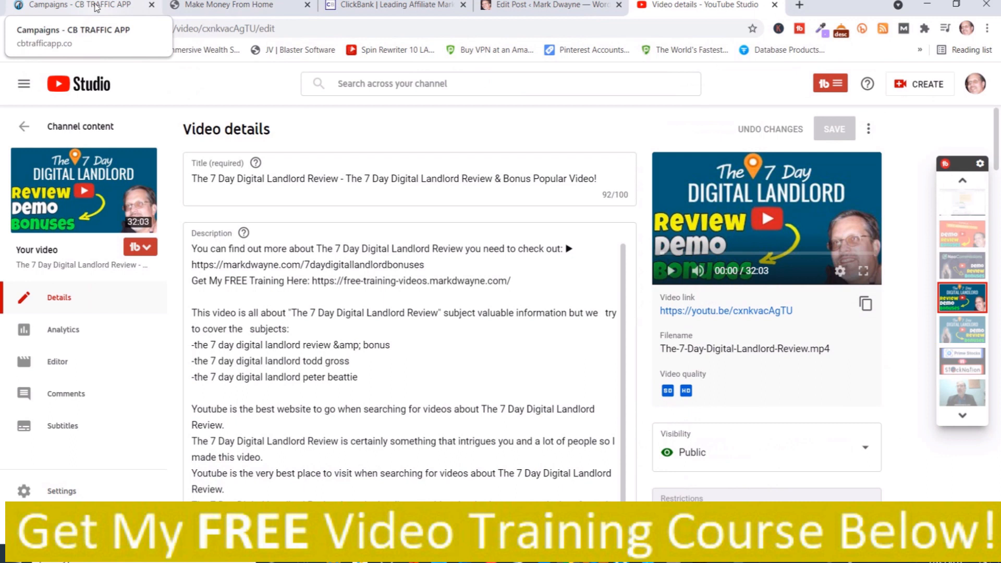
- Paste the review video's YouTube link into Video URL and continue to Settings
left_click(76, 5)
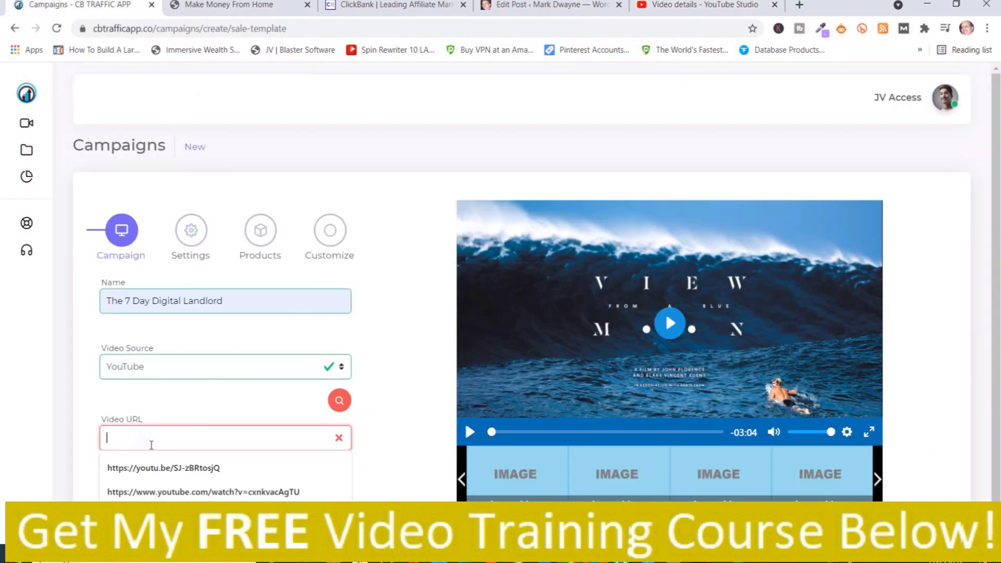
left_click(202, 491)
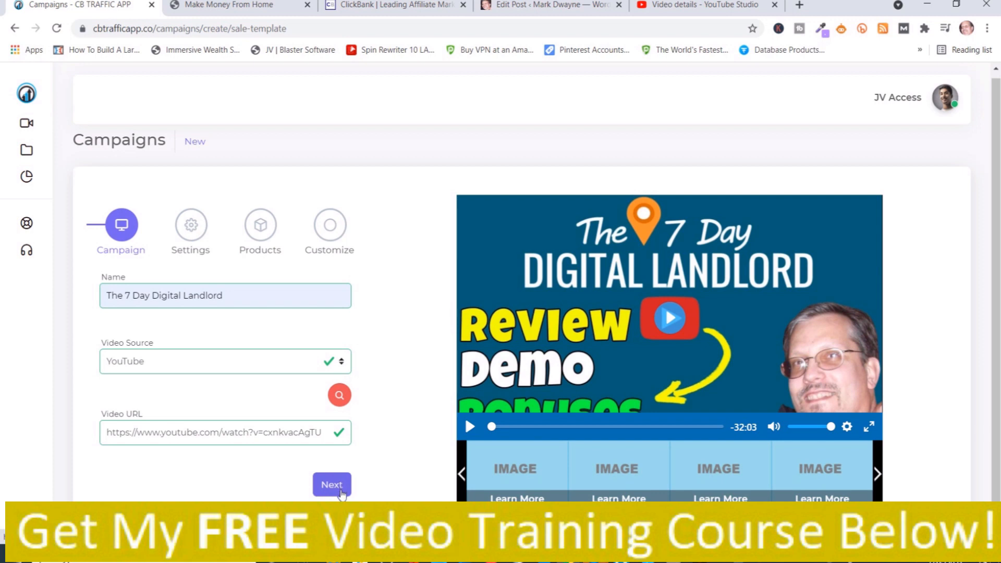
left_click(332, 485)
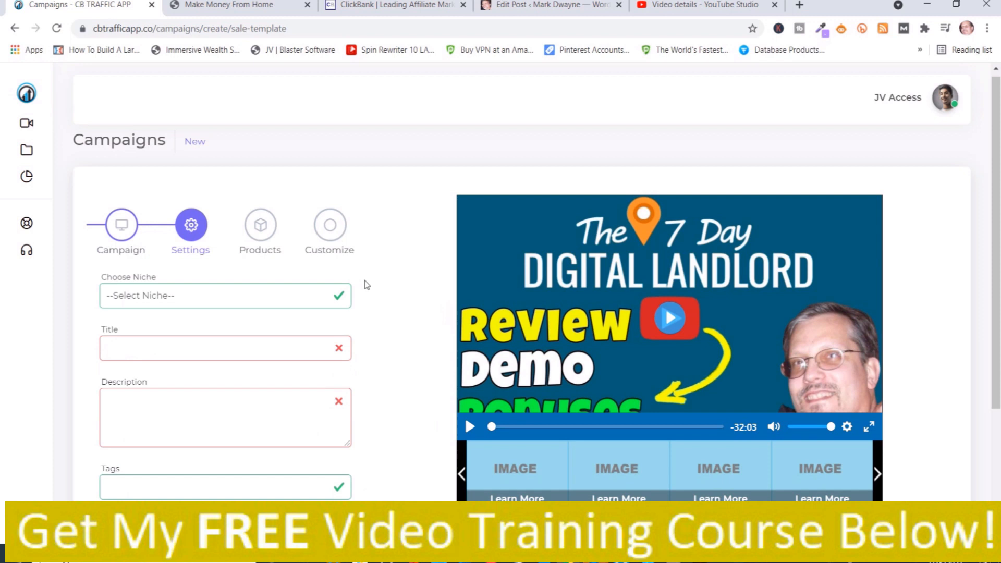
- Choose the Internet Marketing niche, set Number of Products to 4 and continue to Products
left_click(223, 295)
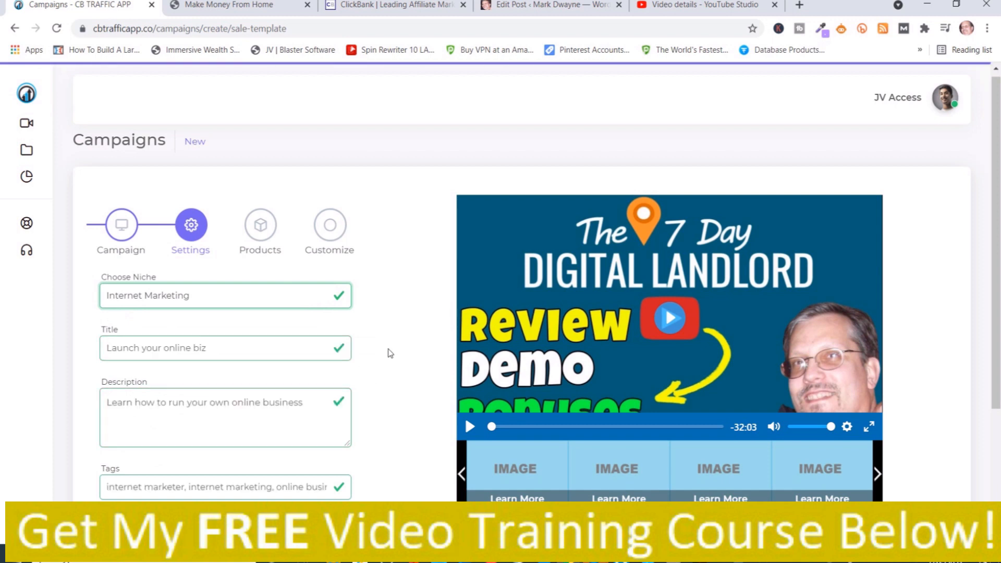
scroll("down", 3)
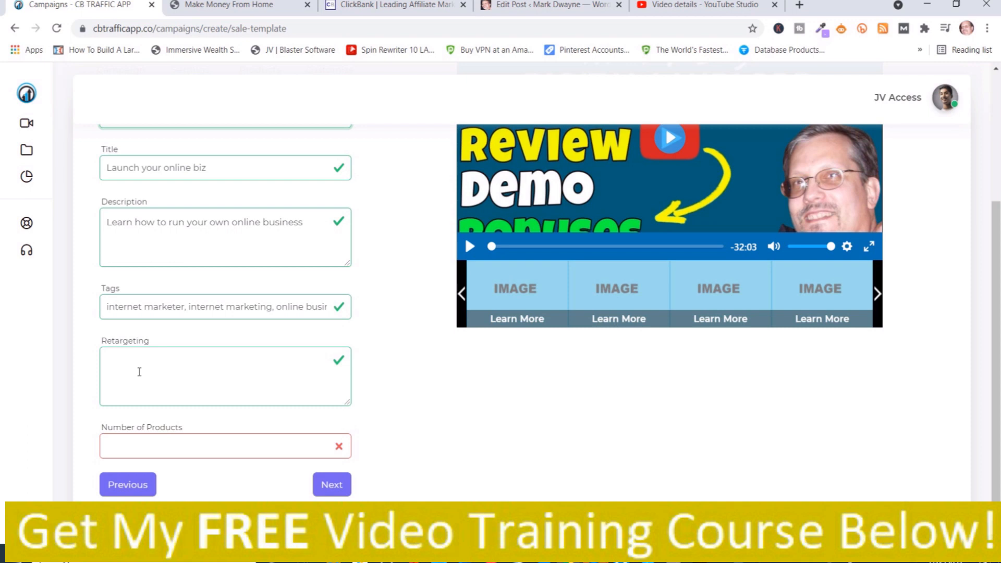
mouse_move(198, 456)
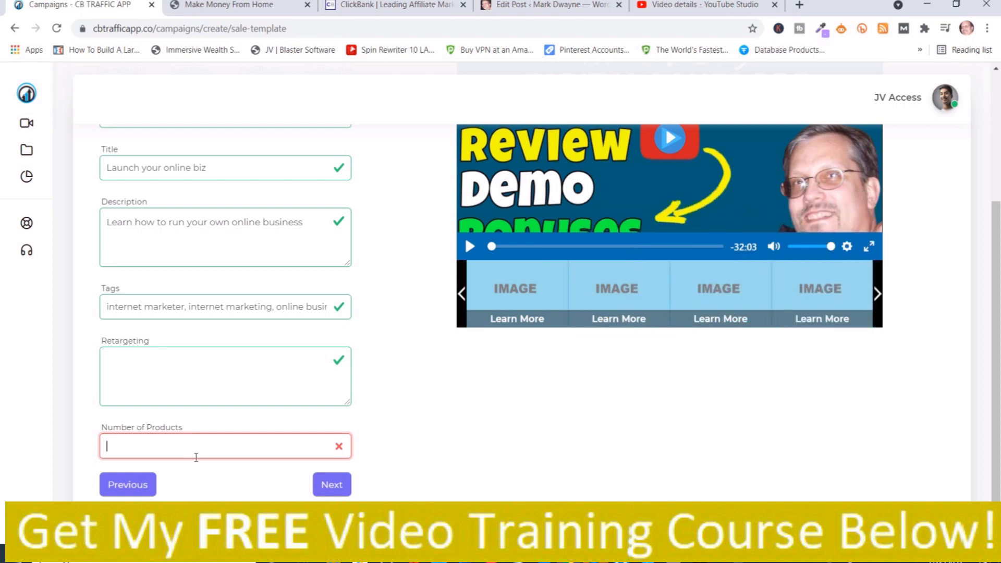
type("4")
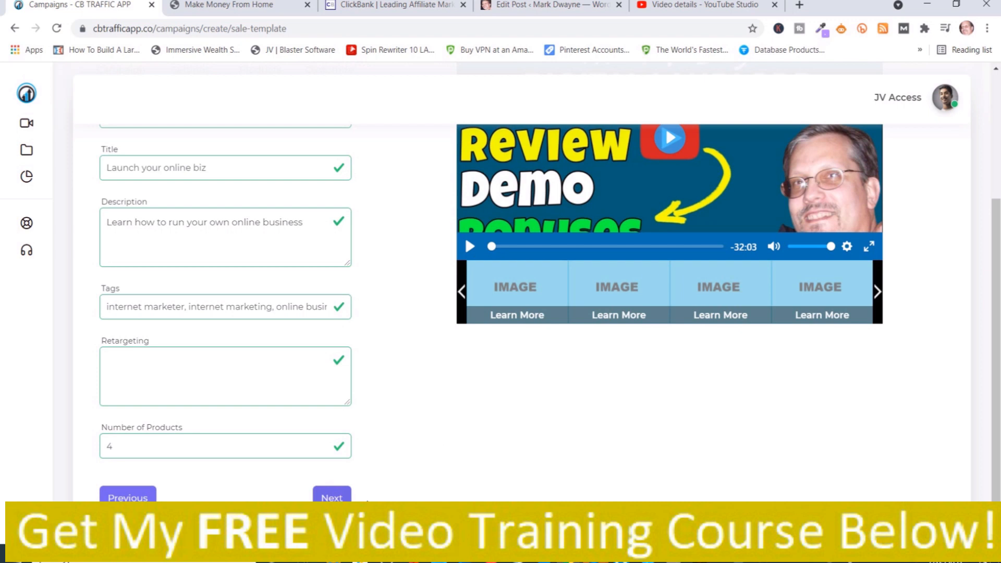
left_click(331, 496)
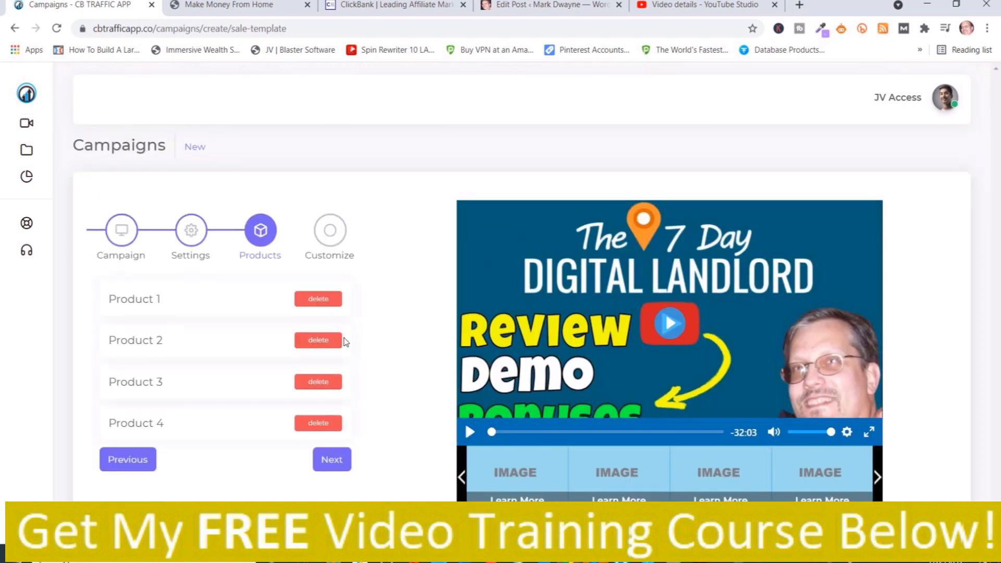
mouse_move(143, 307)
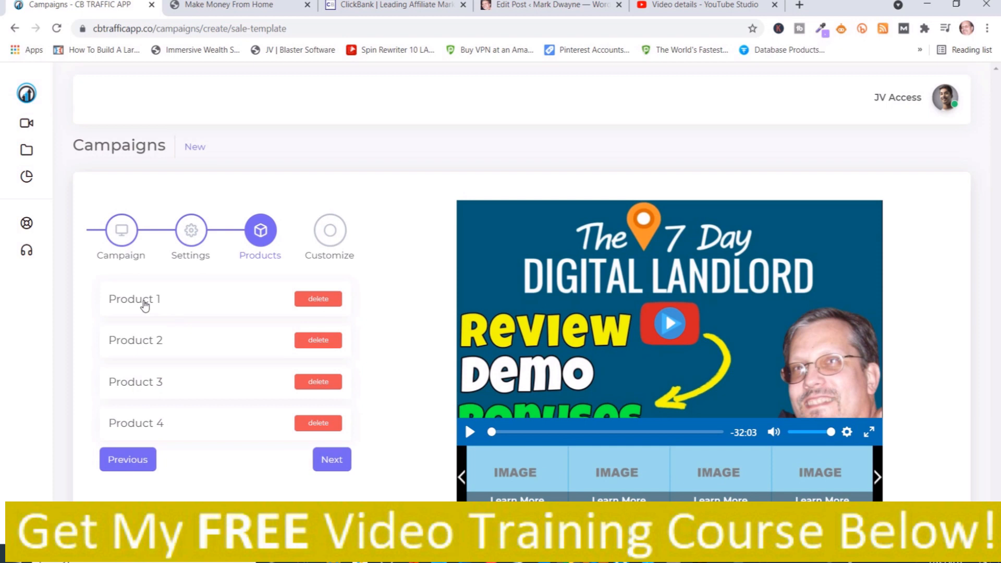
- Set Product 1 to My Online Business, filling its title, description, price 19, link and image
left_click(135, 299)
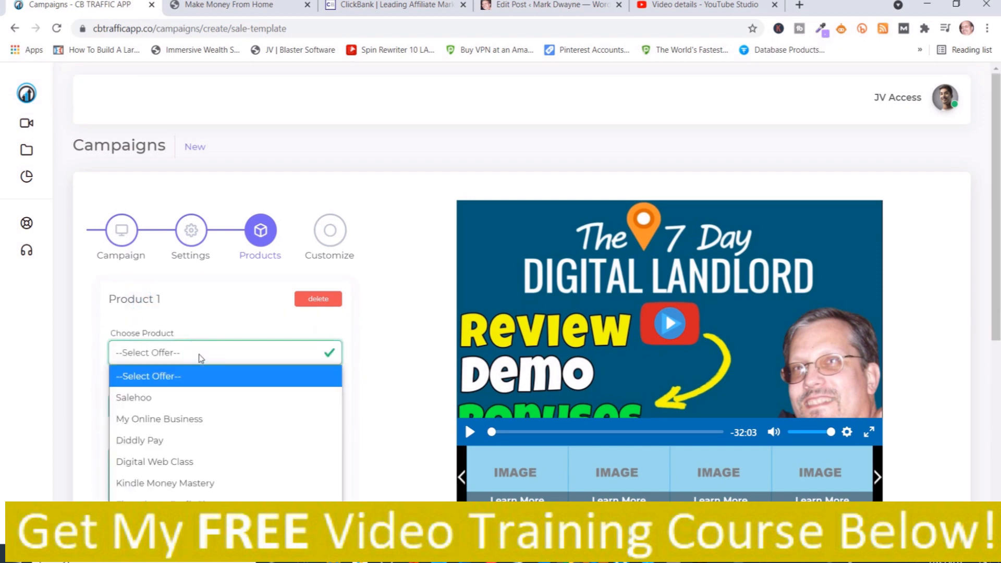
mouse_move(210, 419)
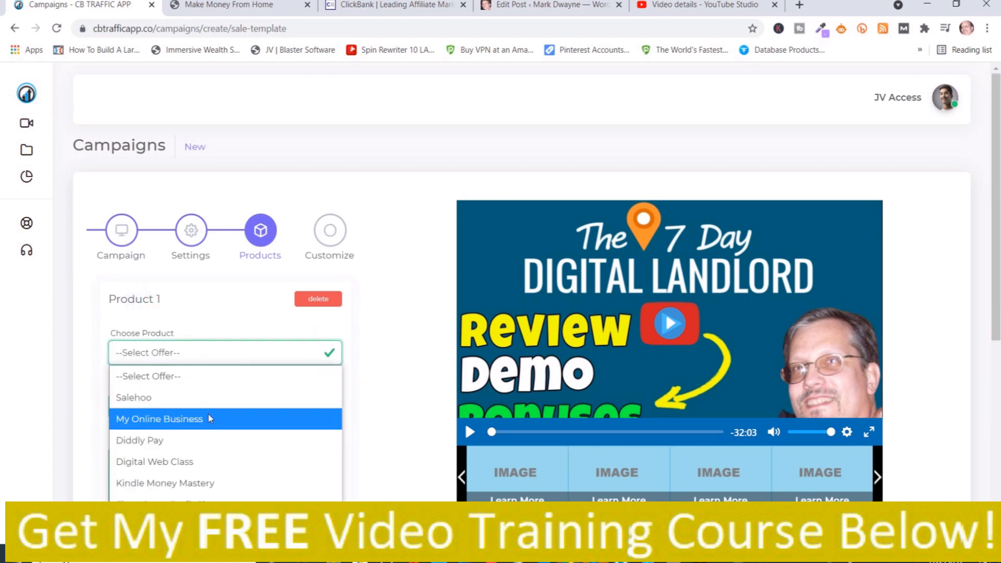
left_click(160, 419)
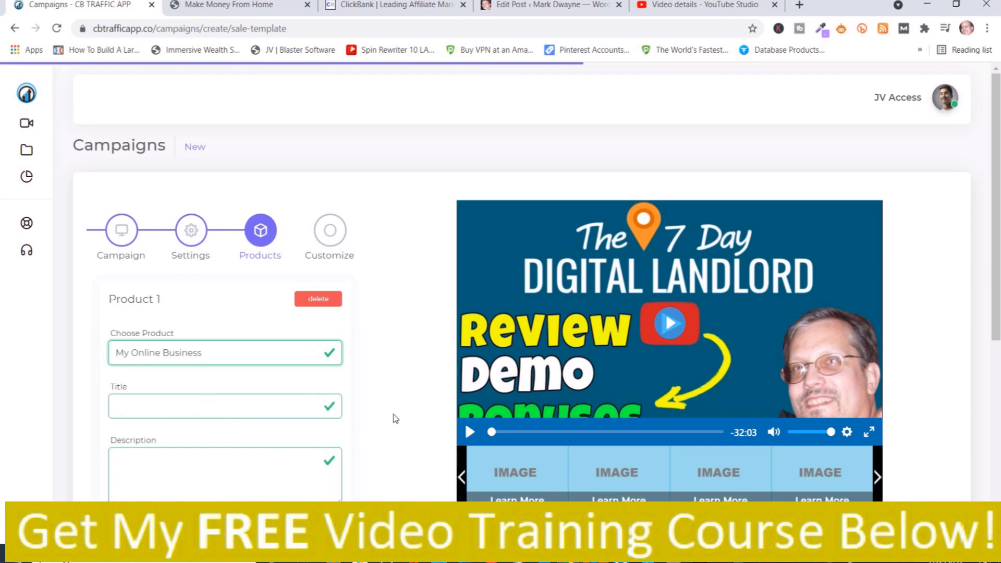
scroll("down", 3)
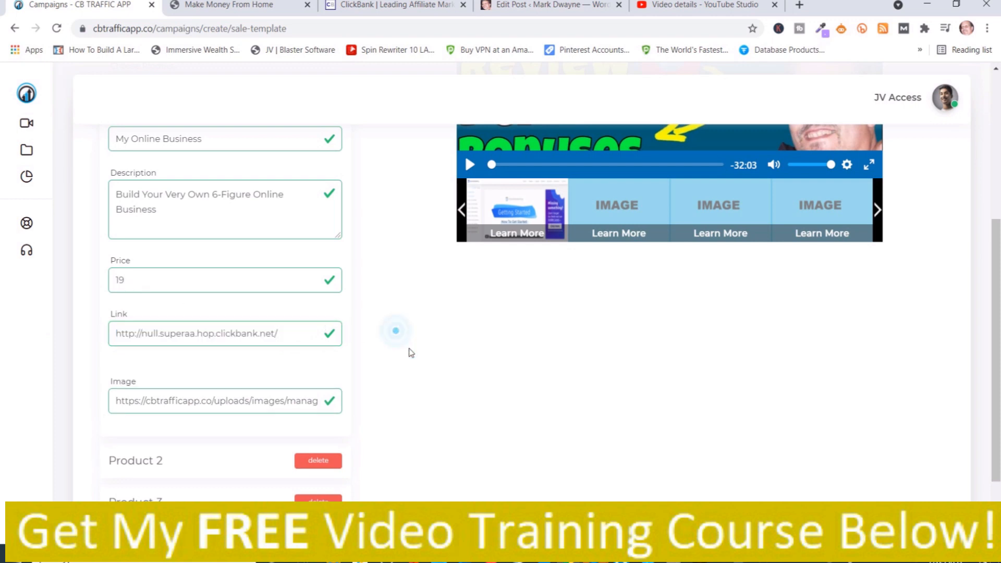
- Set Product 2 to Digital Web Class priced 997
scroll("down", 3)
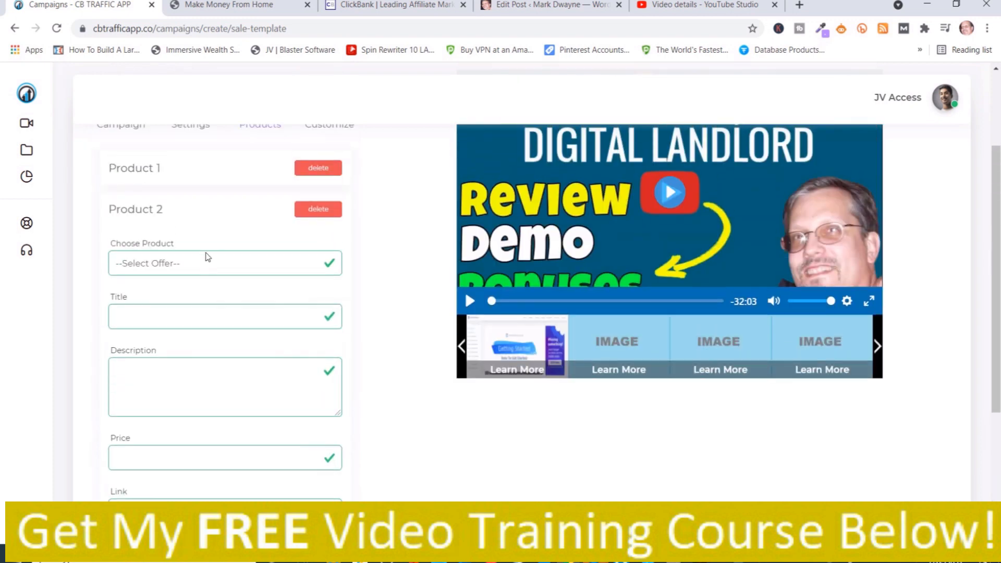
left_click(224, 263)
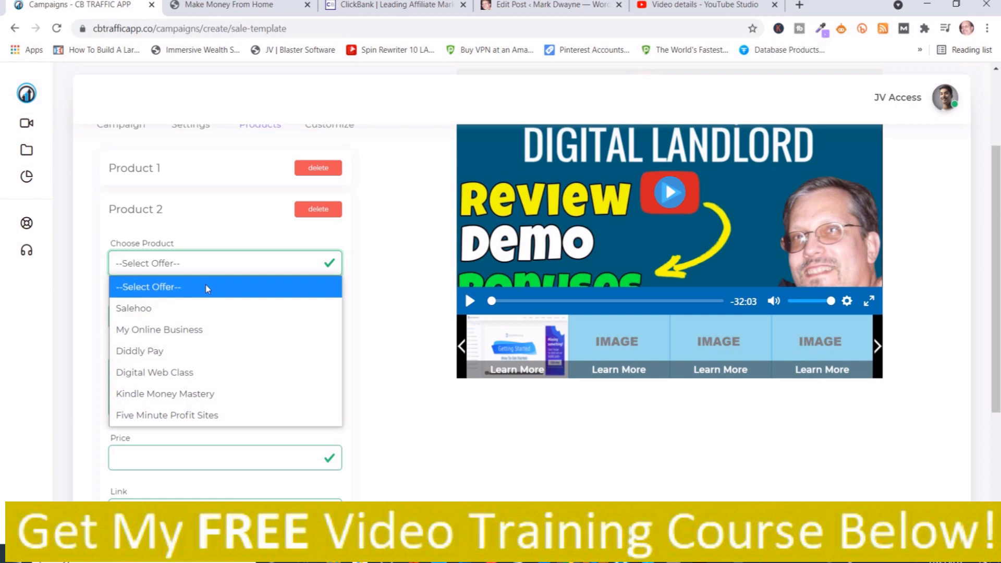
mouse_move(224, 372)
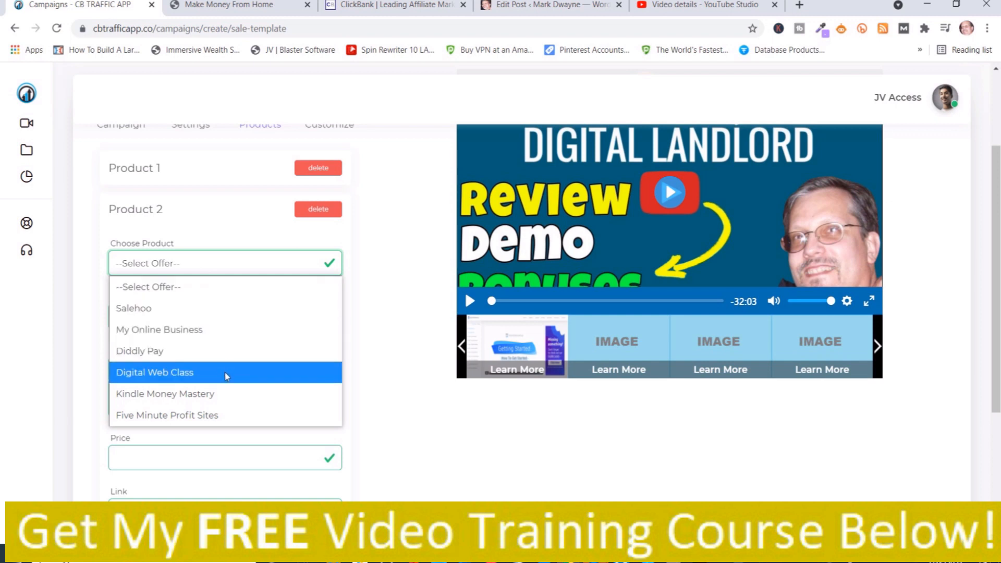
left_click(154, 372)
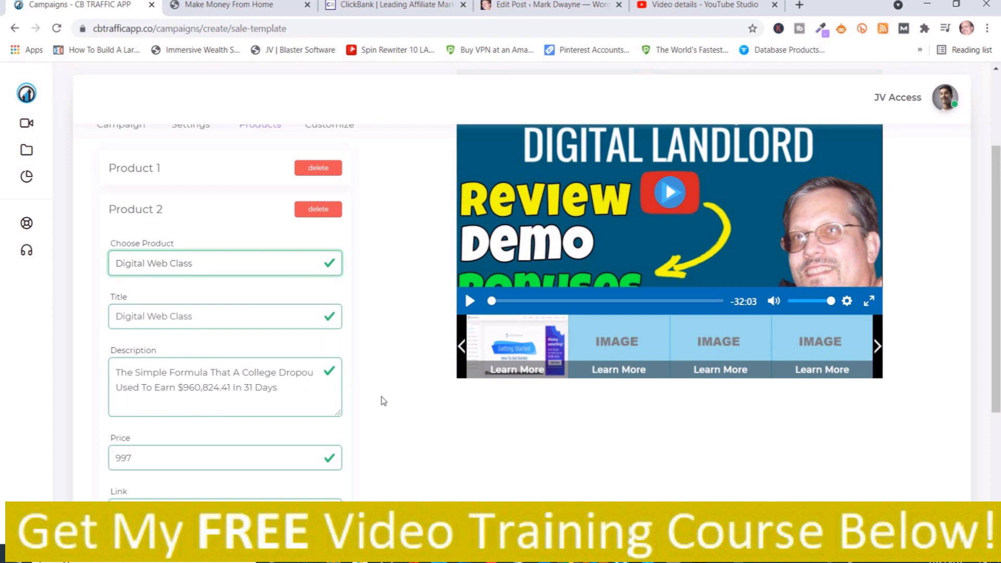
scroll("down", 3)
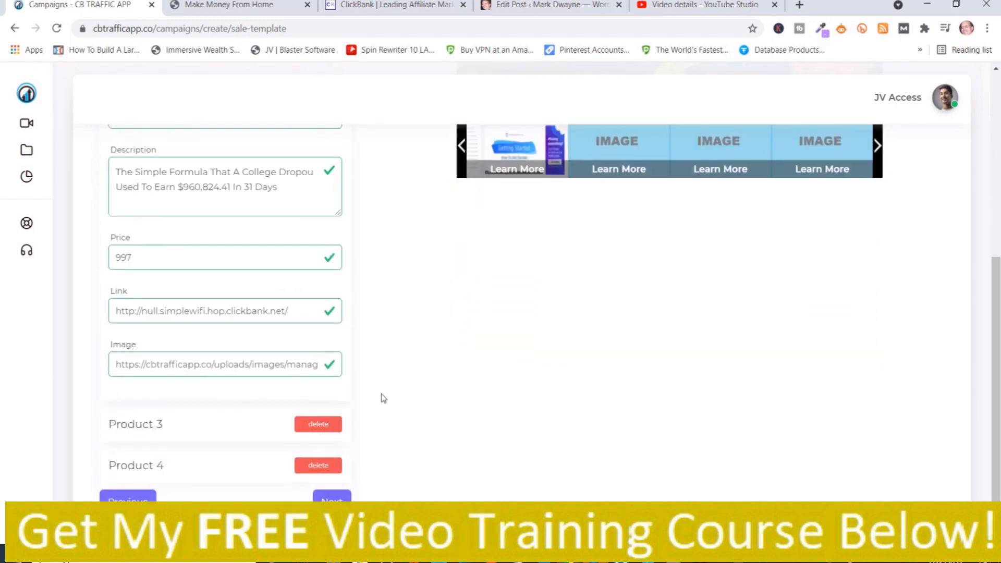
- Set Product 3 to Kindle Money Mastery
scroll("down", 3)
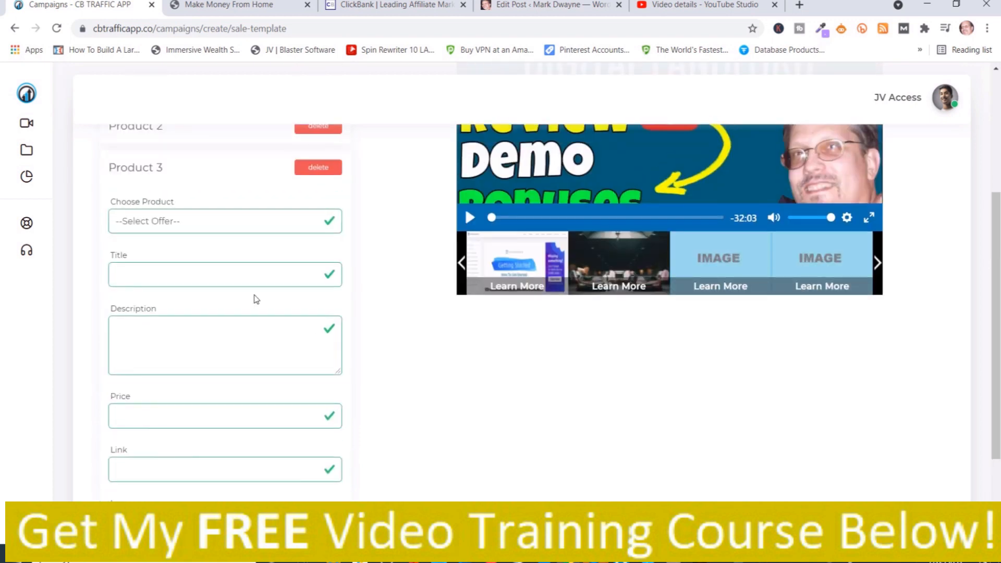
left_click(224, 220)
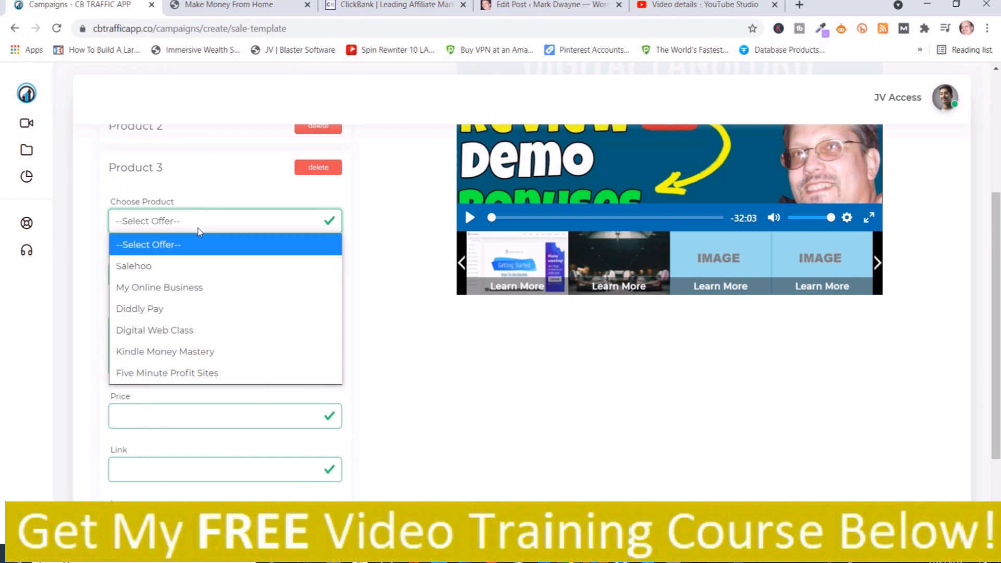
mouse_move(204, 352)
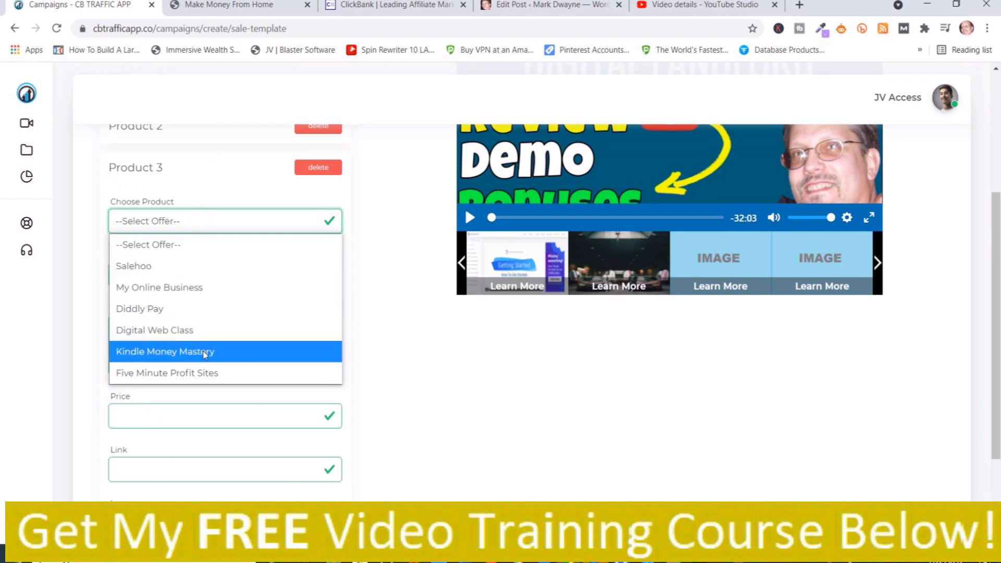
left_click(165, 351)
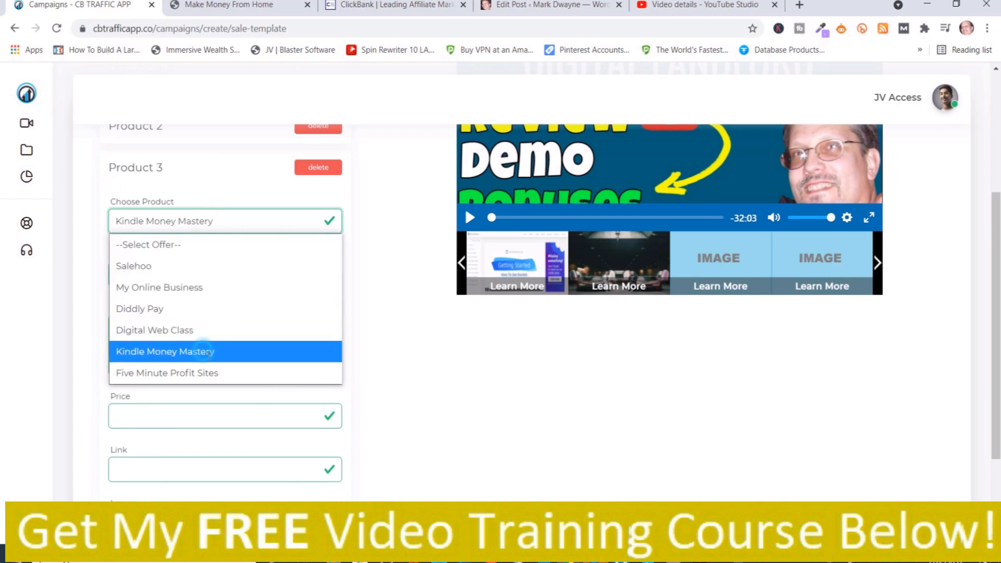
left_click(164, 351)
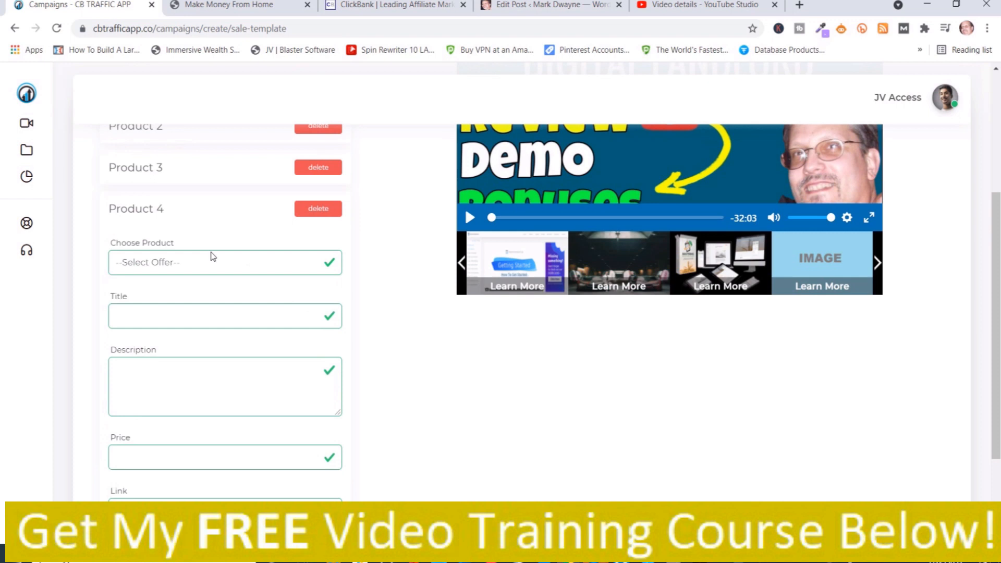
- Set Product 4 to Five Minute Profit Sites priced 37 and review its filled fields
left_click(224, 262)
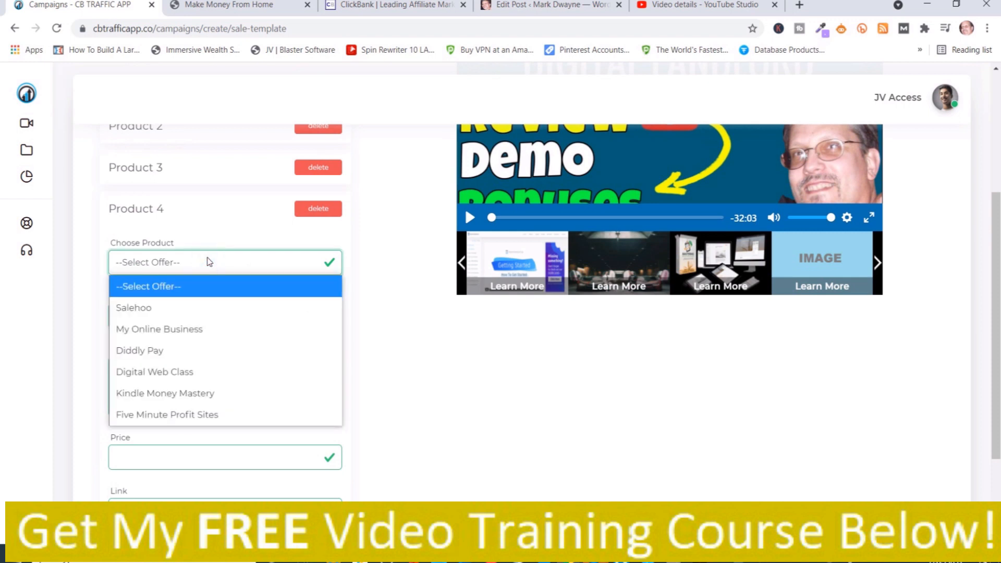
mouse_move(214, 414)
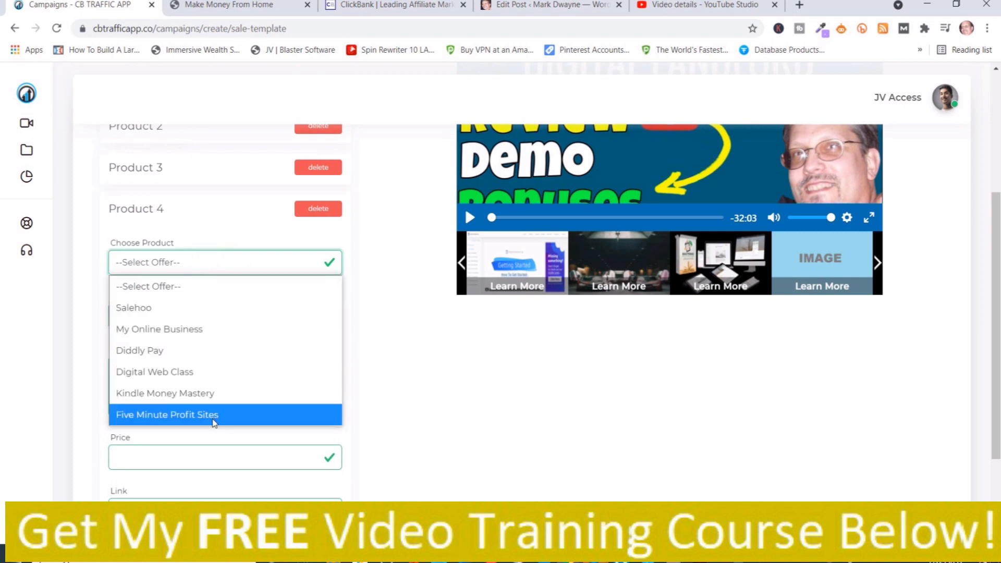
left_click(167, 414)
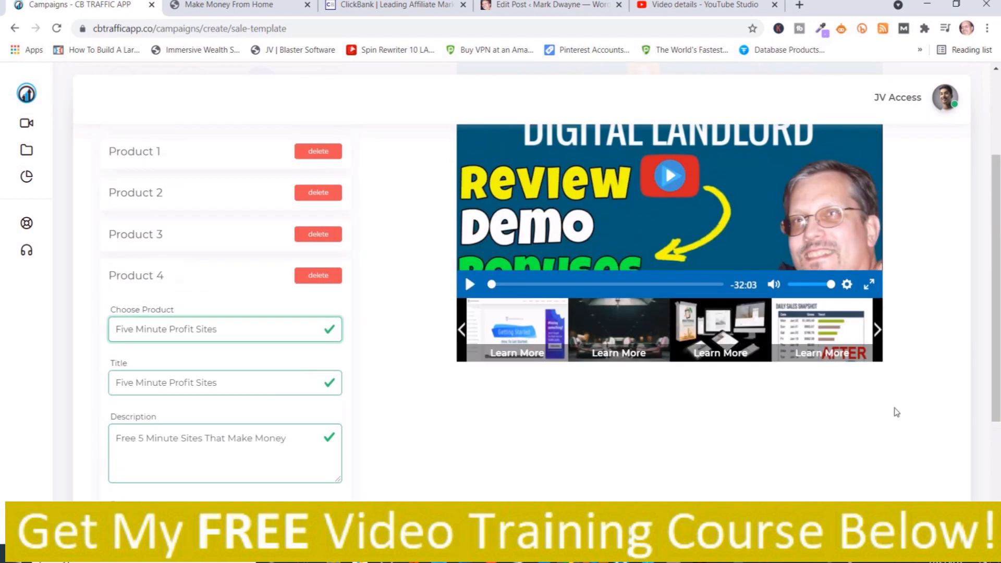
scroll("up", 3)
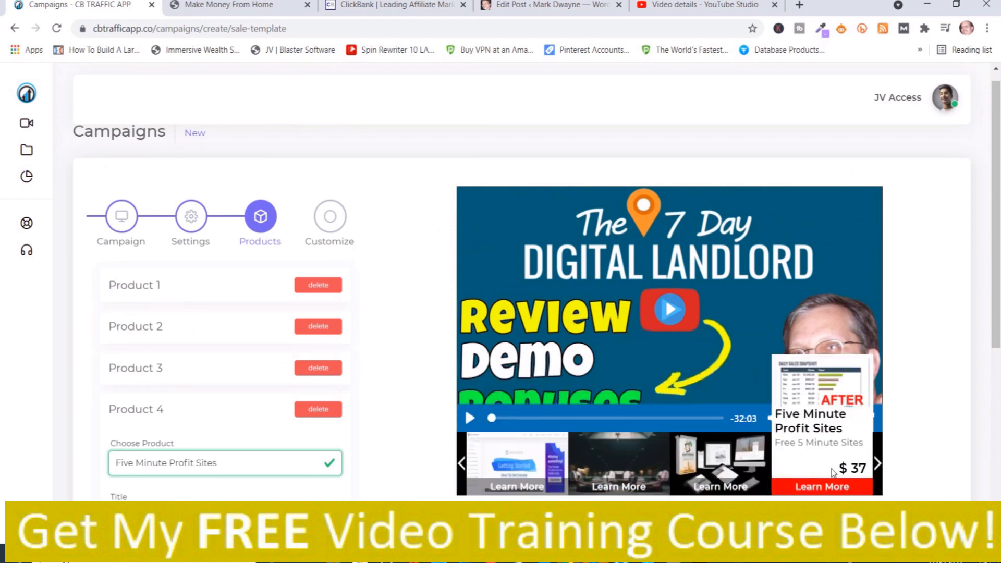
mouse_move(772, 470)
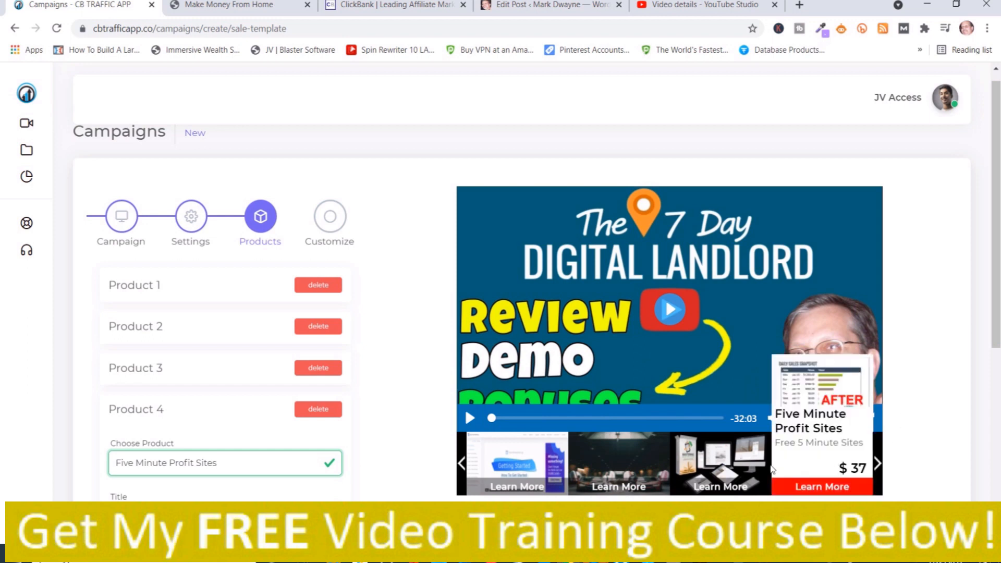
mouse_move(617, 463)
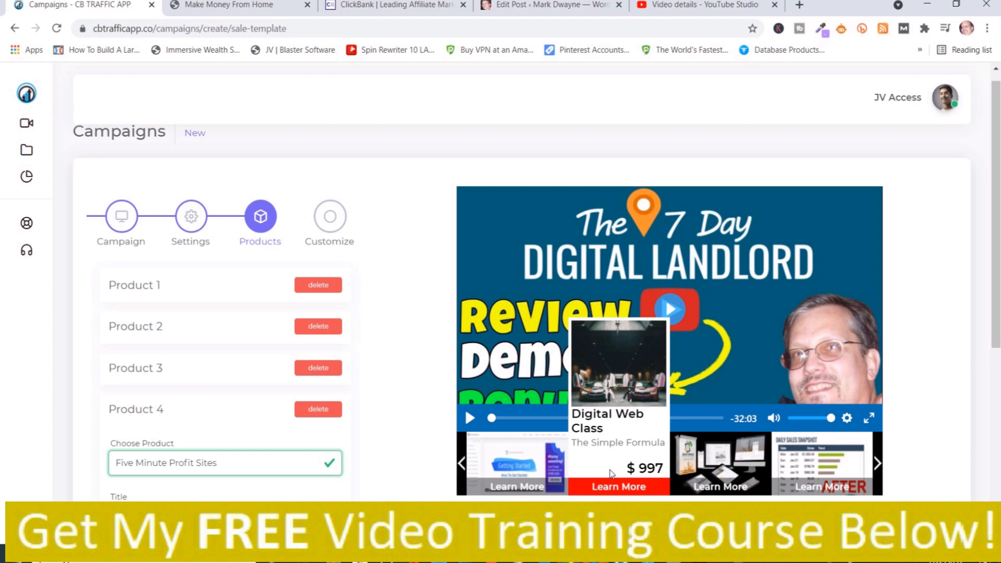
scroll("down", 3)
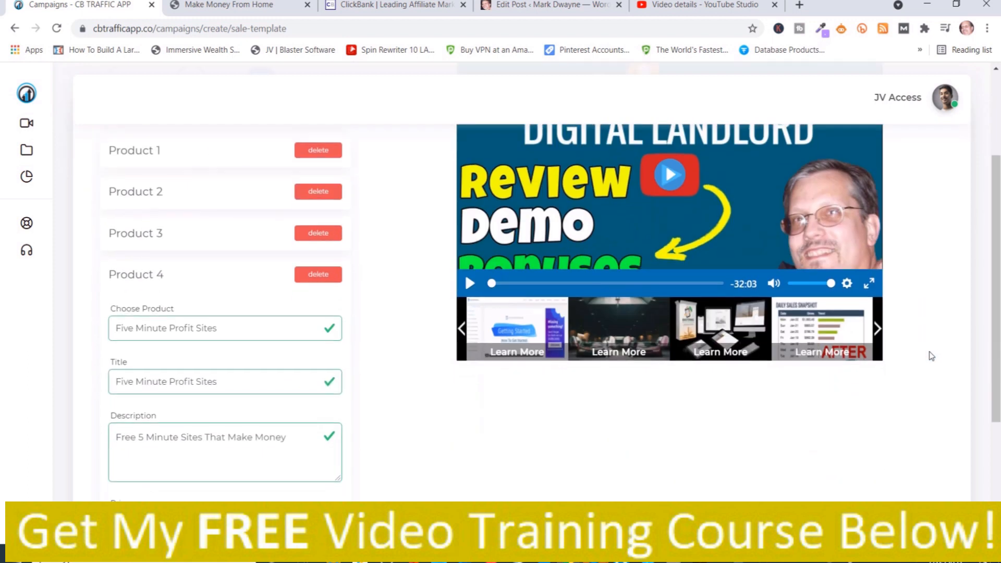
scroll("down", 3)
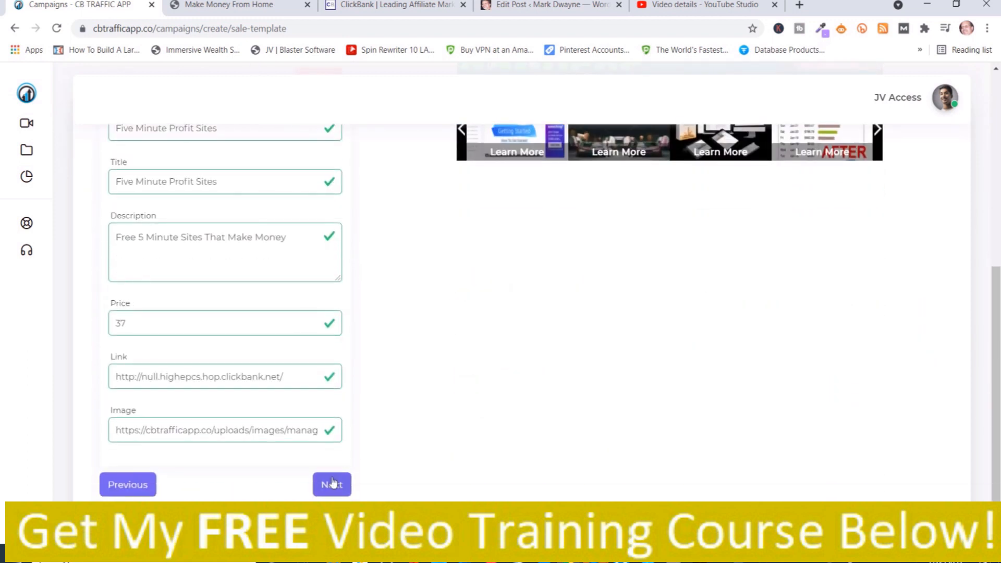
mouse_move(464, 486)
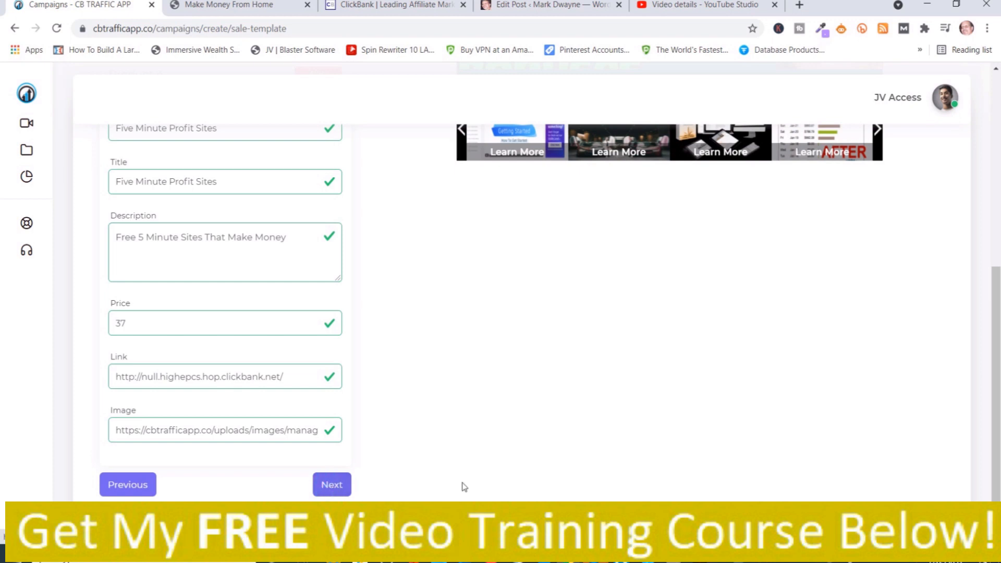
mouse_move(534, 482)
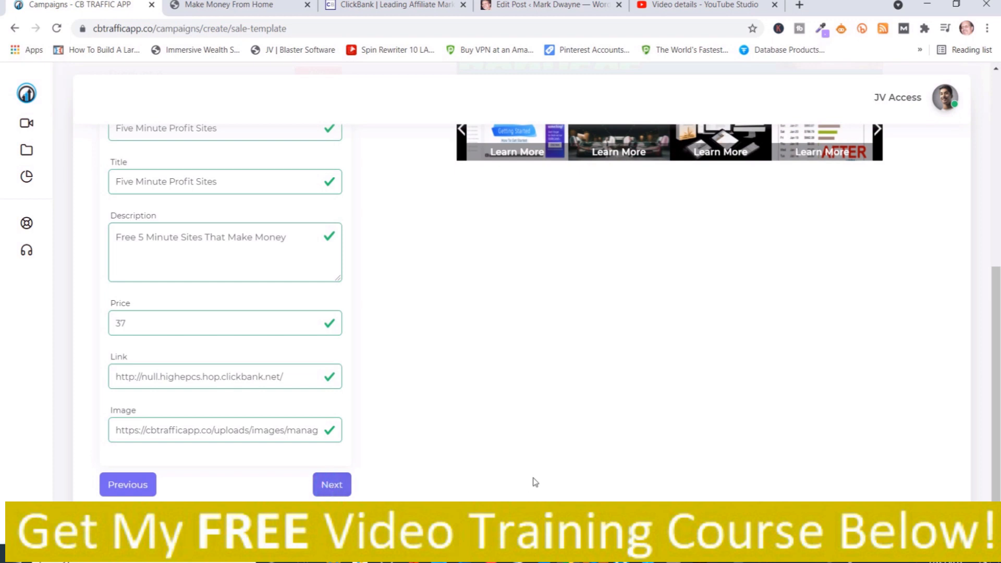
mouse_move(507, 496)
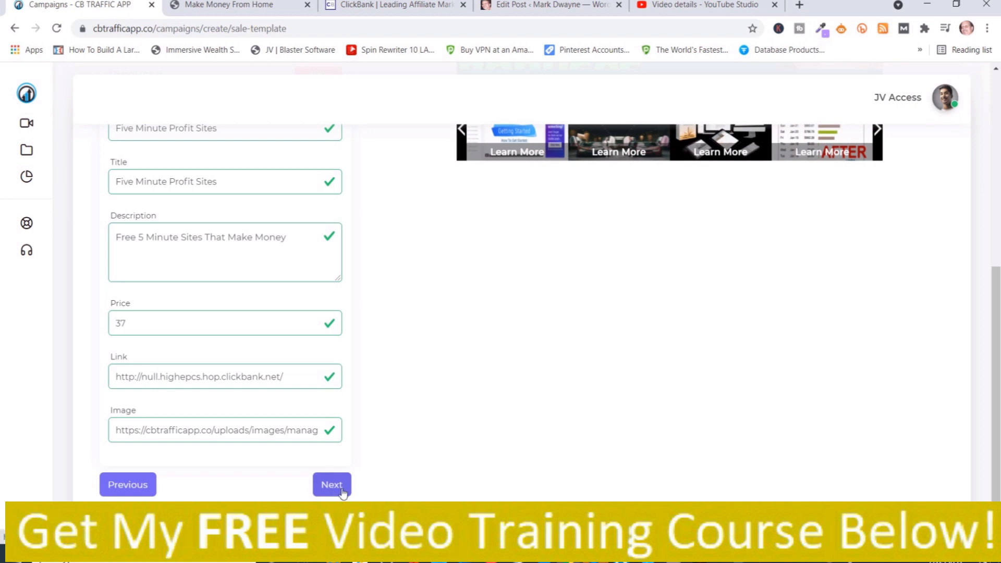
- Continue to Customize and review player options: control bar Yes, autoplay No
left_click(332, 484)
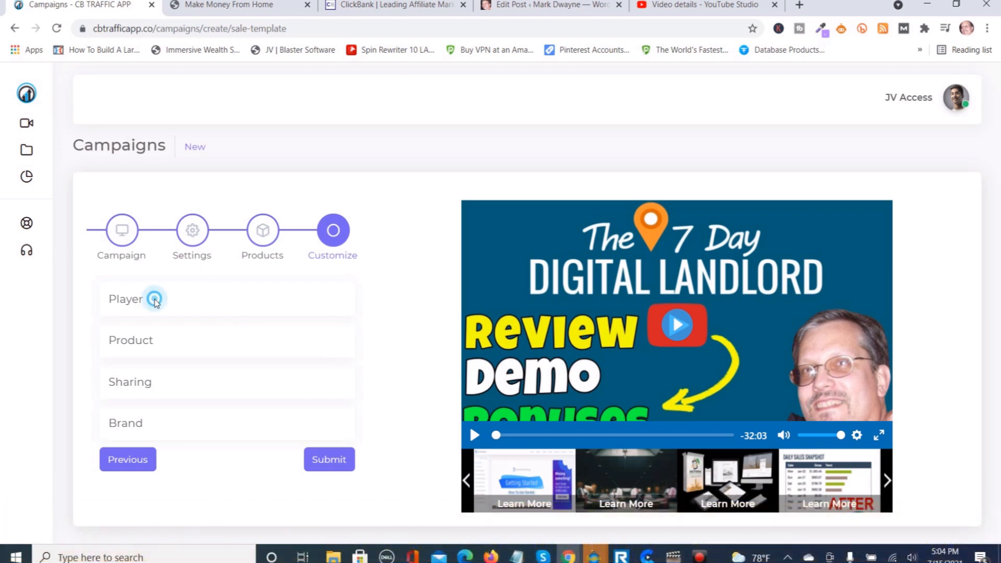
left_click(126, 300)
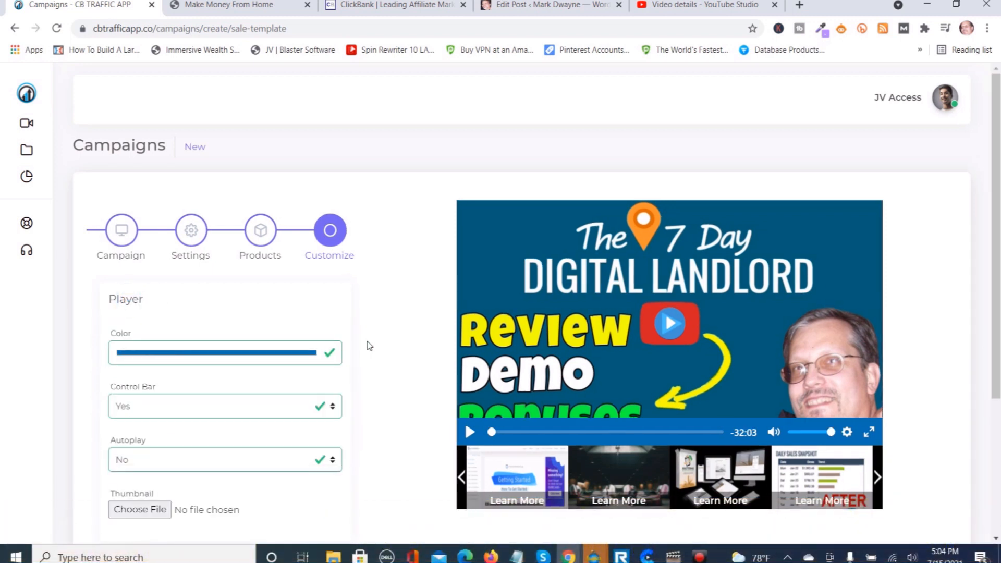
scroll("down", 3)
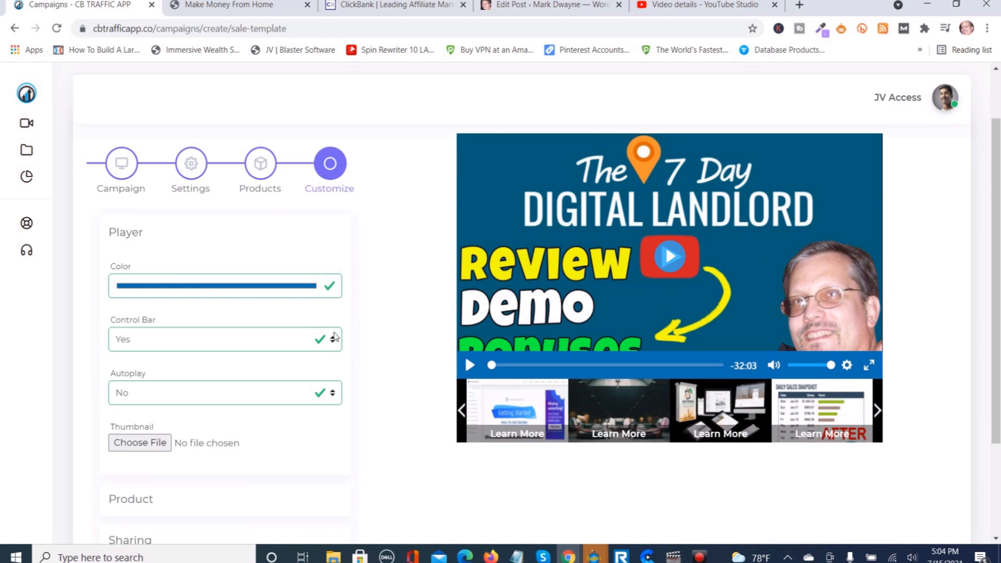
mouse_move(340, 353)
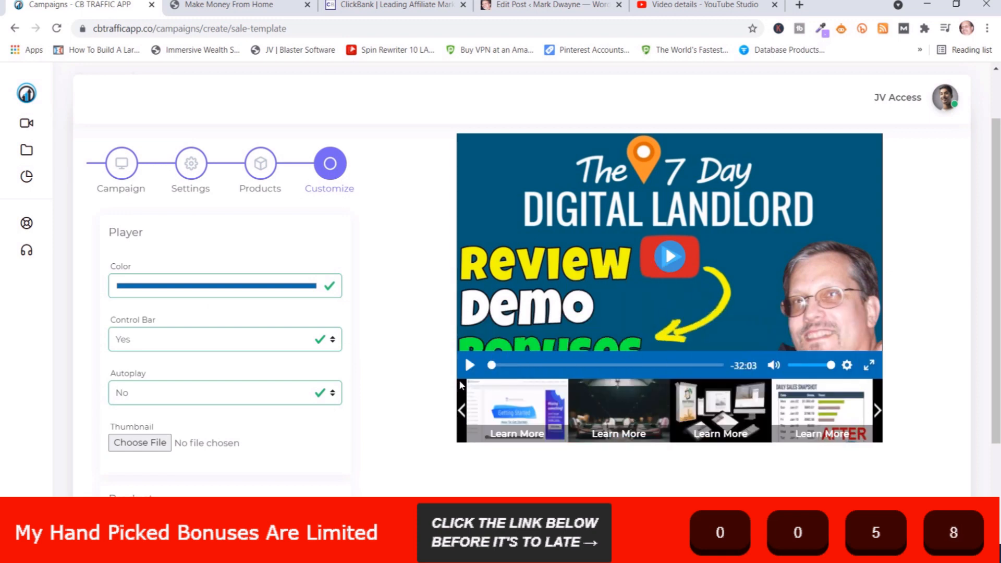
scroll("down", 3)
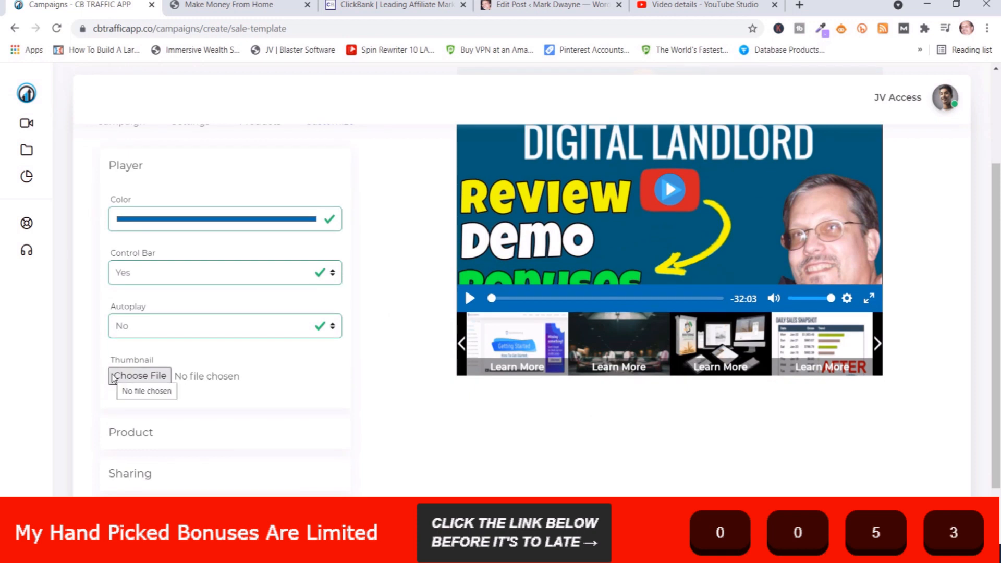
mouse_move(142, 337)
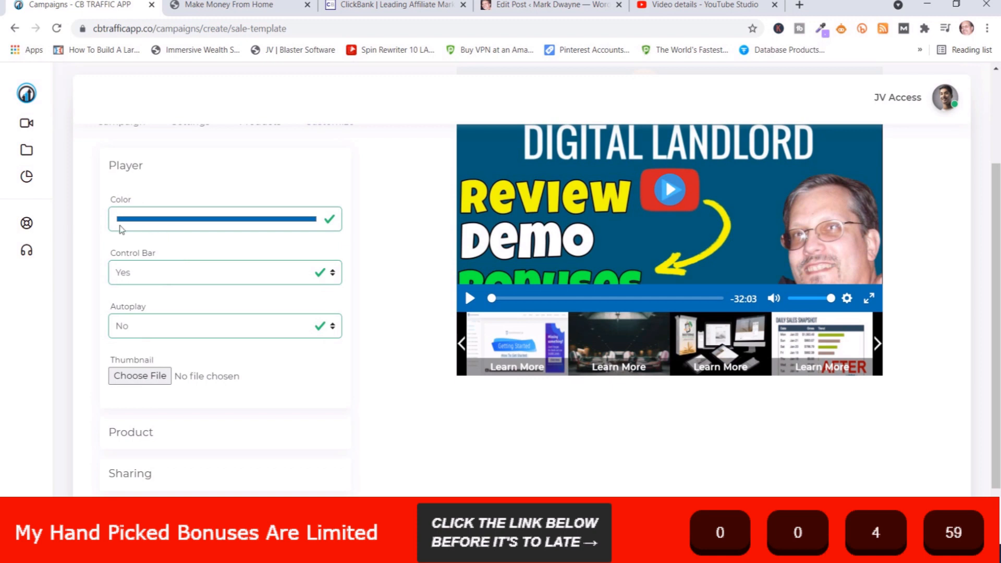
scroll("down", 3)
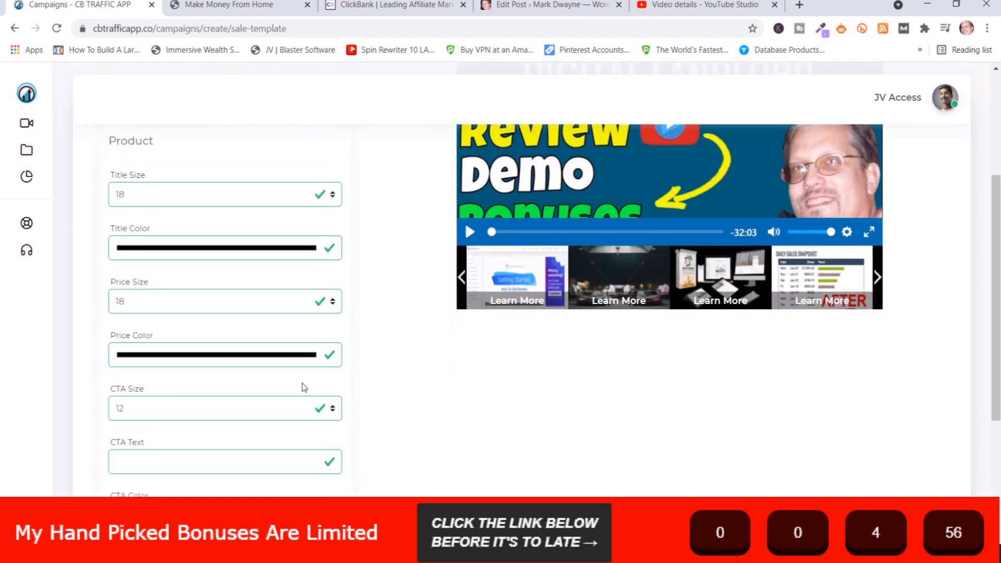
- Leave all sharing options at No, brand removal Yes, and submit the campaign
scroll("up", 3)
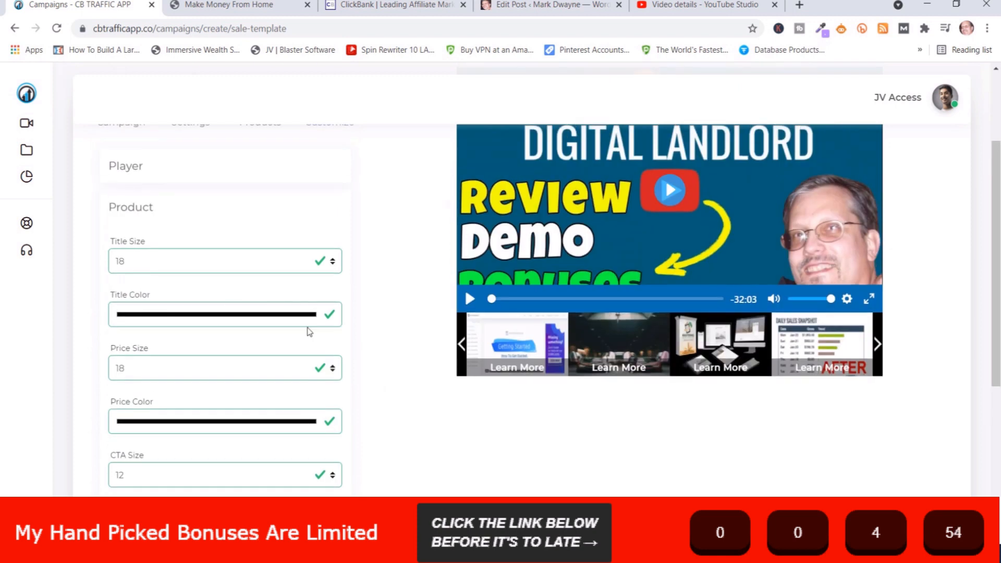
scroll("down", 3)
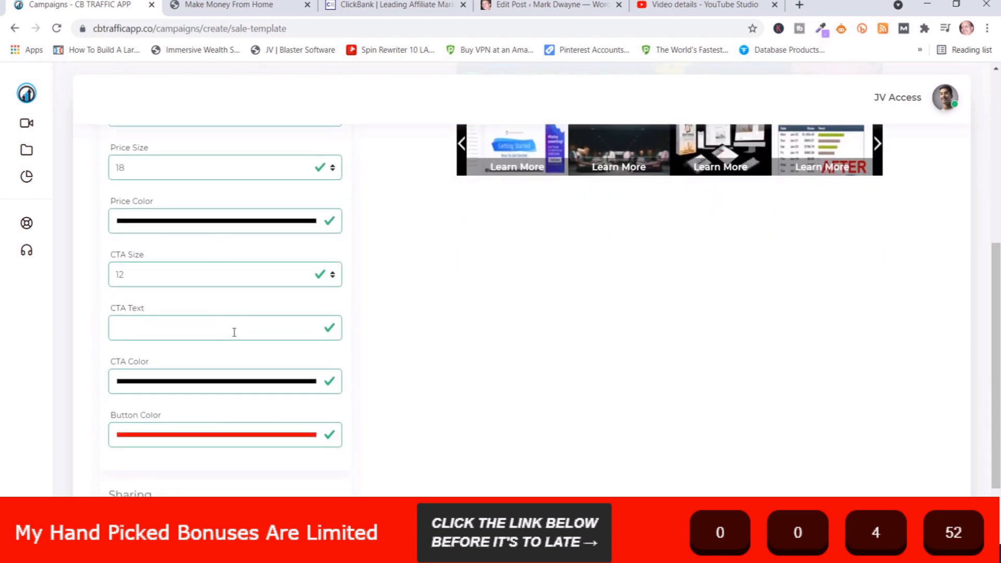
scroll("down", 3)
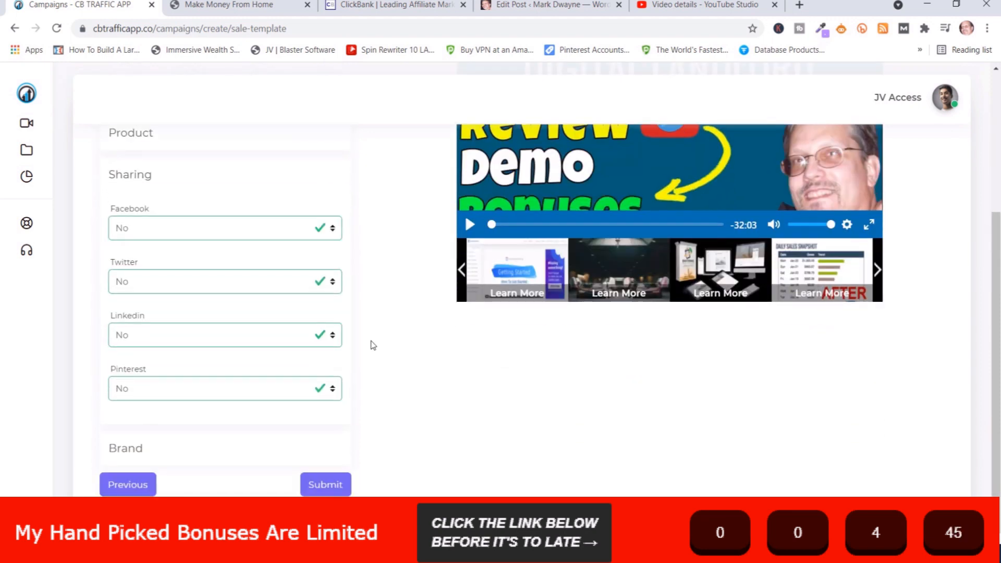
scroll("up", 3)
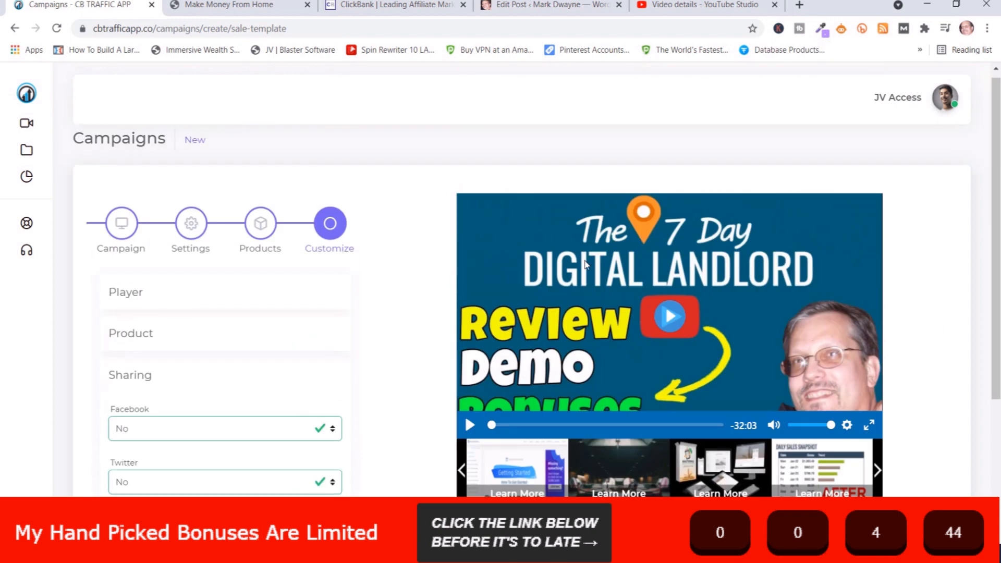
mouse_move(419, 390)
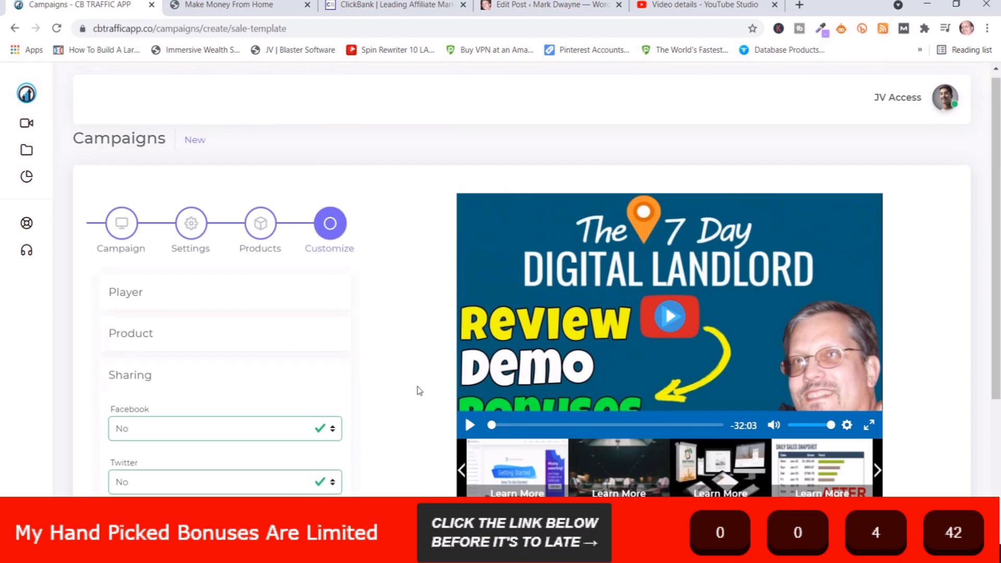
scroll("down", 3)
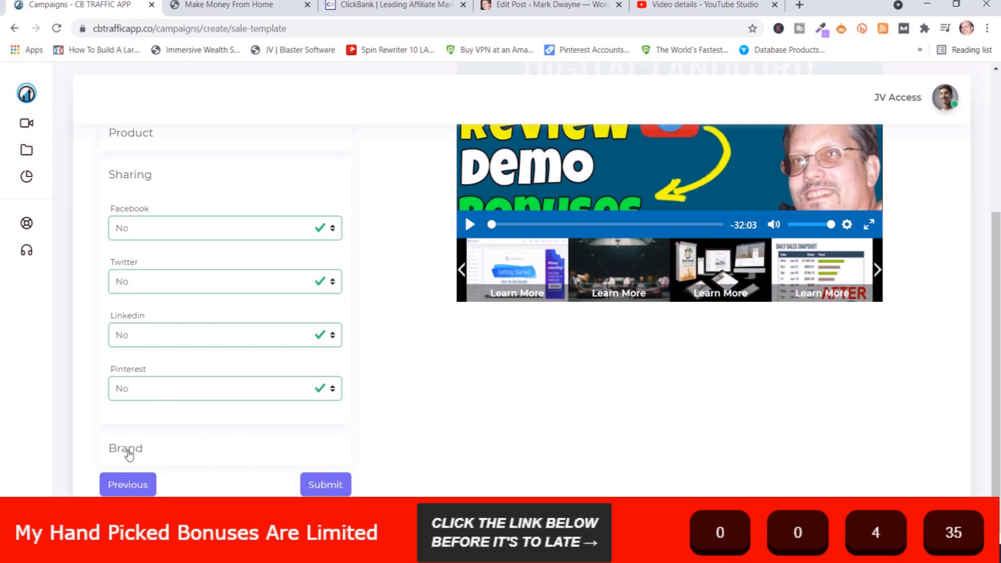
scroll("up", 3)
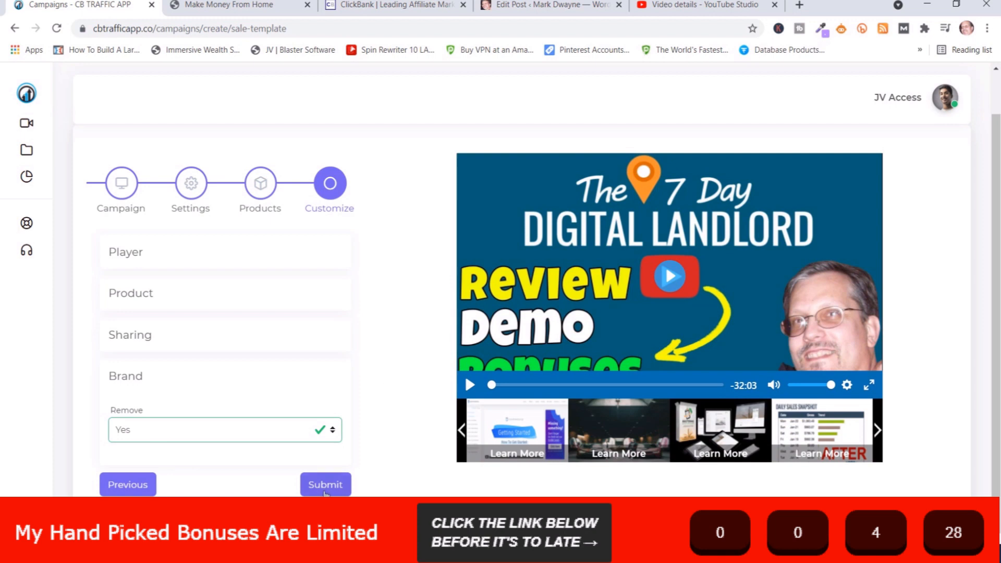
left_click(325, 484)
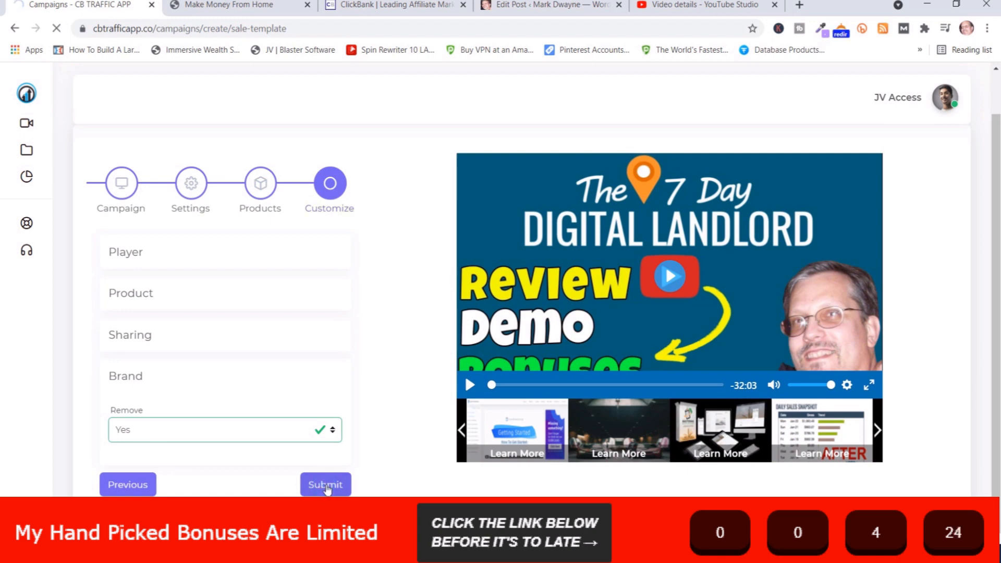
- Copy the embed code for The 7 Day Digital Landlord and view its public video page
left_click(325, 484)
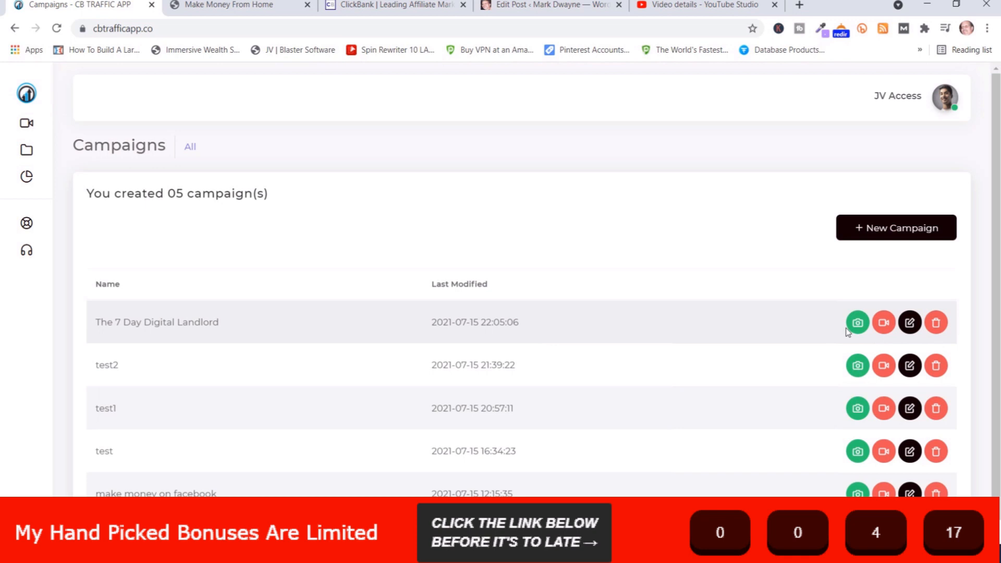
left_click(883, 322)
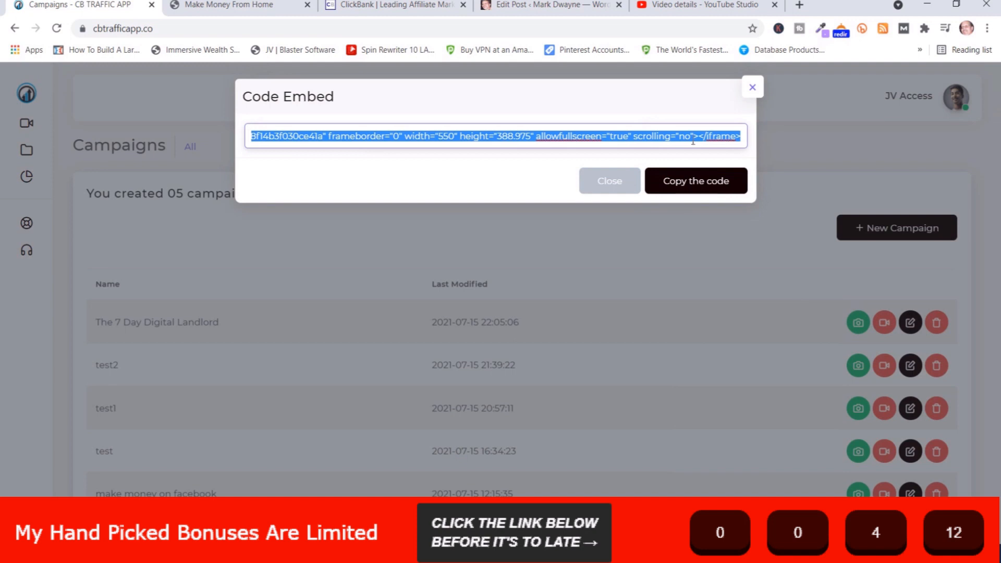
left_click(695, 180)
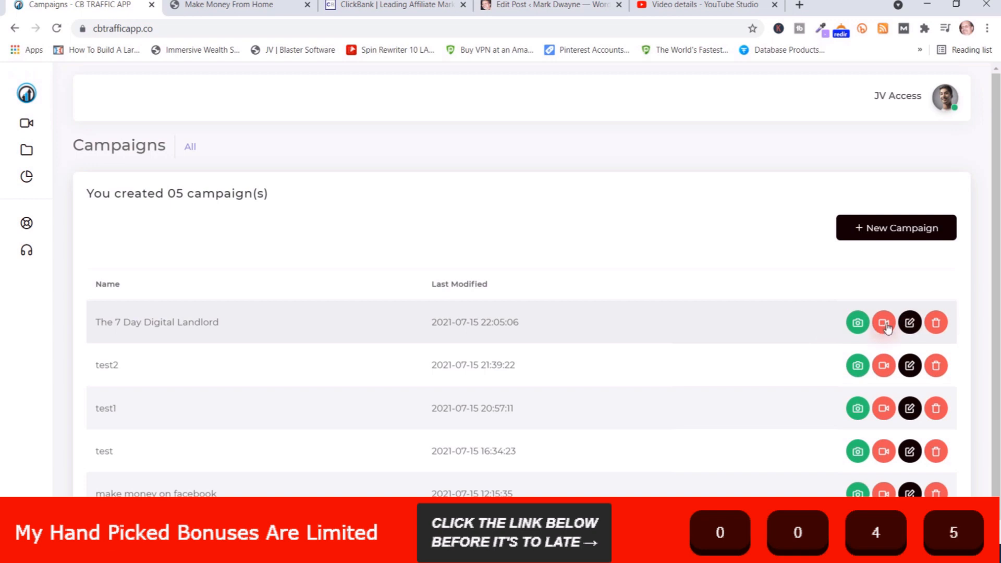
left_click(883, 322)
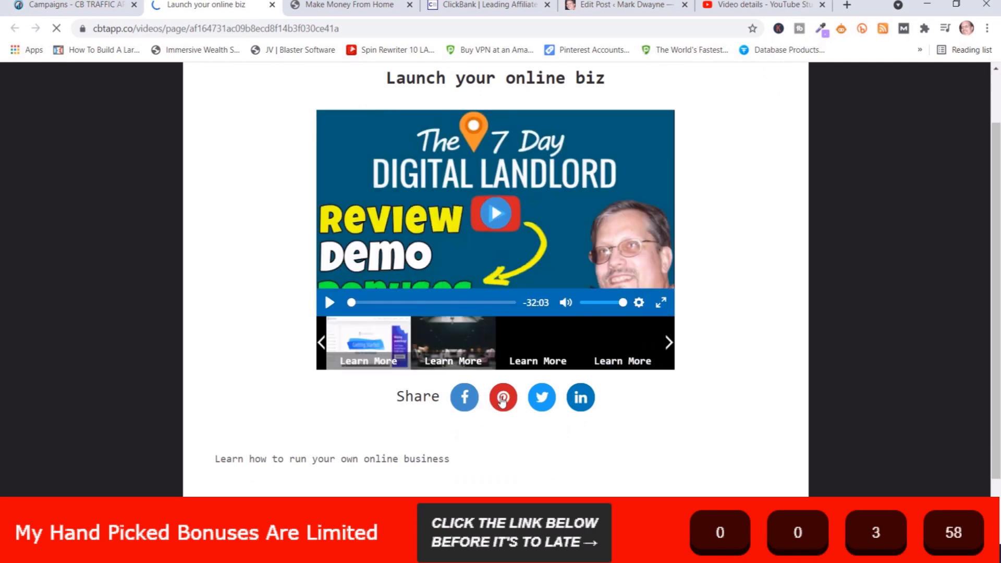
mouse_move(541, 397)
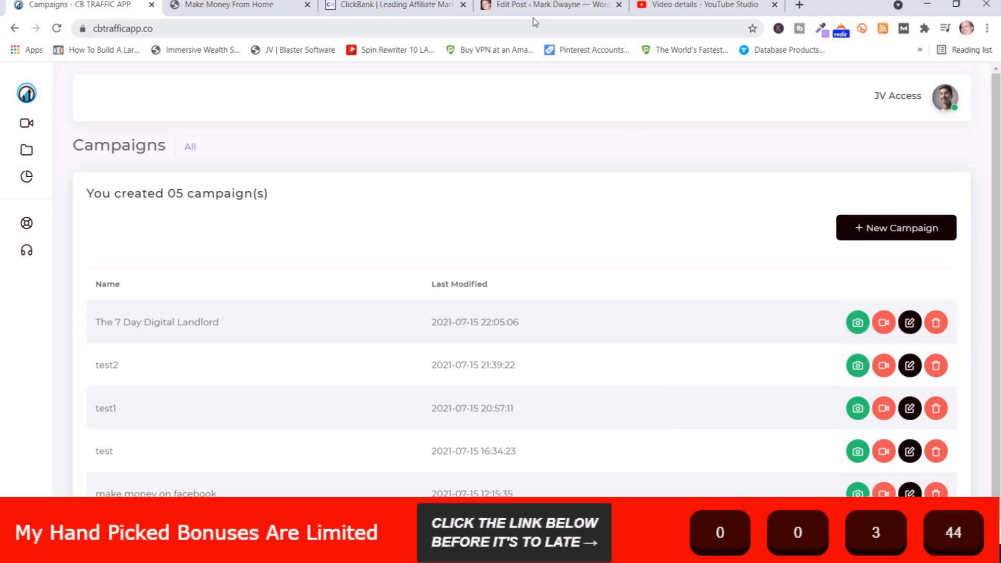
- Paste the campaign player iframe into the review post's HTML below the h1 heading
left_click(549, 5)
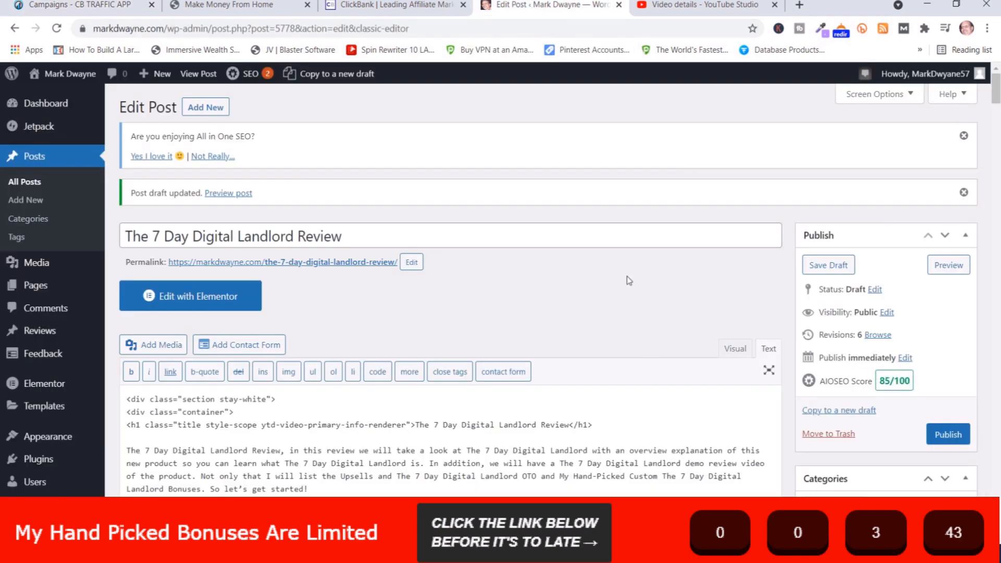
scroll("down", 3)
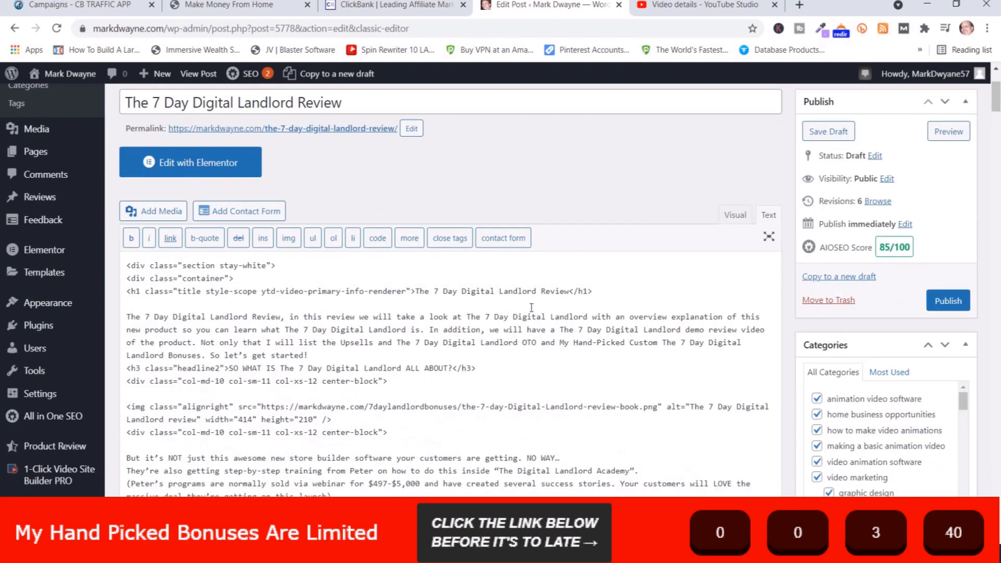
right_click(158, 303)
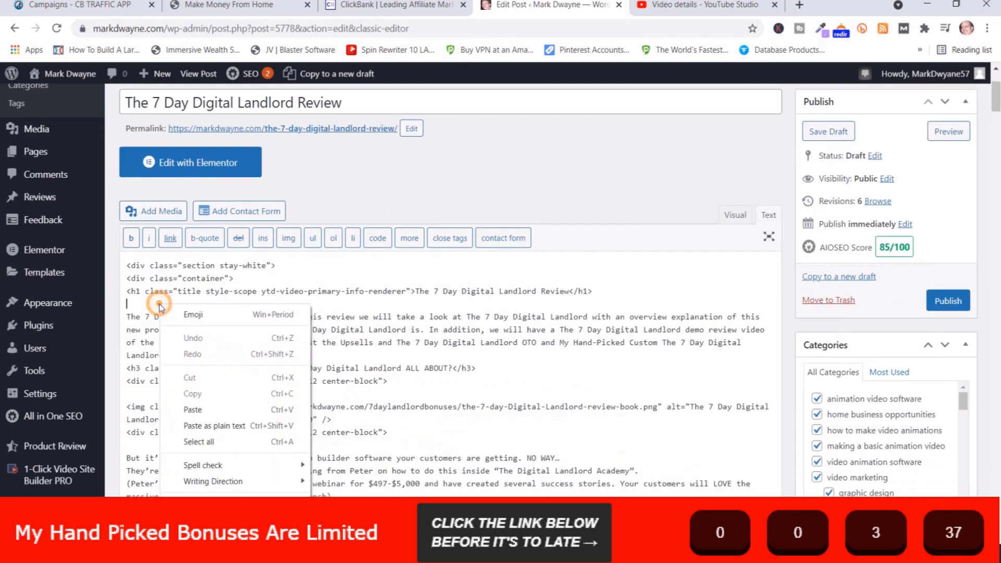
left_click(192, 408)
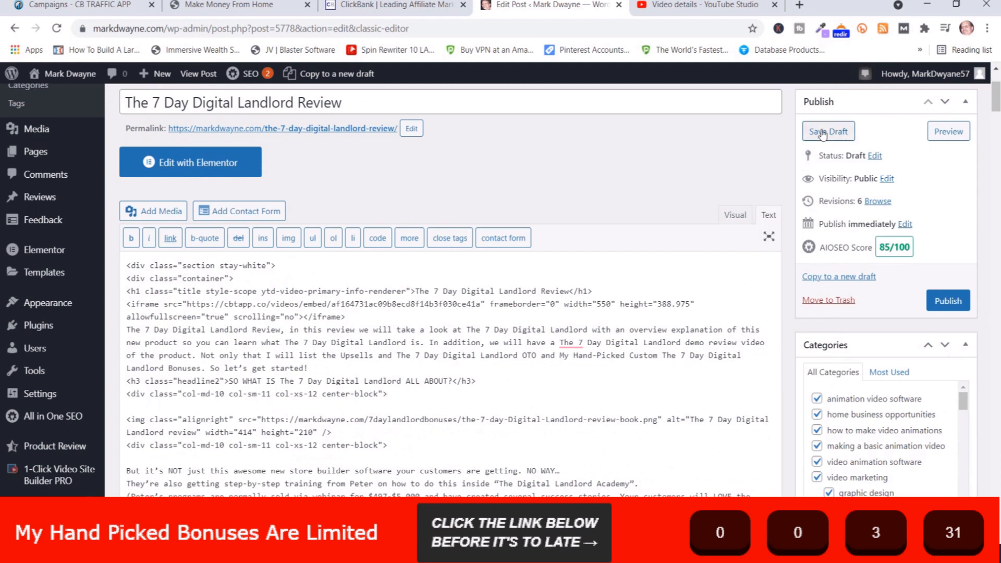
- Save the draft of The 7 Day Digital Landlord Review and launch its preview
left_click(827, 131)
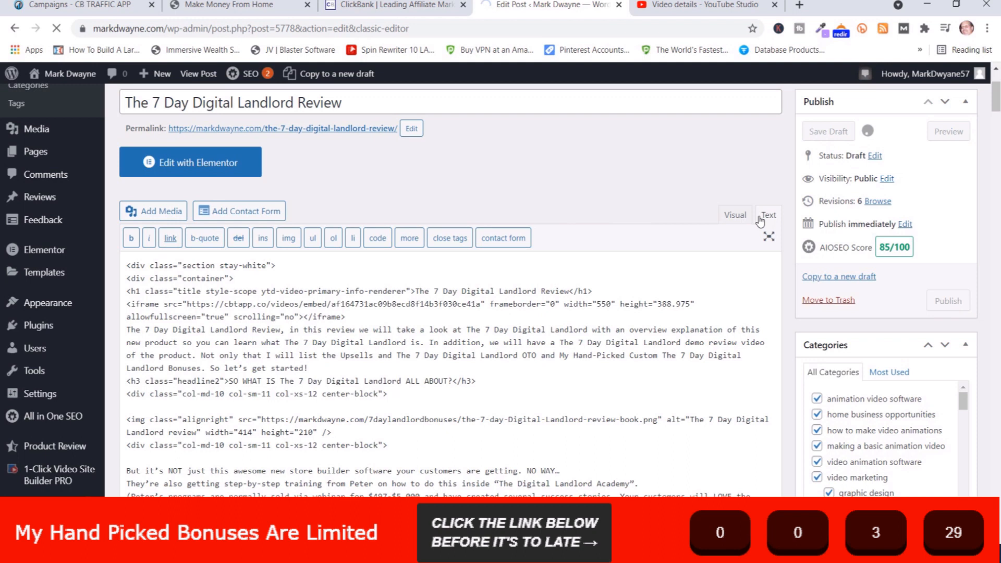
mouse_move(671, 185)
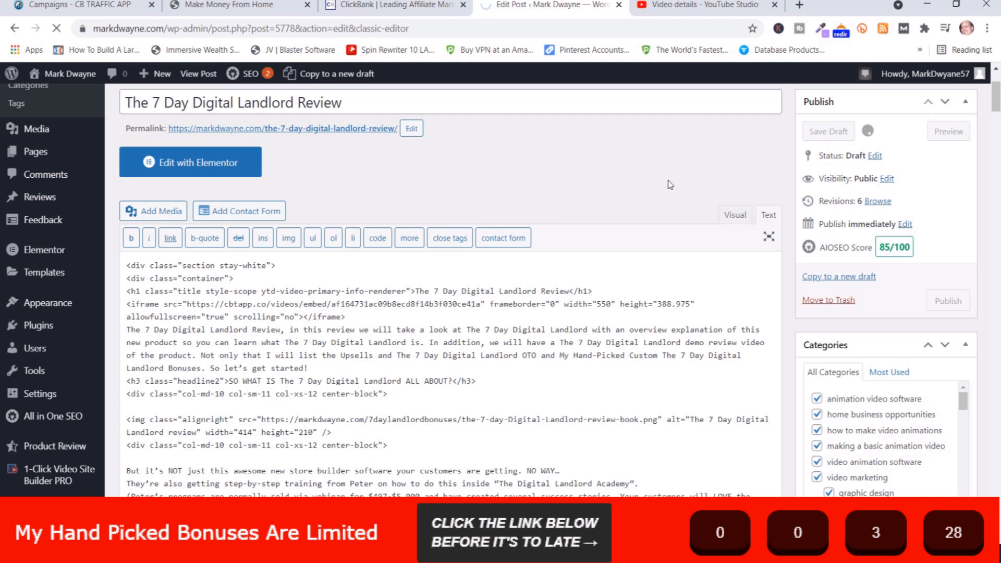
left_click(826, 132)
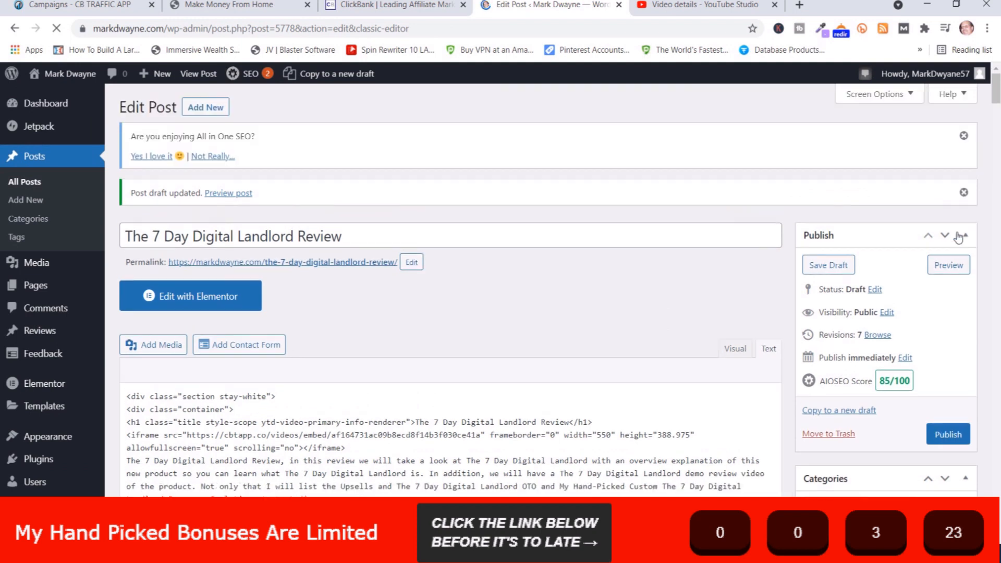
left_click(768, 348)
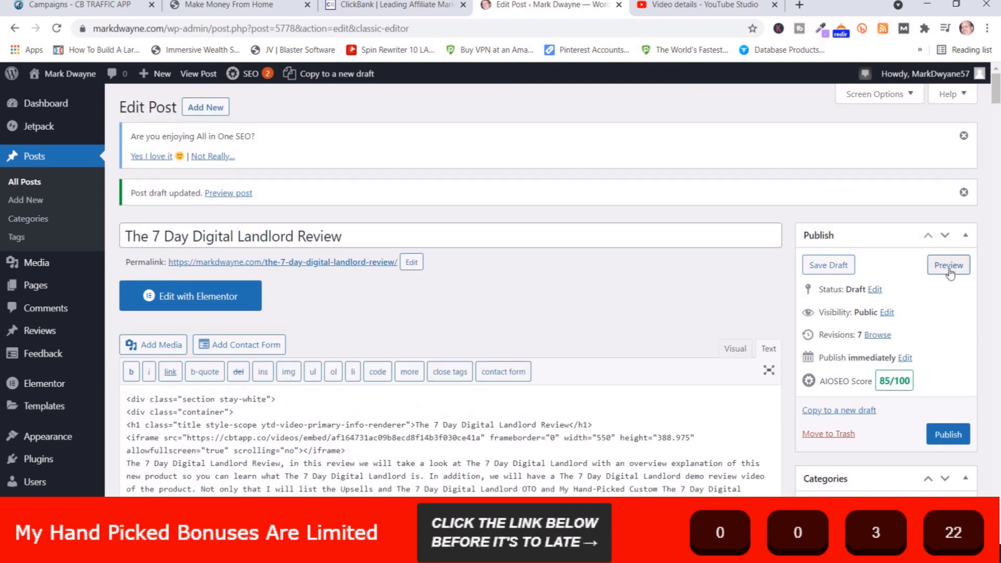
left_click(947, 265)
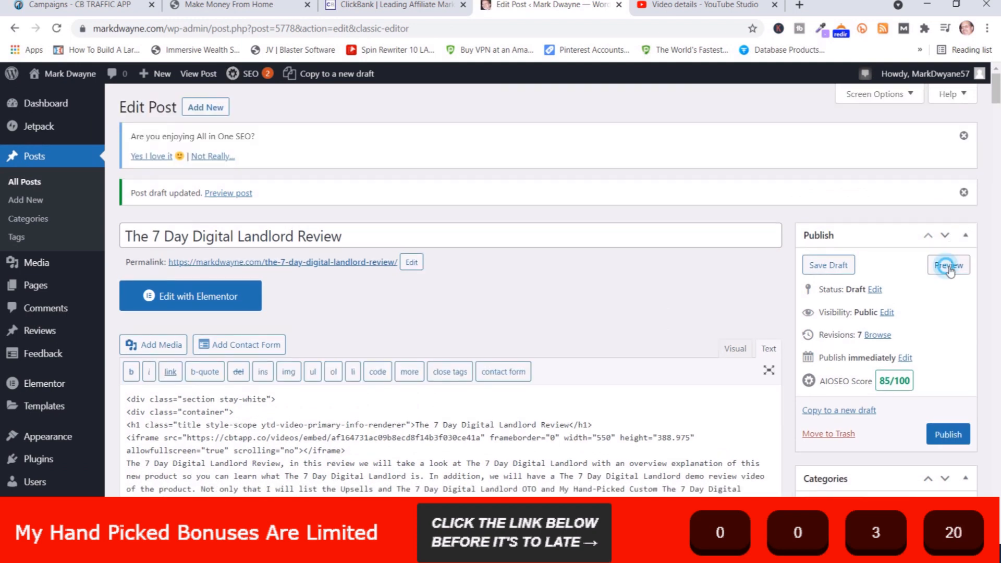
left_click(948, 265)
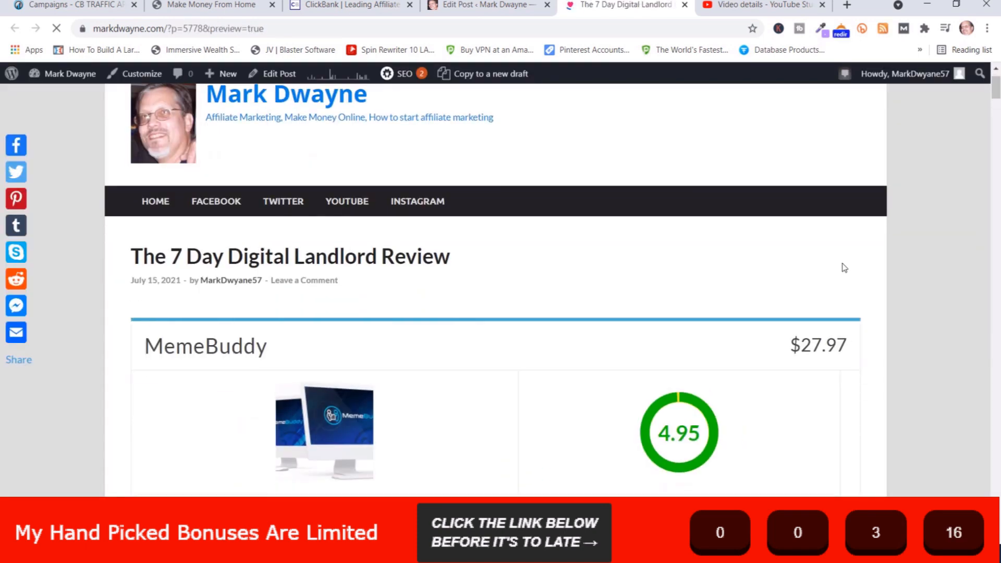
- Scroll the post preview to check the embedded review video and bonus slider under the heading
scroll("down", 3)
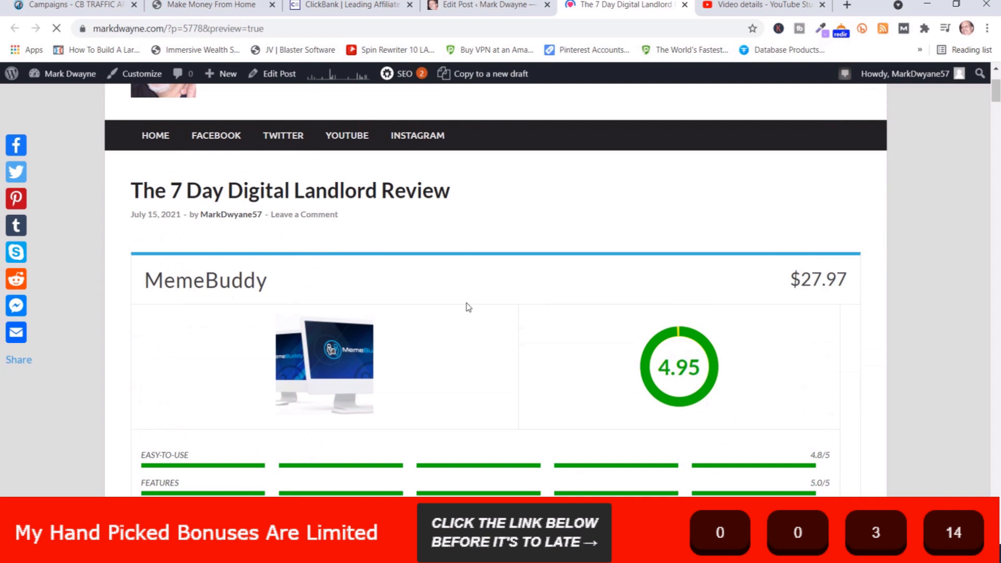
scroll("down", 3)
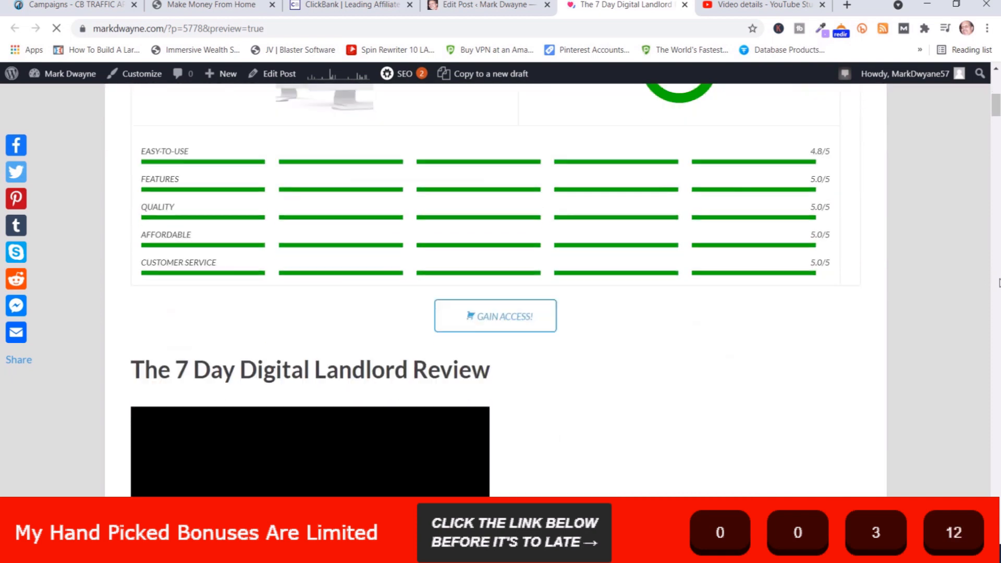
scroll("down", 3)
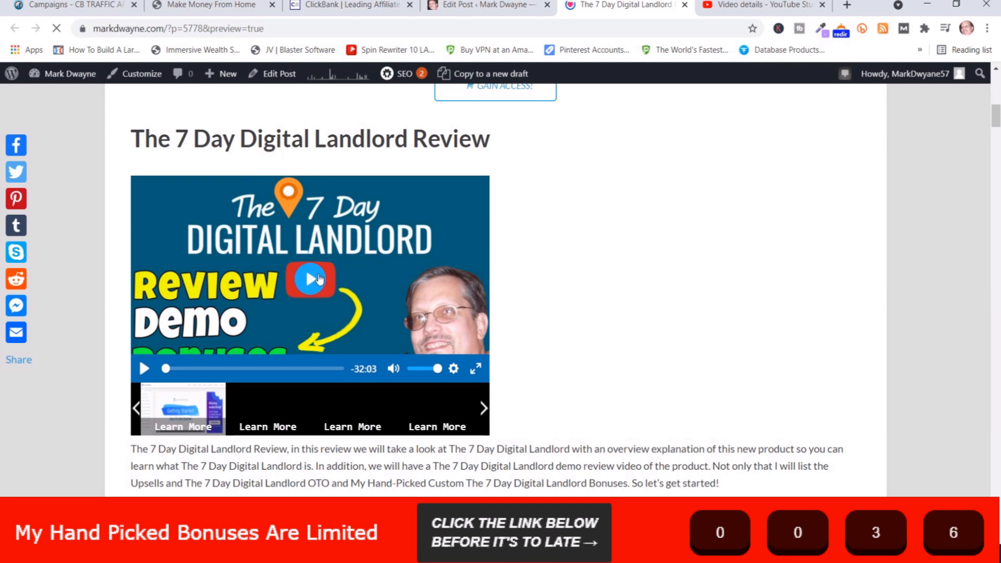
mouse_move(564, 301)
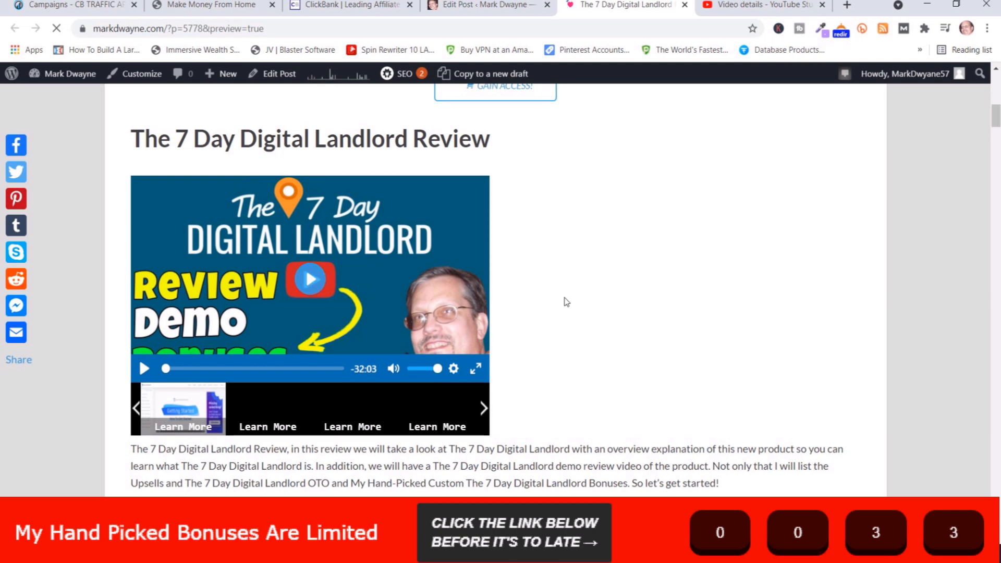
scroll("down", 3)
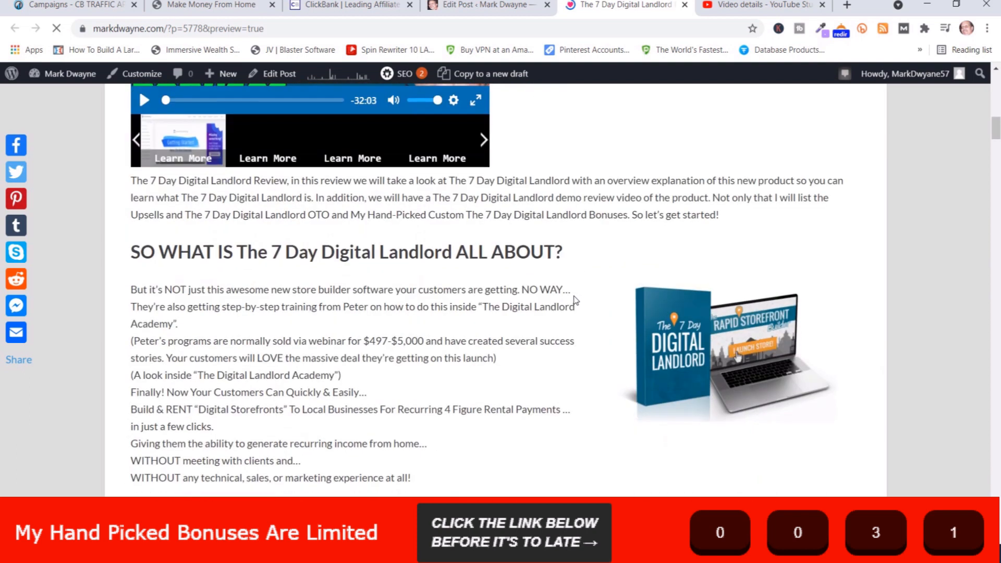
scroll("down", 3)
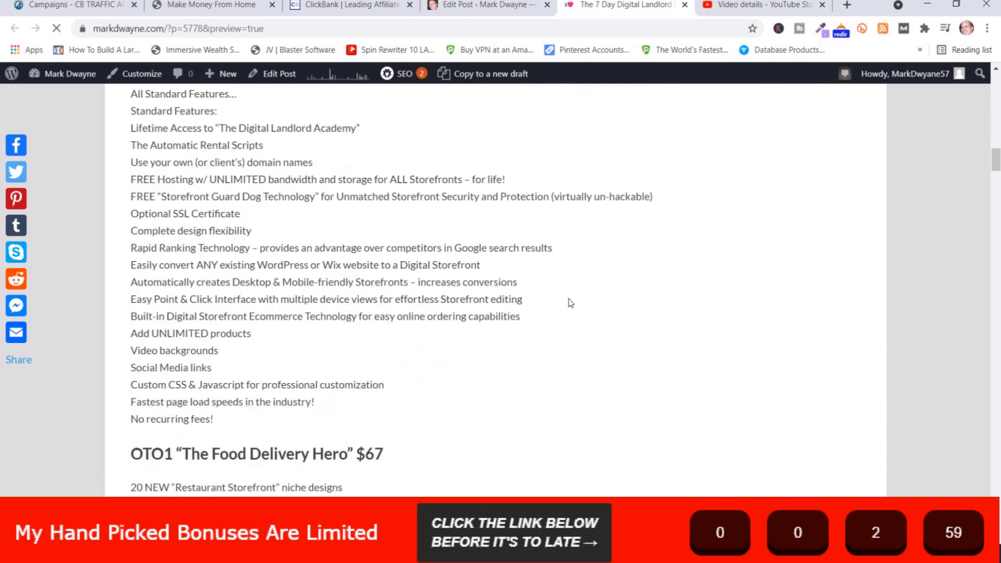
scroll("down", 3)
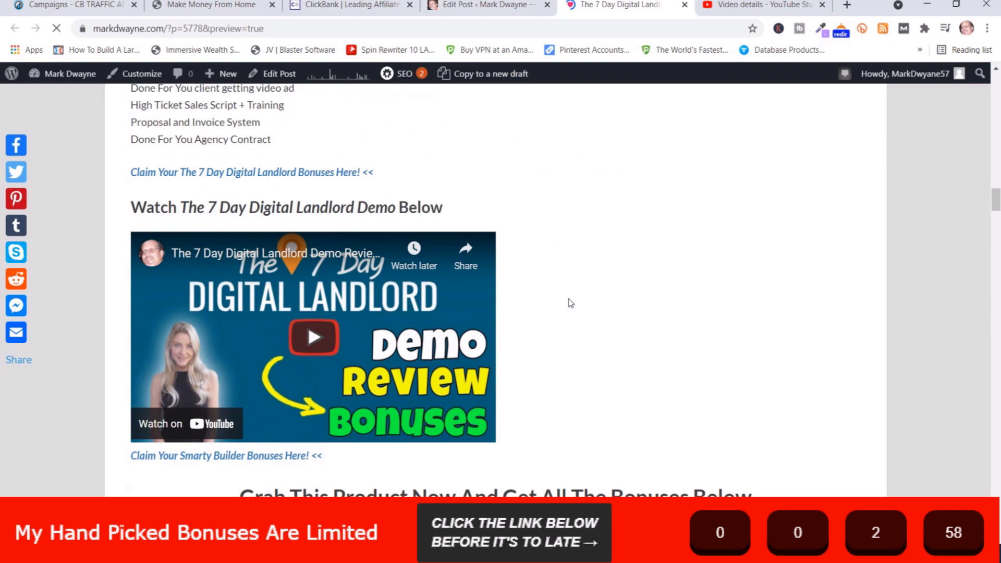
scroll("down", 3)
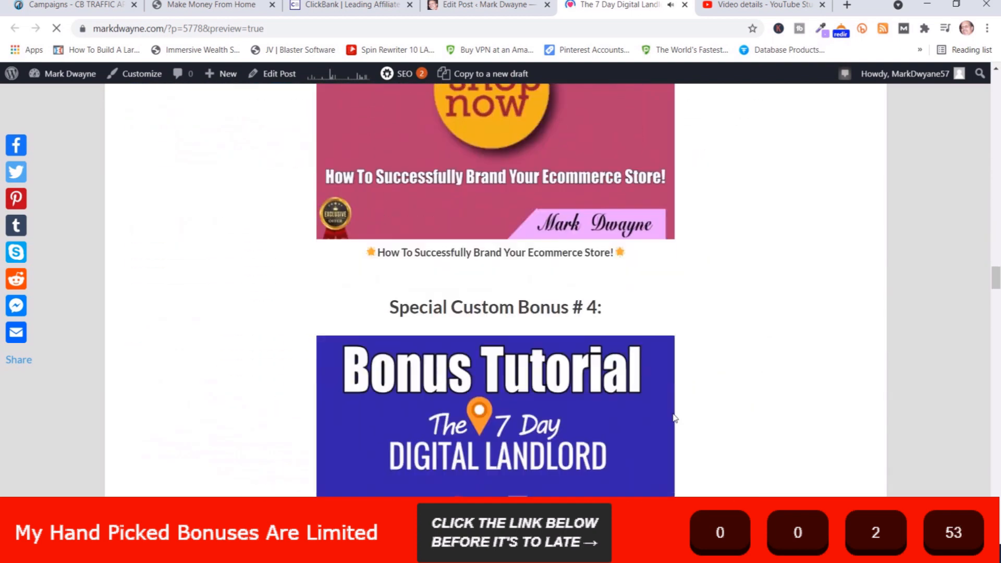
scroll("up", 3)
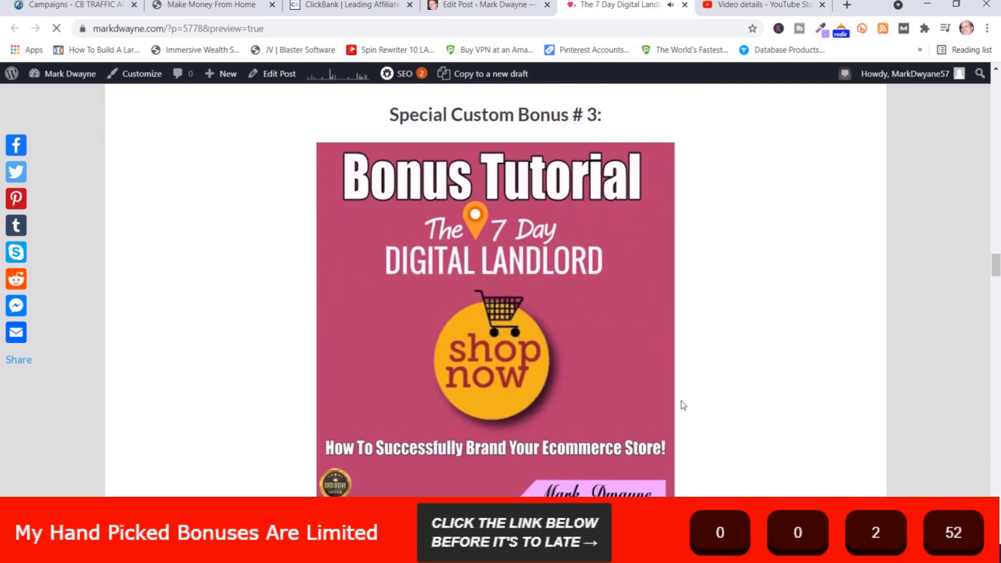
scroll("down", 3)
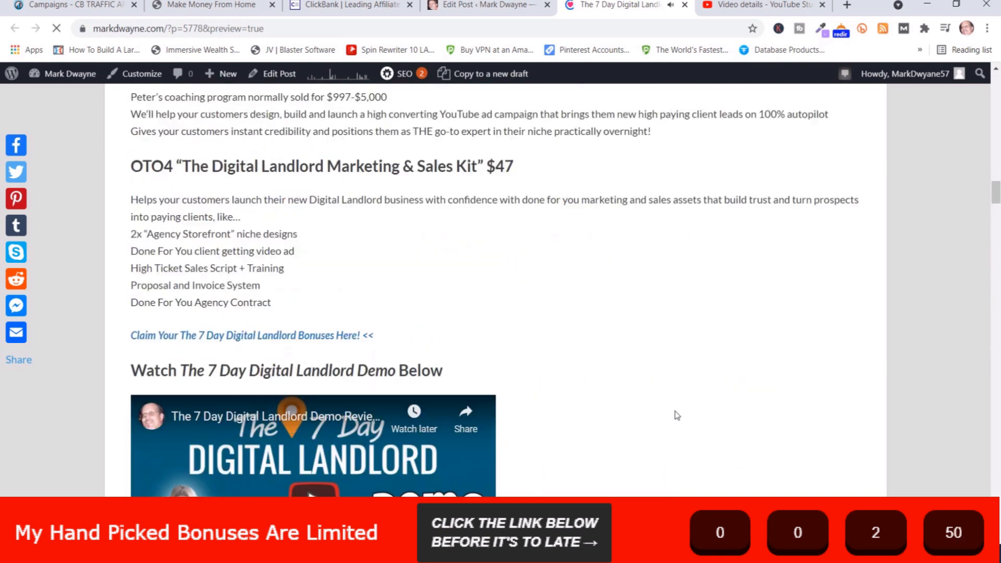
scroll("up", 3)
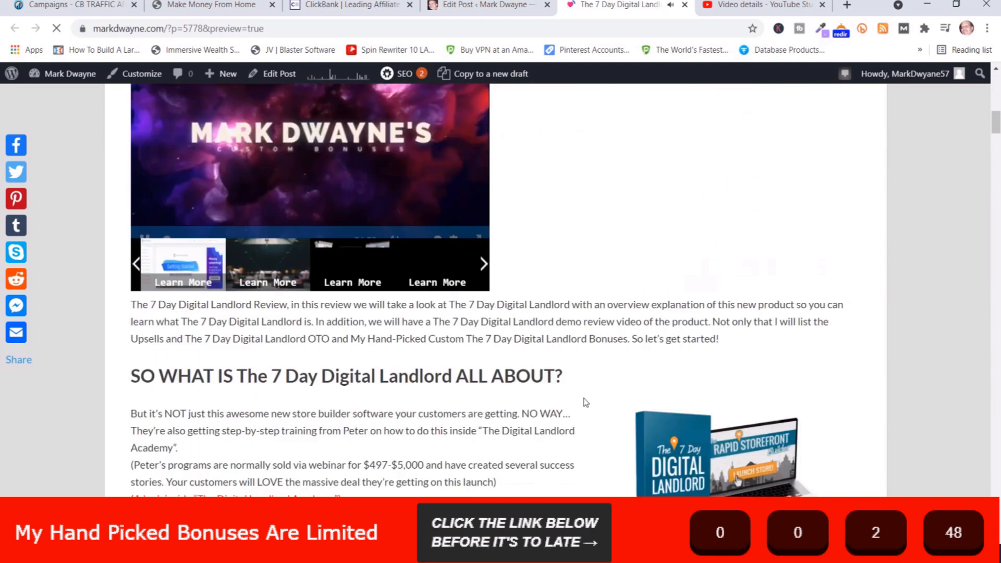
scroll("up", 3)
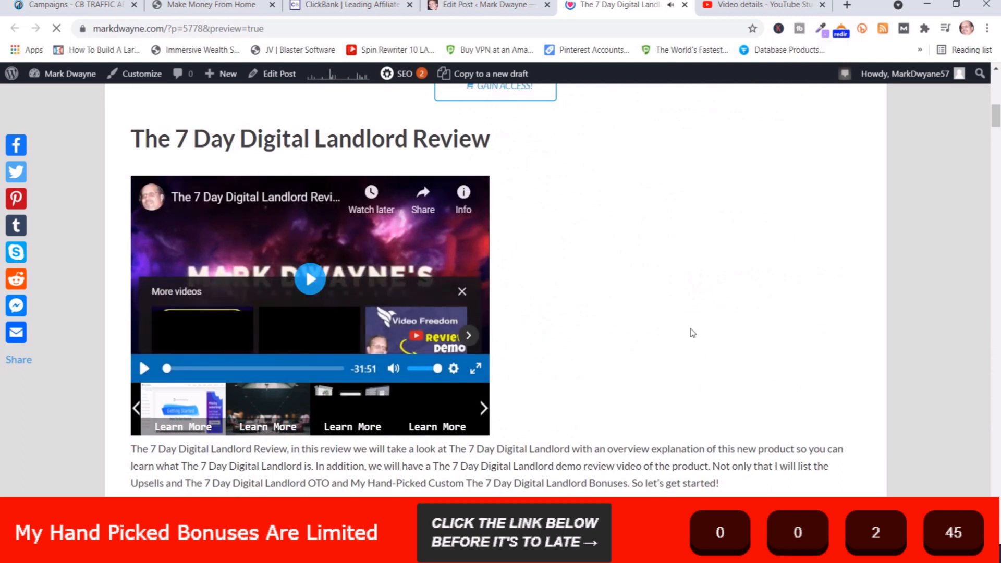
mouse_move(677, 313)
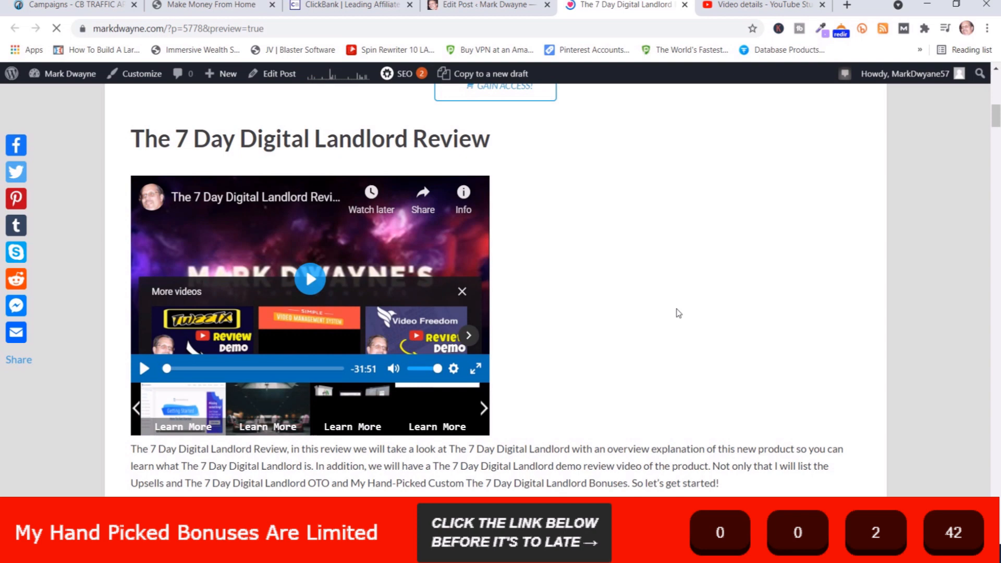
mouse_move(644, 255)
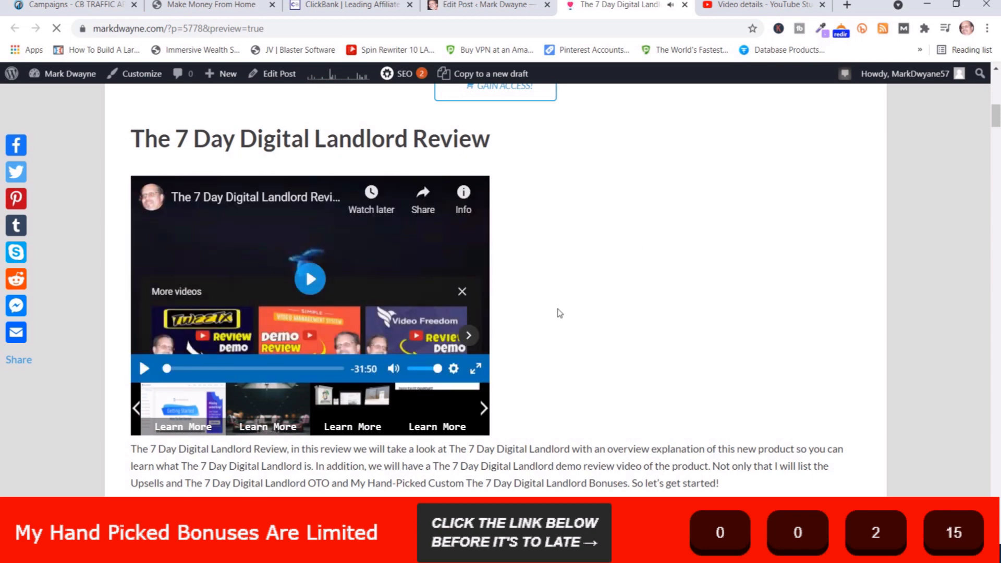
mouse_move(625, 315)
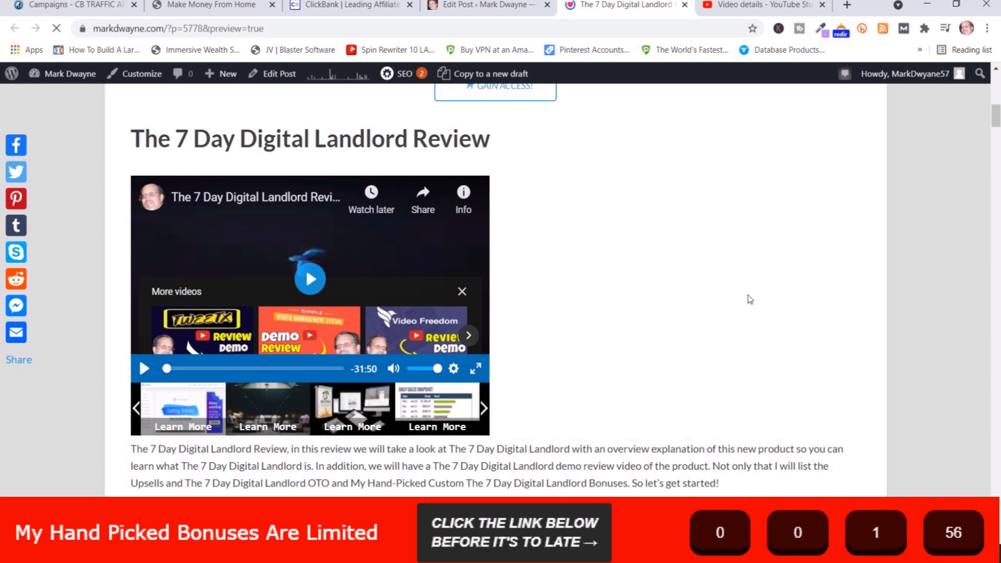
mouse_move(733, 230)
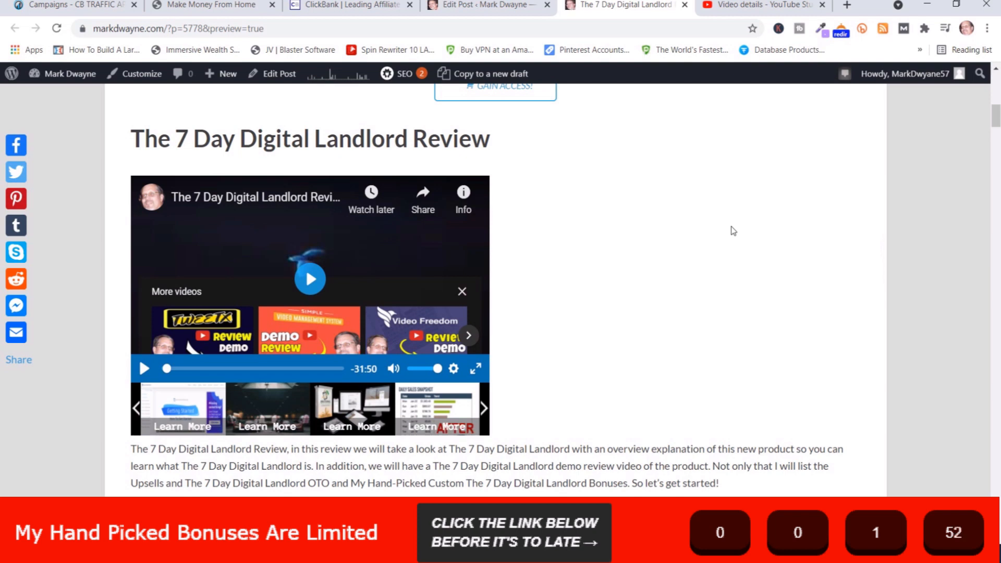
mouse_move(753, 277)
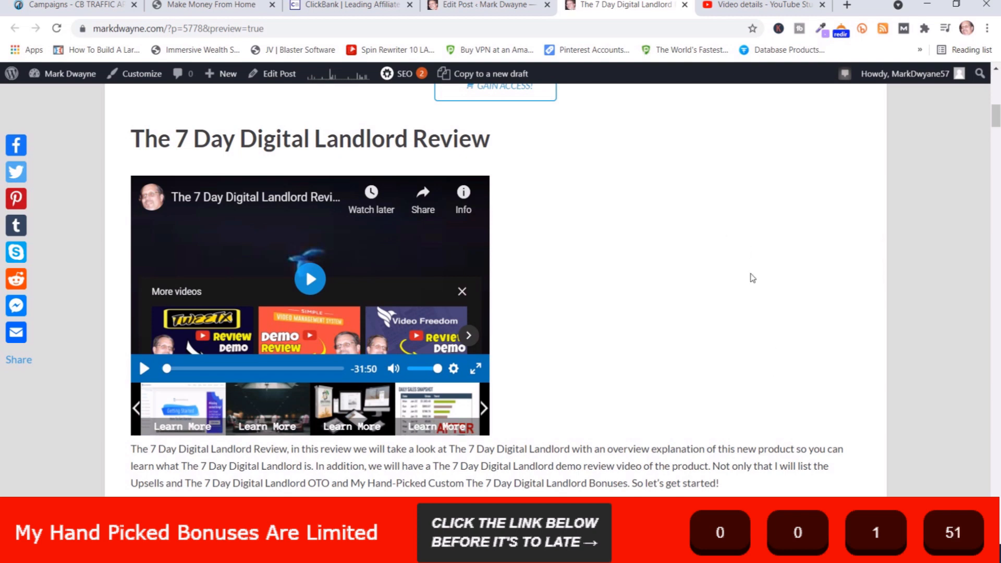
- Scroll past the preview's OTO, demo video and bonus sections, then return to the CB Traffic App campaigns list
scroll("down", 3)
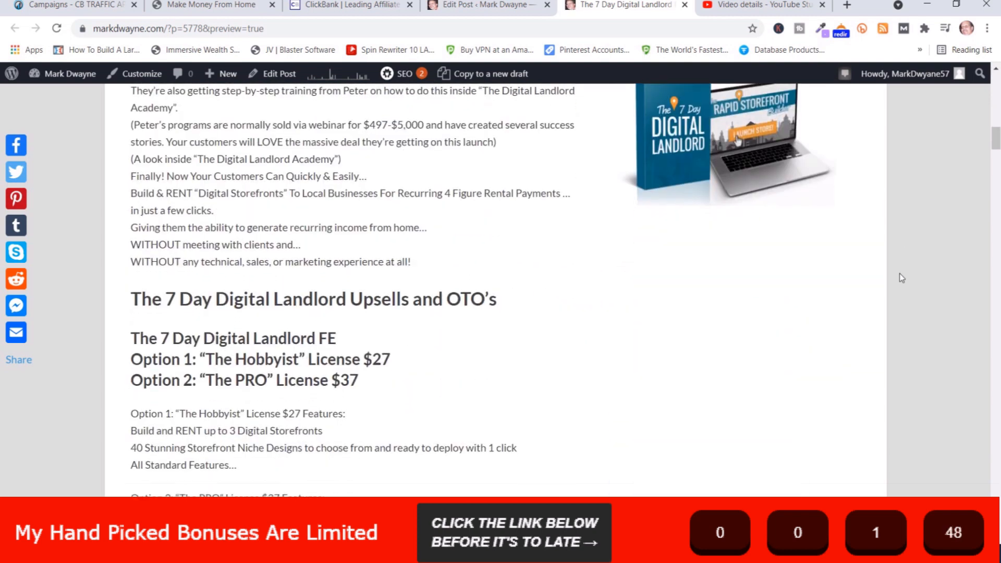
scroll("down", 3)
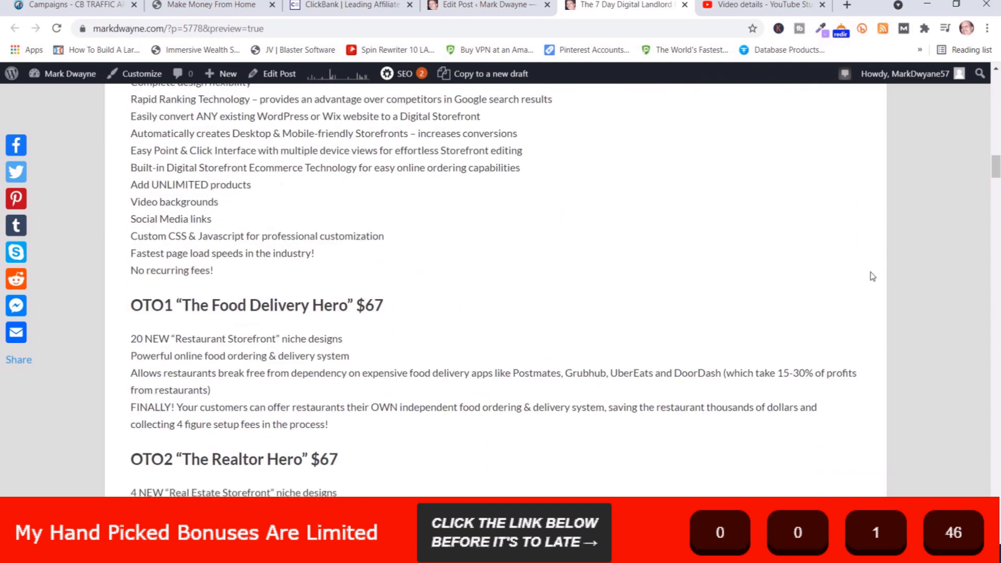
scroll("down", 3)
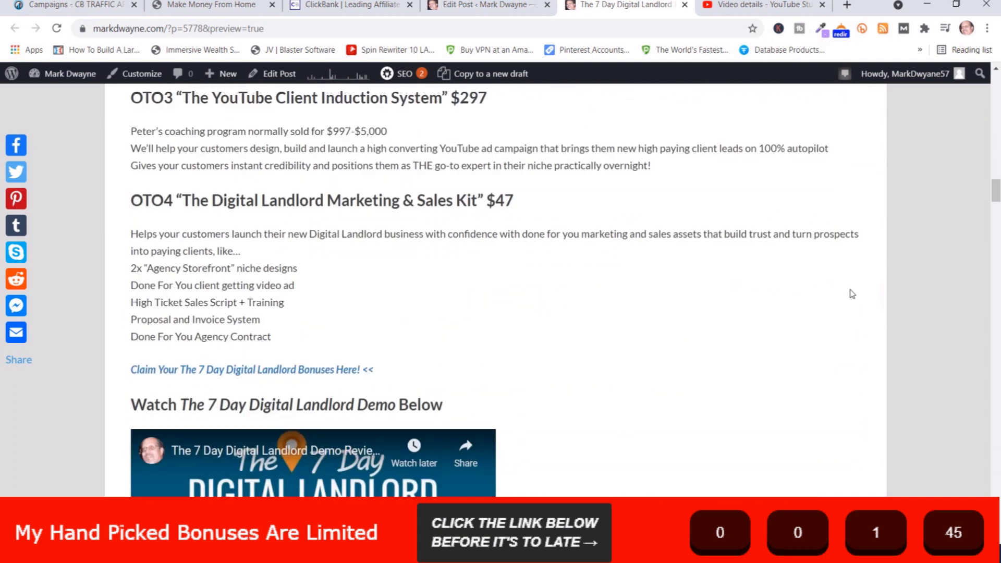
scroll("down", 3)
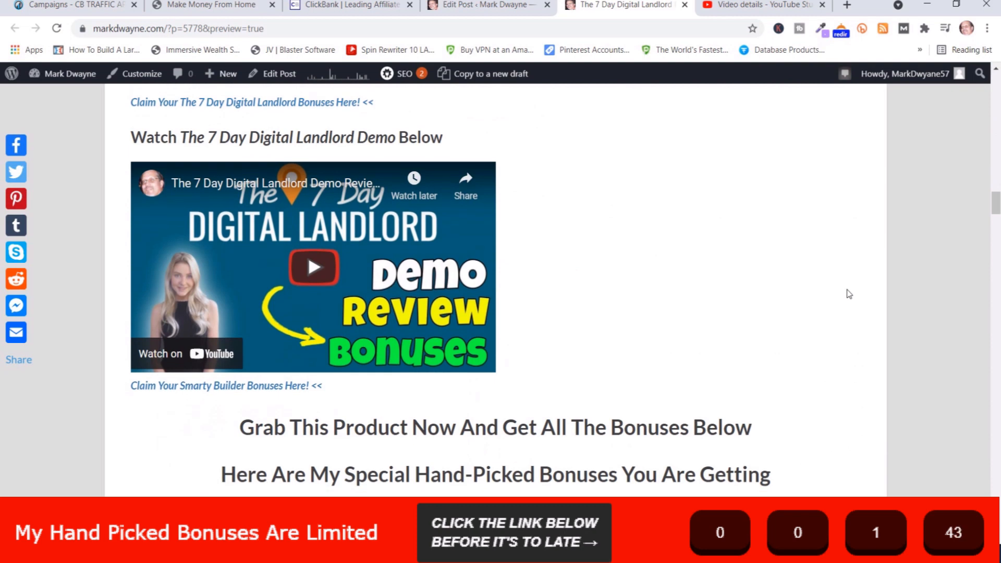
mouse_move(300, 249)
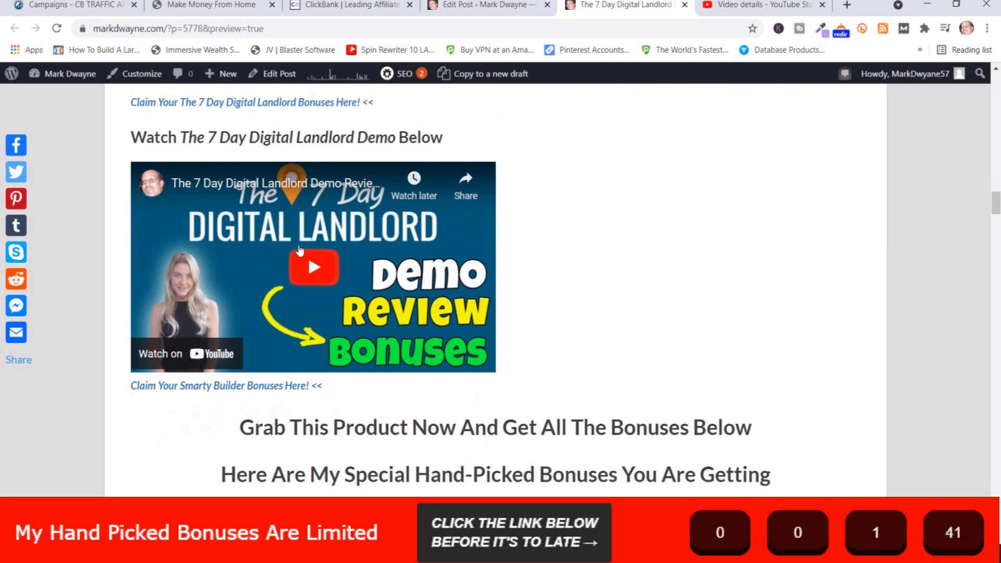
mouse_move(646, 306)
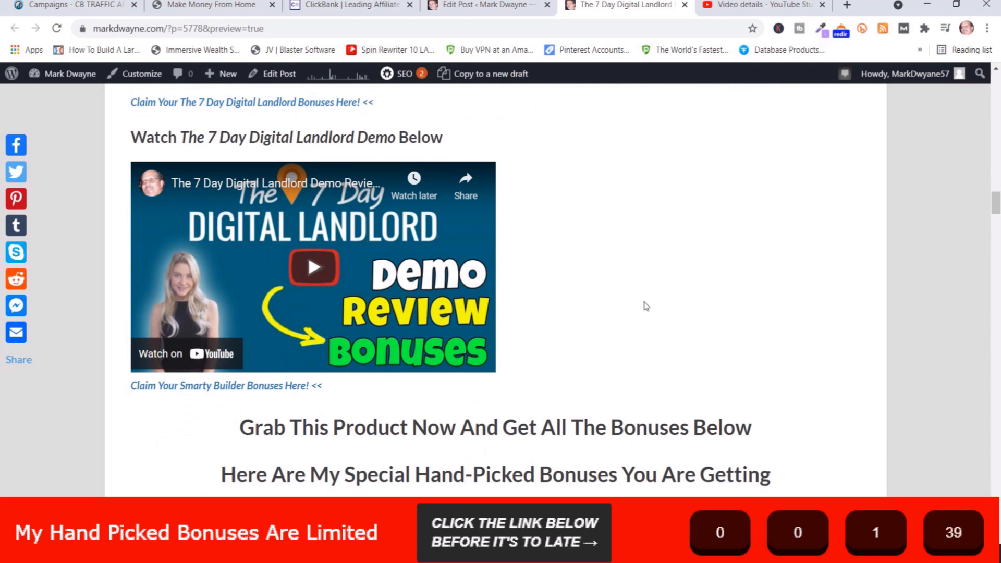
mouse_move(570, 311)
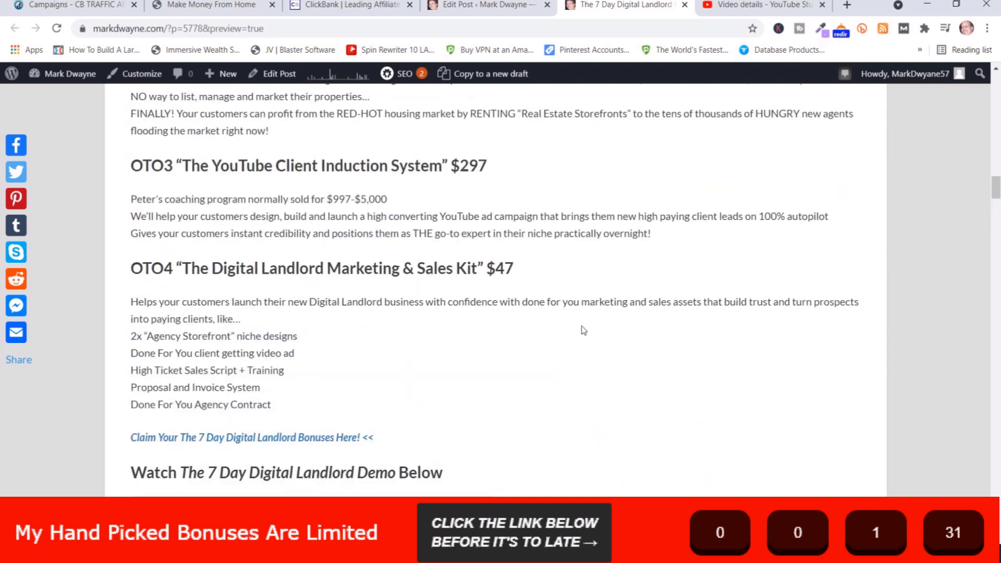
scroll("up", 3)
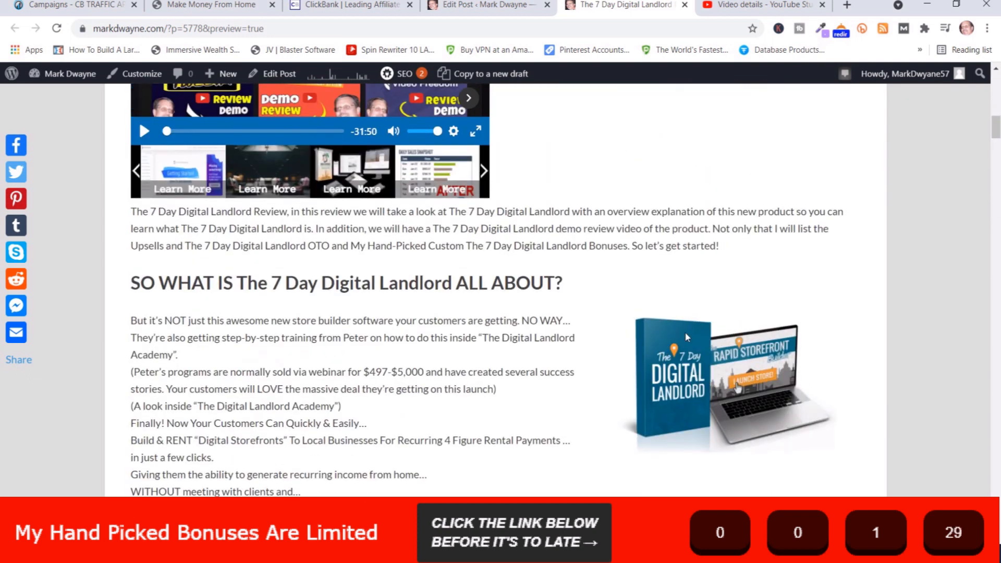
left_click(73, 5)
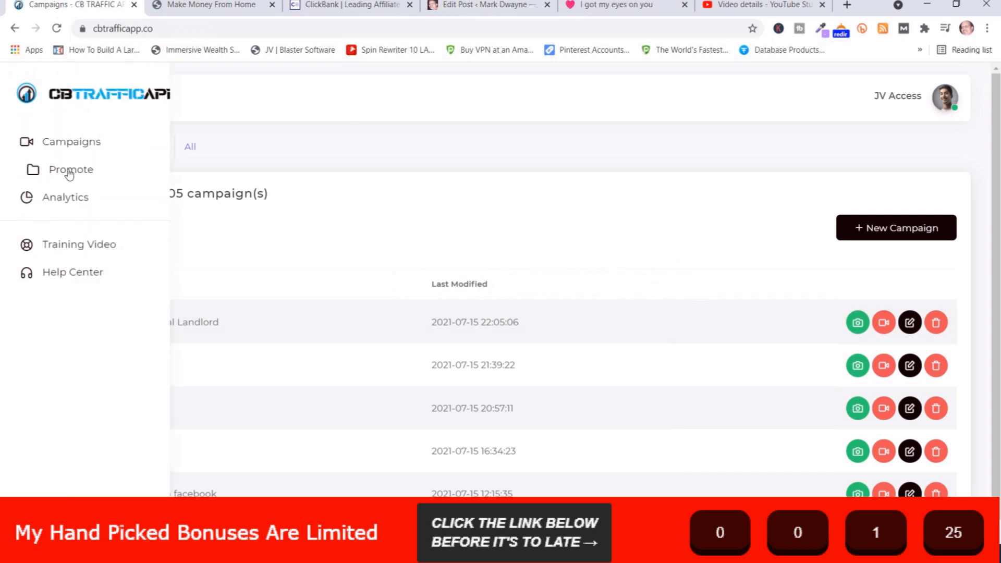
- On the Promote page, select The 7 Day Digital Landlord and review its grid of sharing networks
left_click(69, 169)
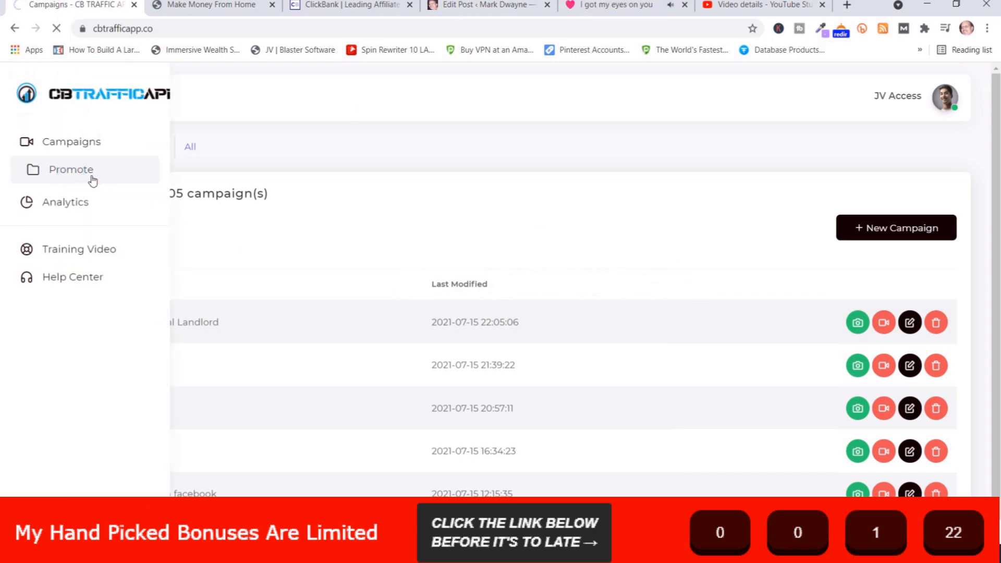
left_click(71, 169)
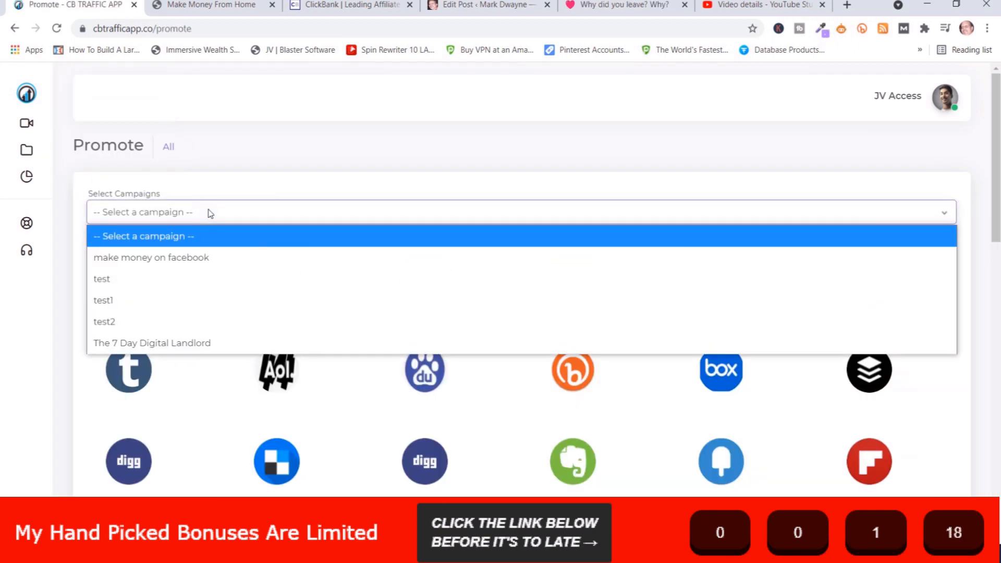
left_click(152, 343)
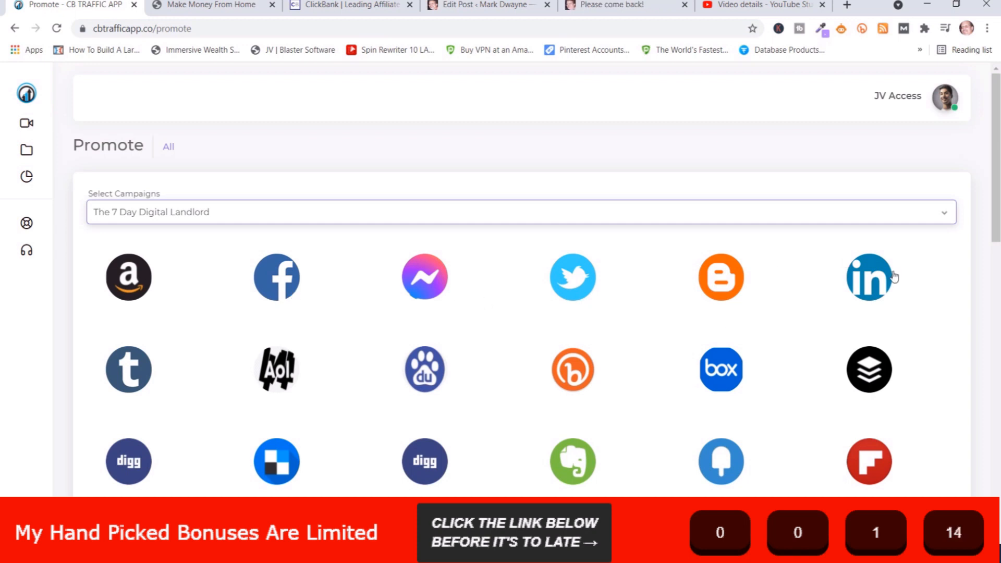
mouse_move(797, 297)
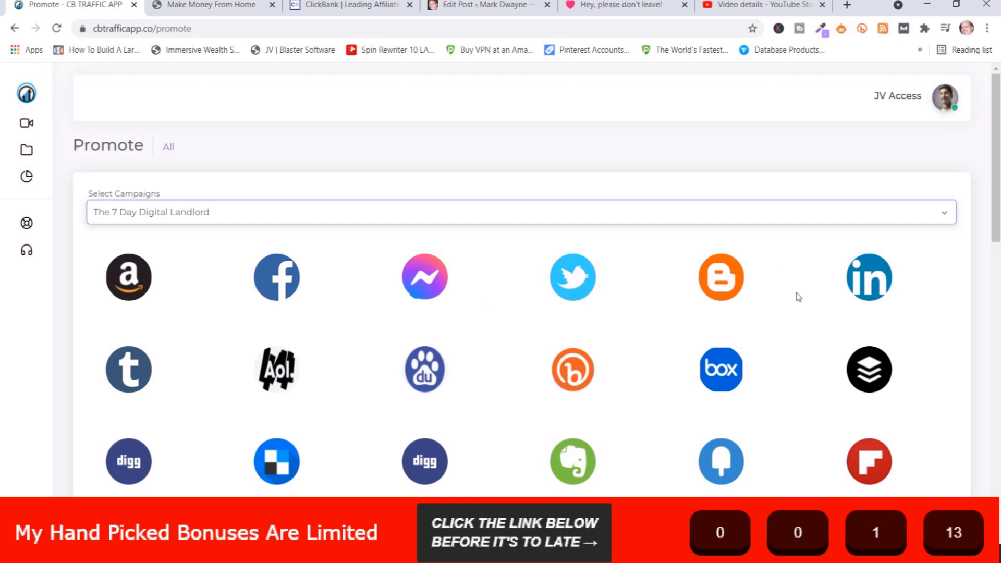
scroll("down", 3)
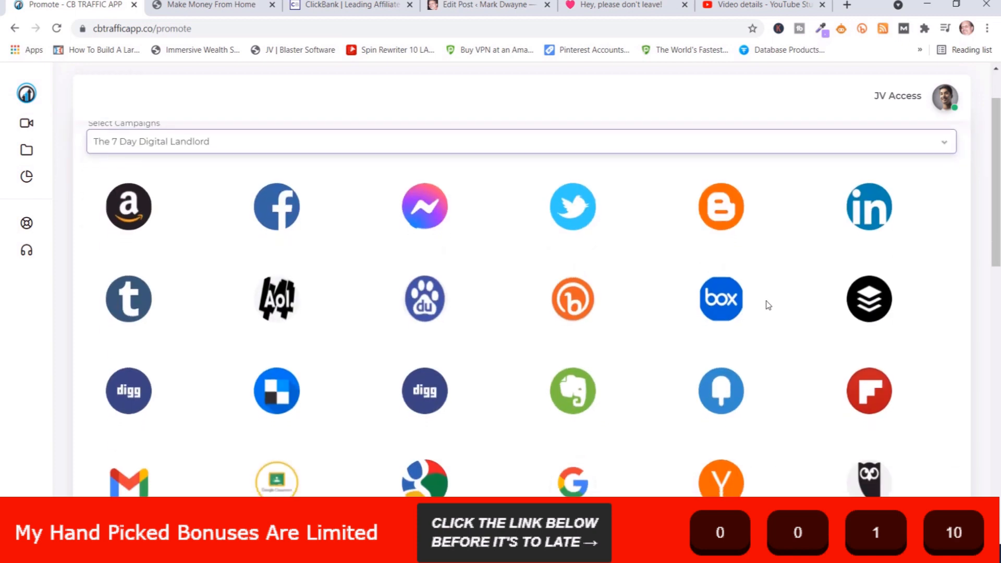
scroll("down", 3)
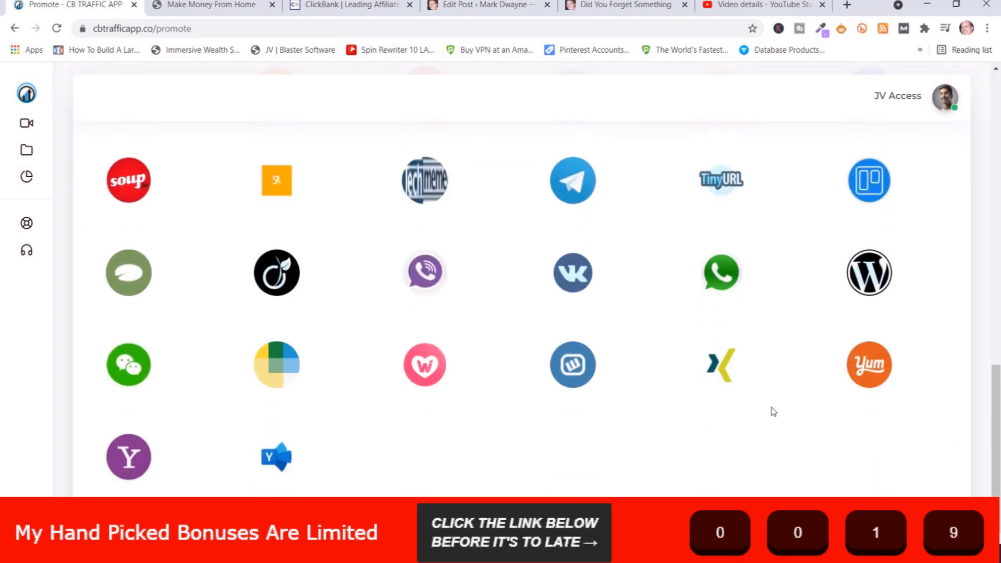
scroll("up", 3)
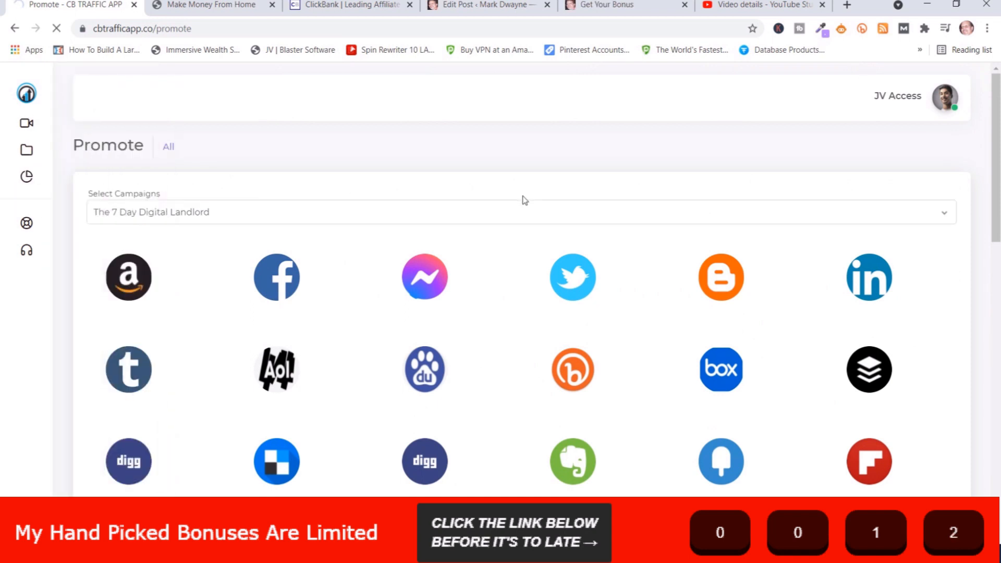
- Show the Analytics page with its zero visitors, views, clicks and click-through rate today
left_click(26, 177)
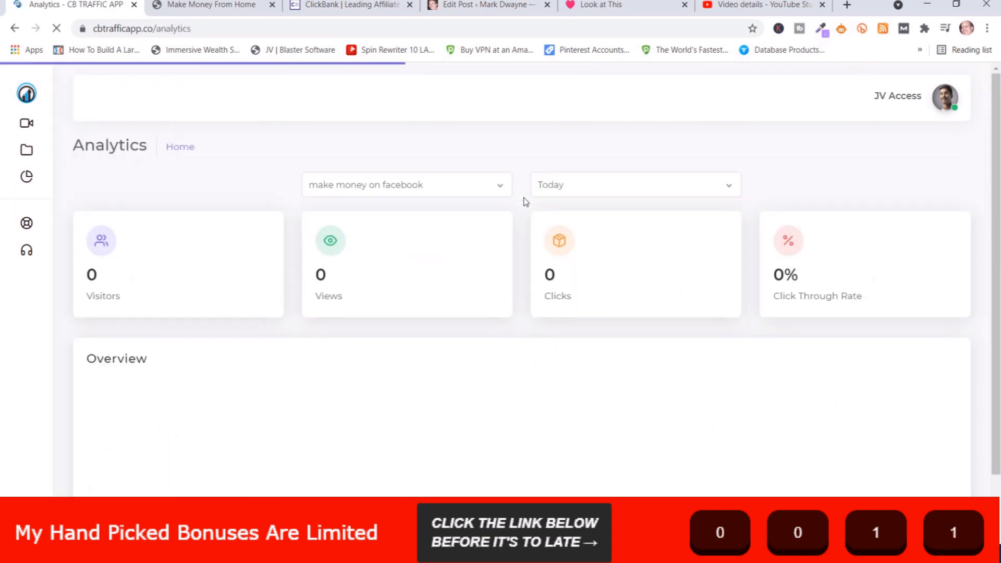
mouse_move(654, 260)
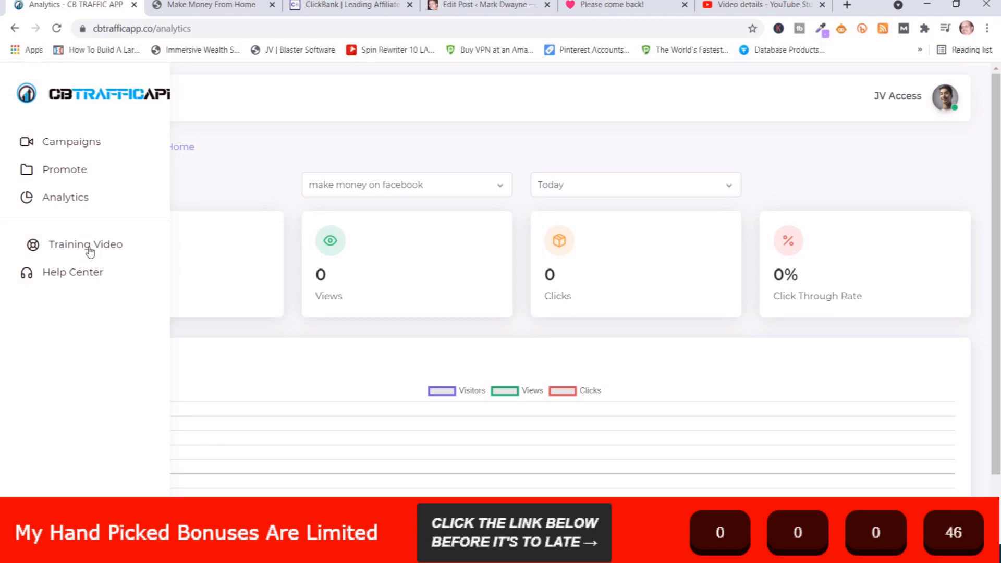
- View the members' Training Video page with its Step #3 video and support section
left_click(86, 244)
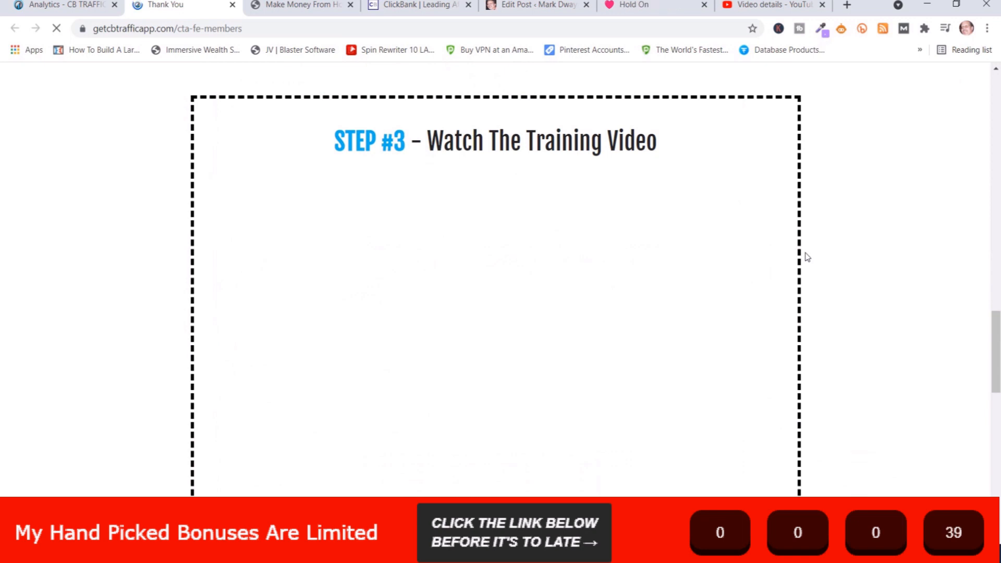
scroll("down", 3)
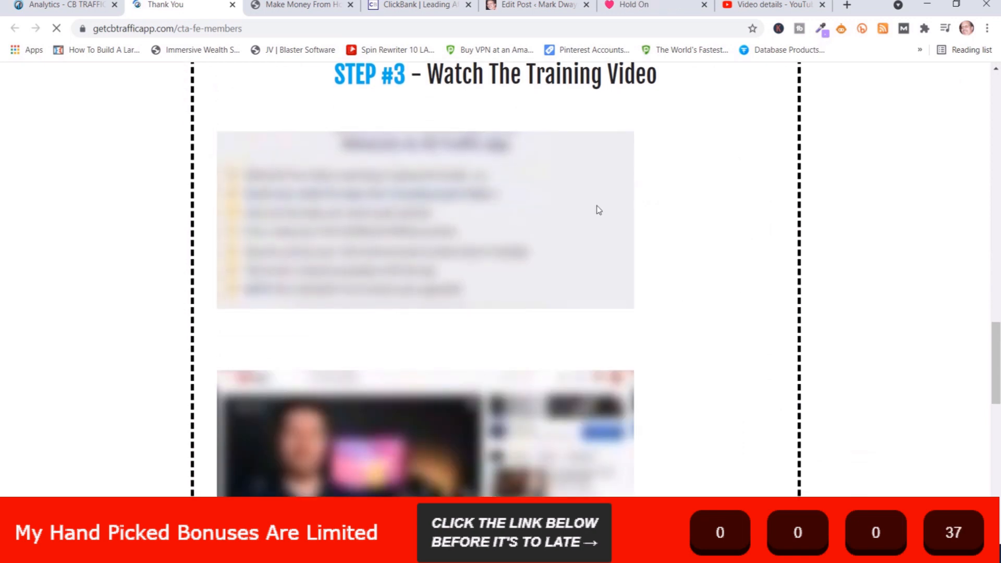
scroll("down", 3)
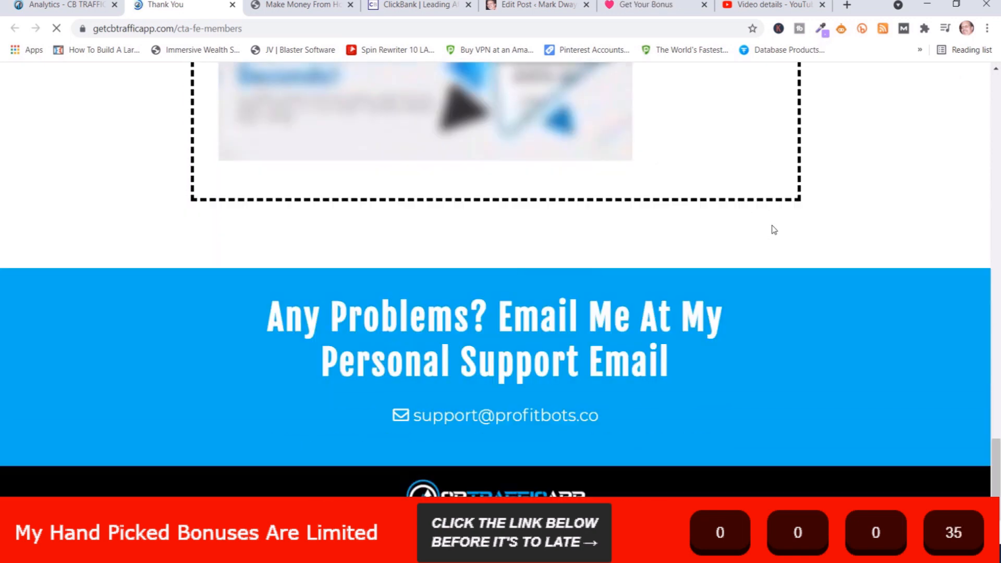
scroll("up", 3)
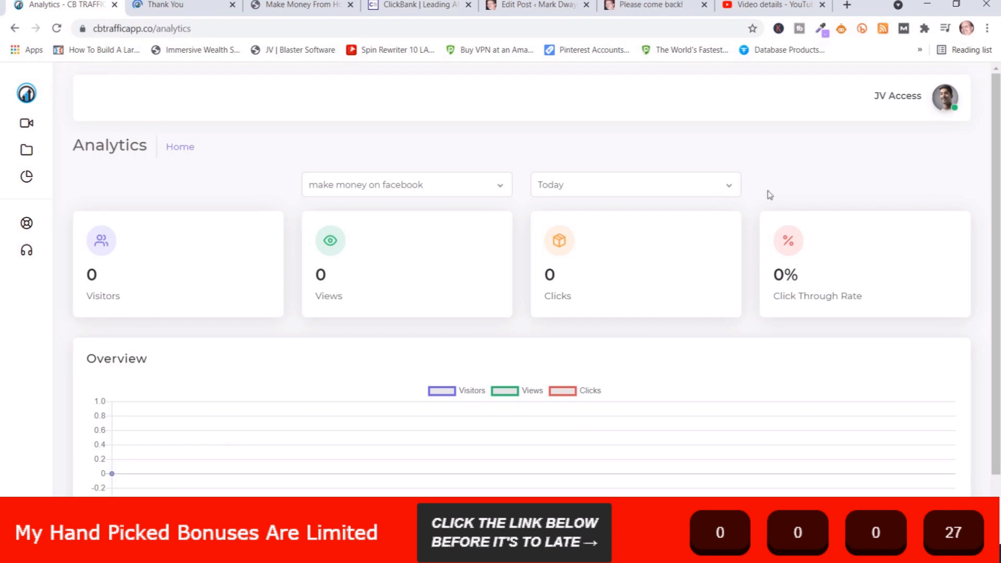
mouse_move(600, 178)
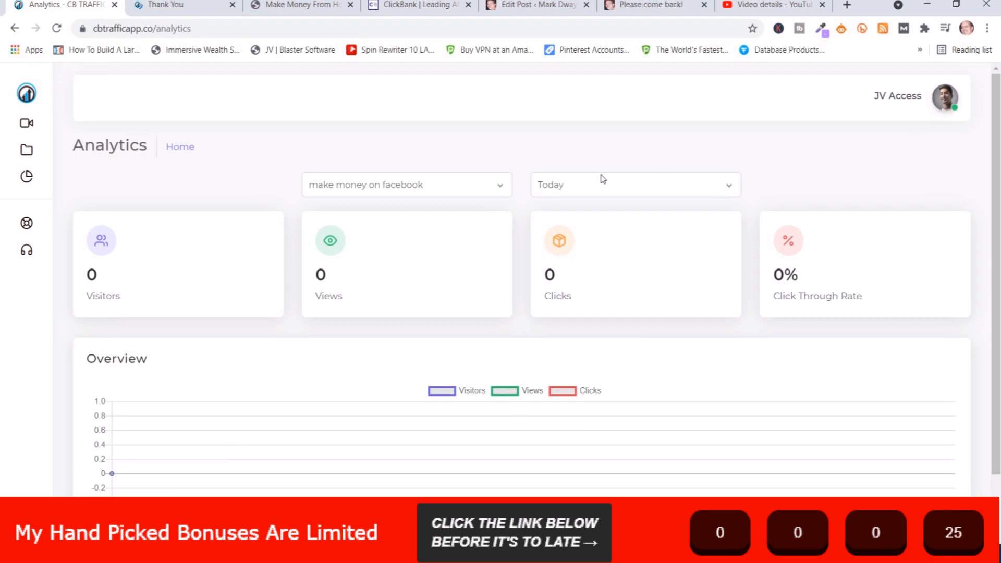